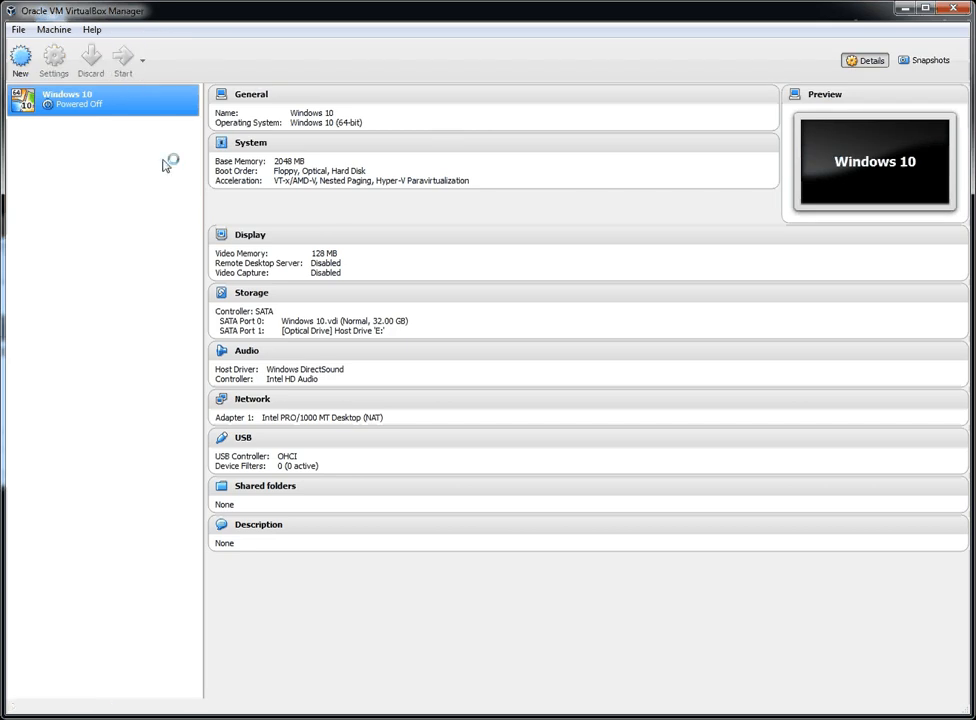
Select the Windows 10 VM in VirtualBox Manager and boot it to the desktop.
click(124, 58)
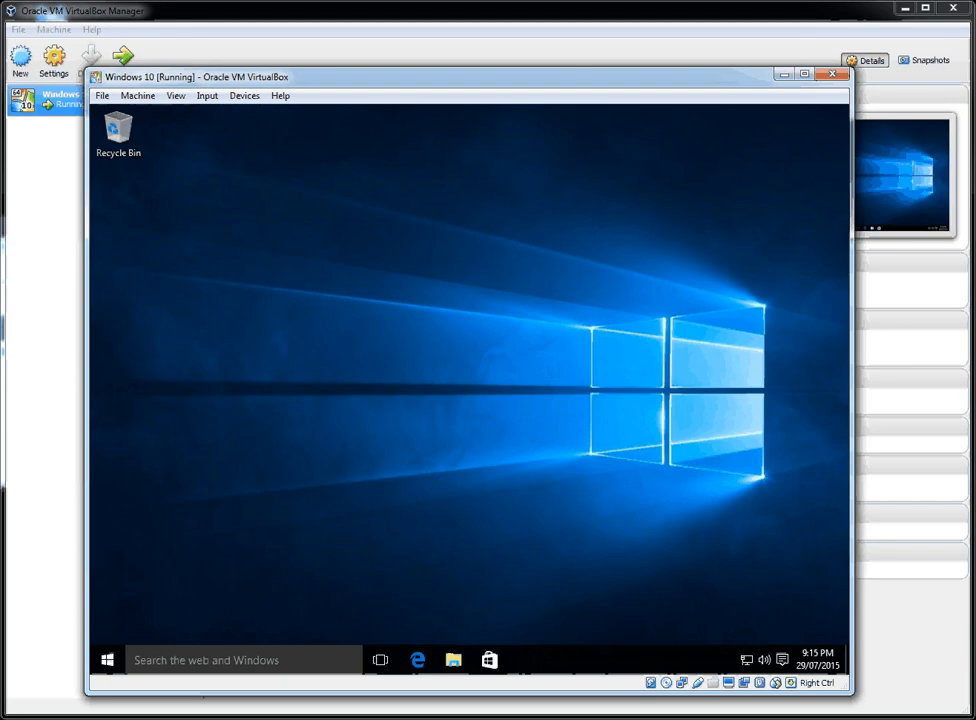
mouse_move(588, 286)
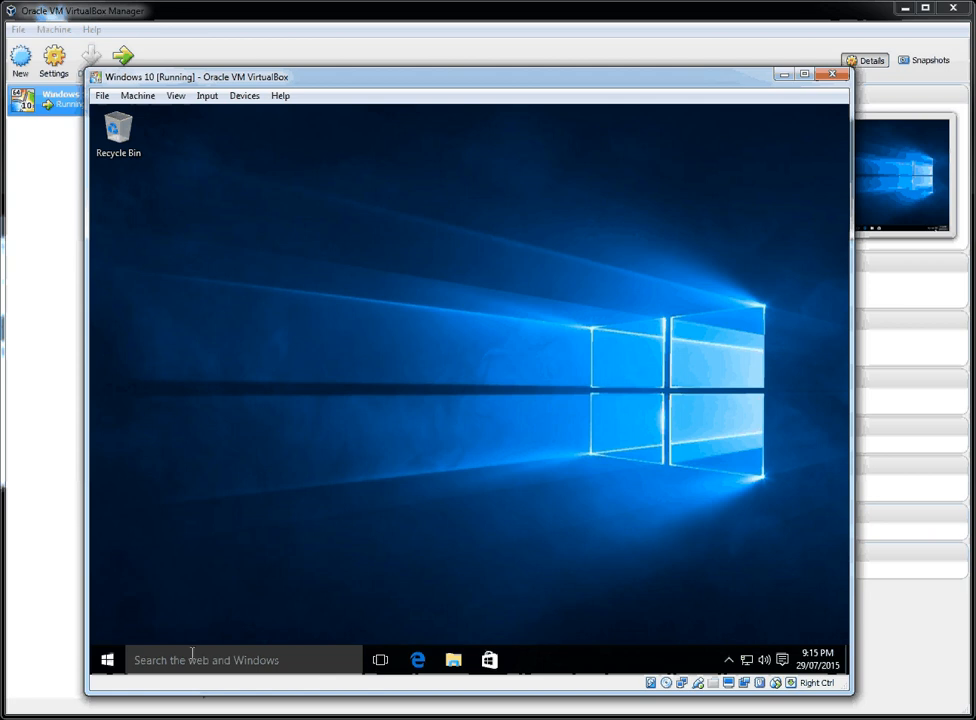
Open the Windows 10 Start menu to show most-used apps and live tiles.
click(104, 660)
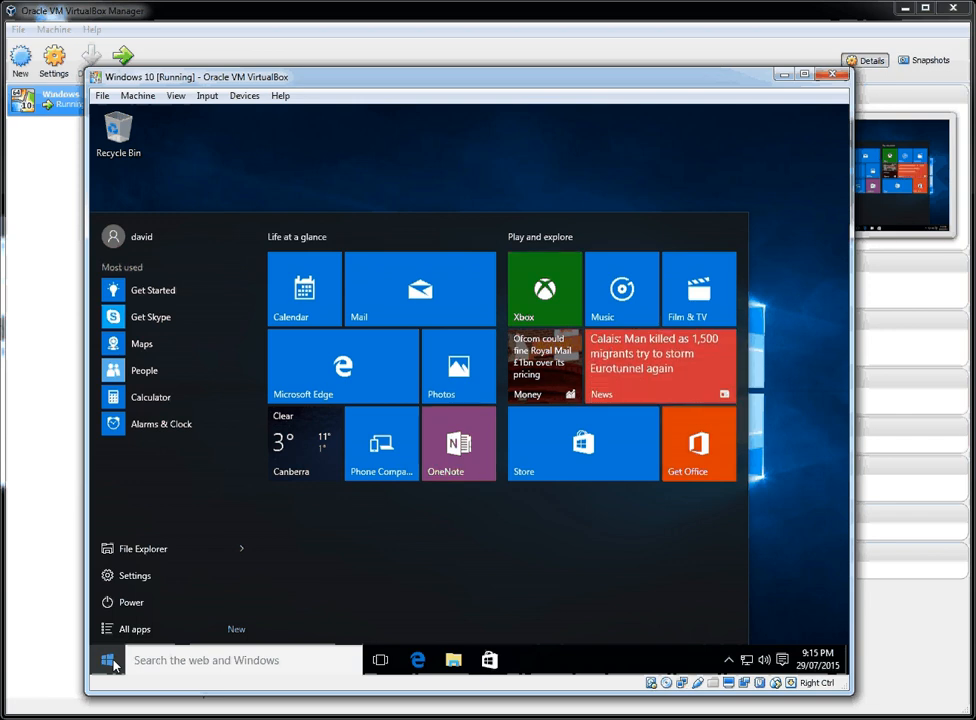
mouse_move(141, 343)
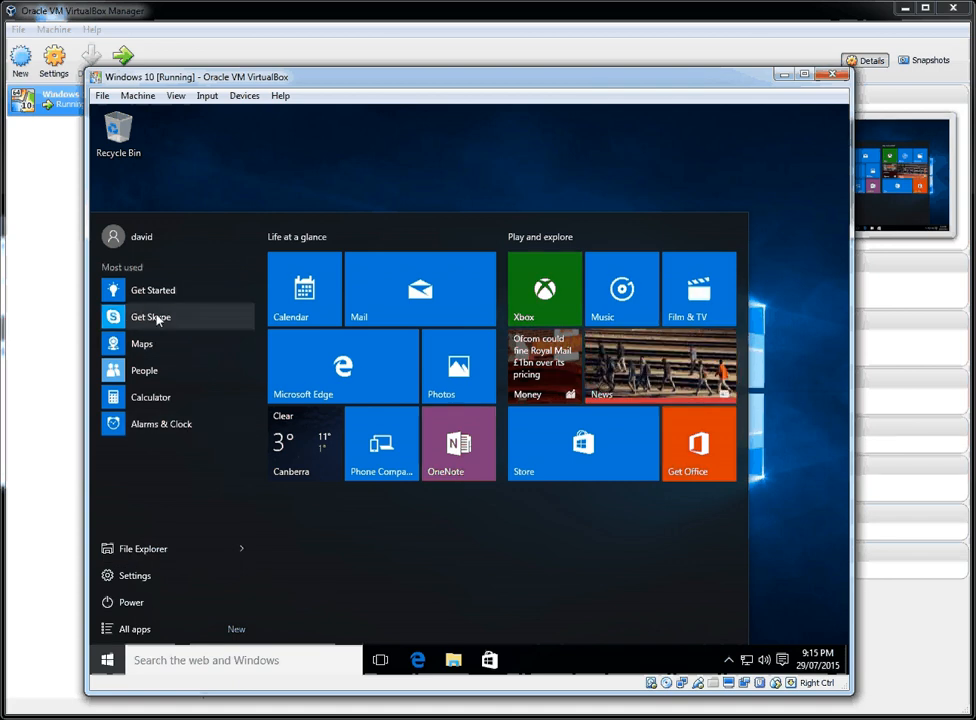
mouse_move(153, 290)
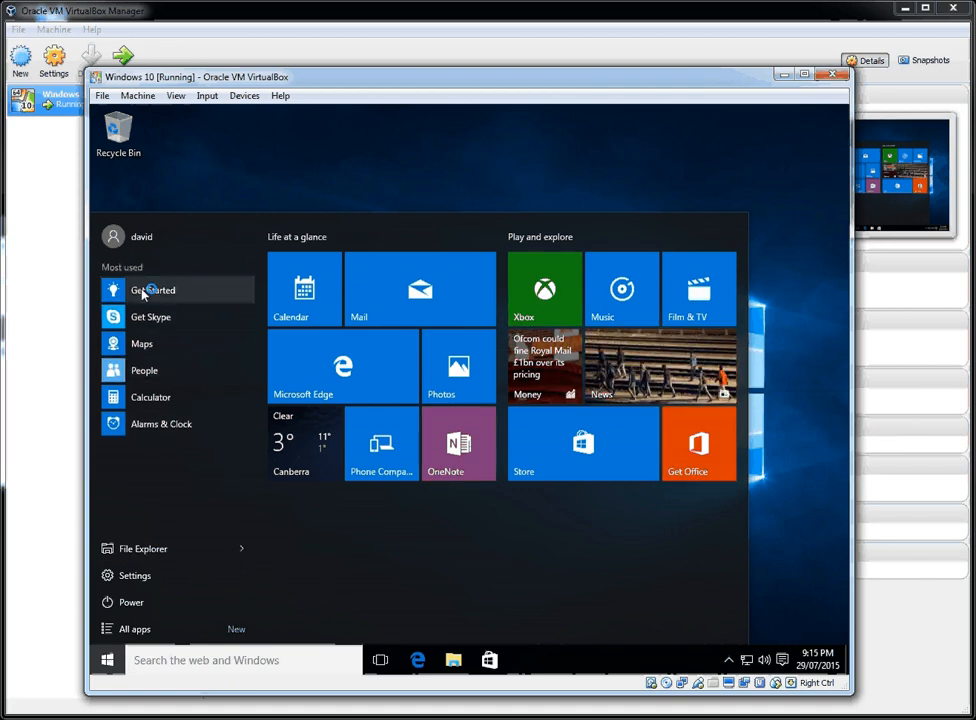
mouse_move(155, 402)
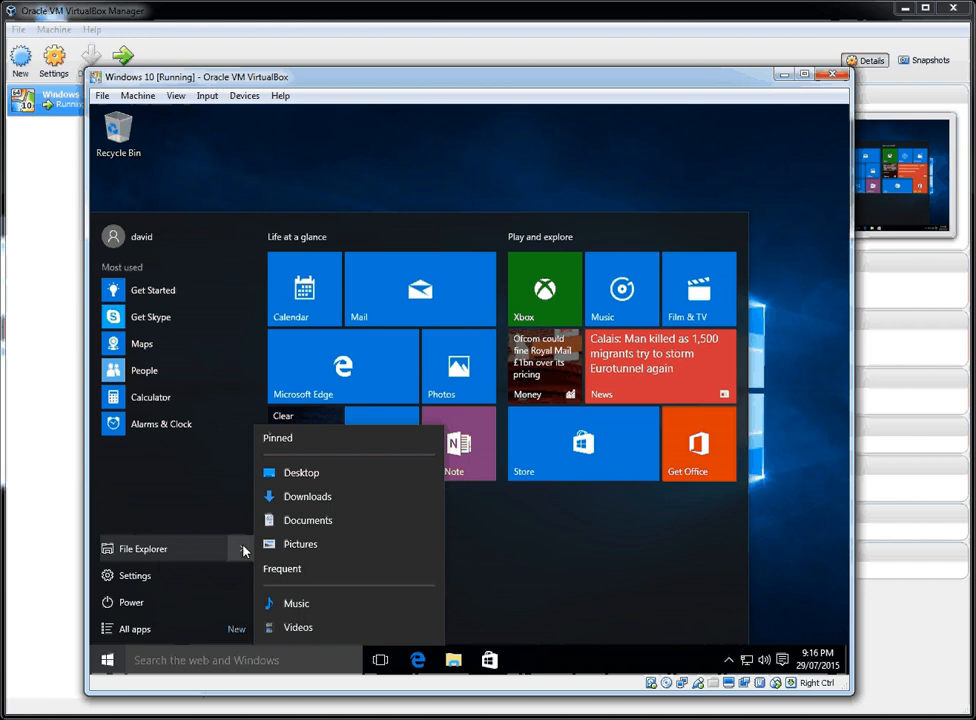
mouse_move(301, 472)
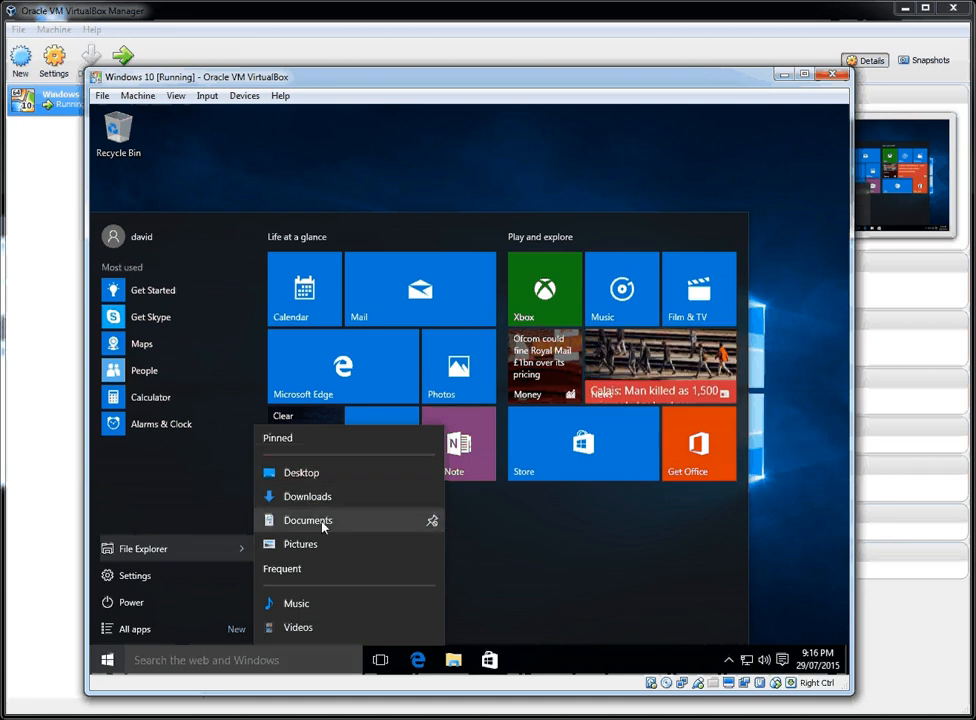
mouse_move(318, 627)
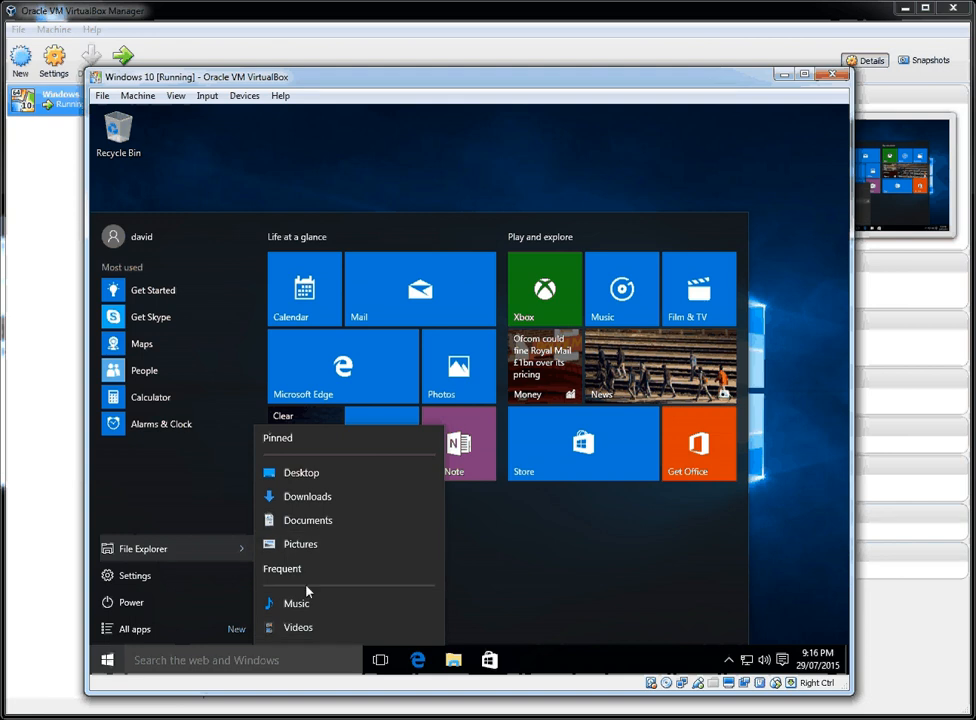
mouse_move(290, 598)
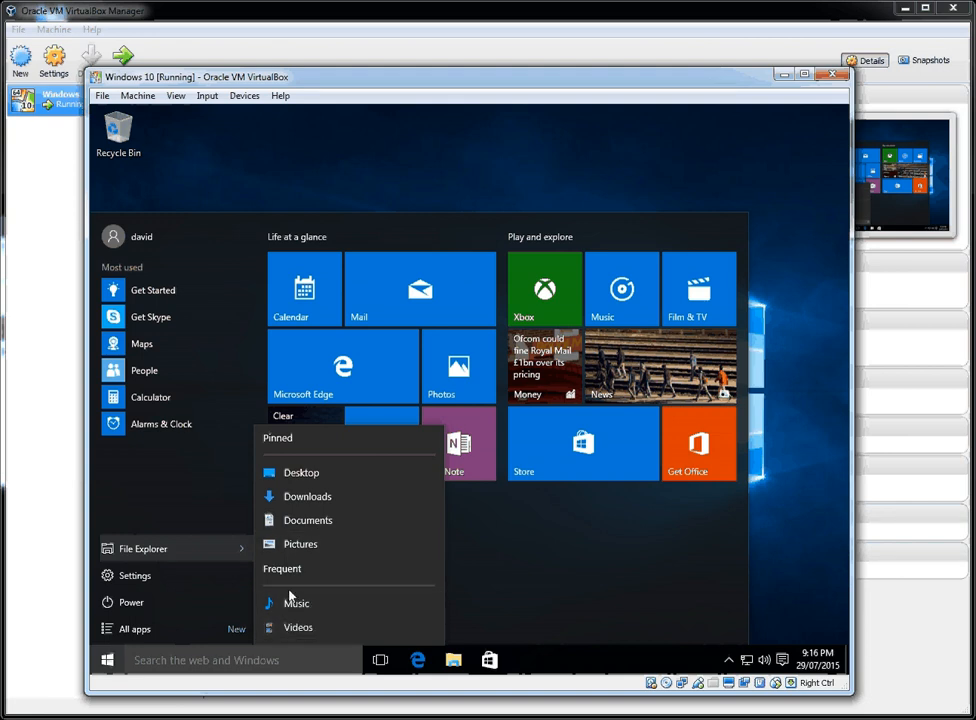
mouse_move(146, 604)
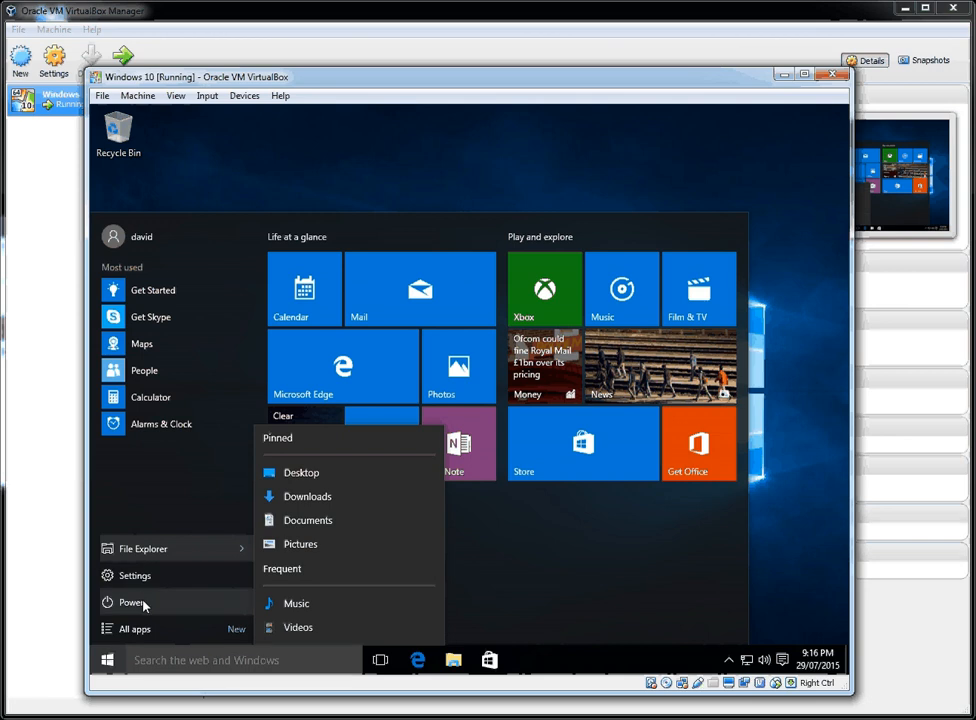
mouse_move(145, 635)
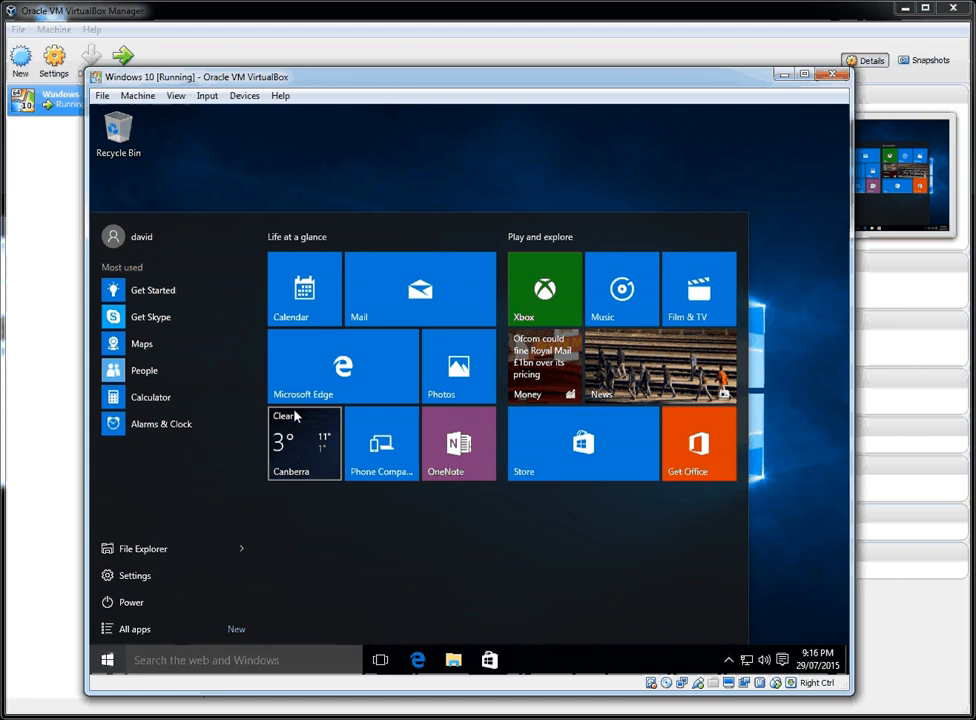
mouse_move(304, 364)
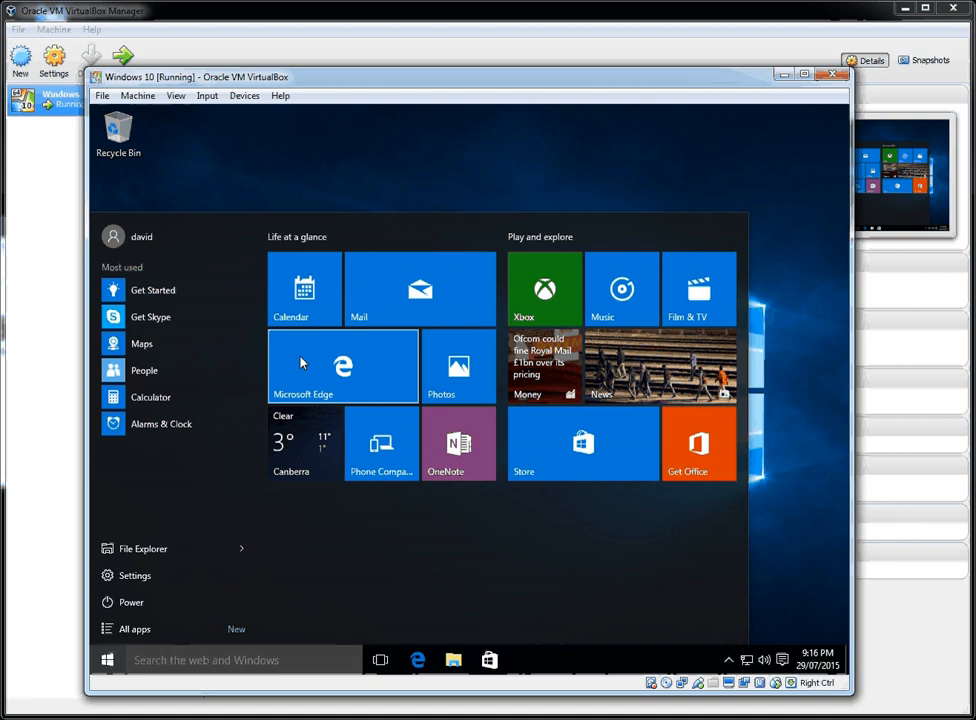
mouse_move(371, 295)
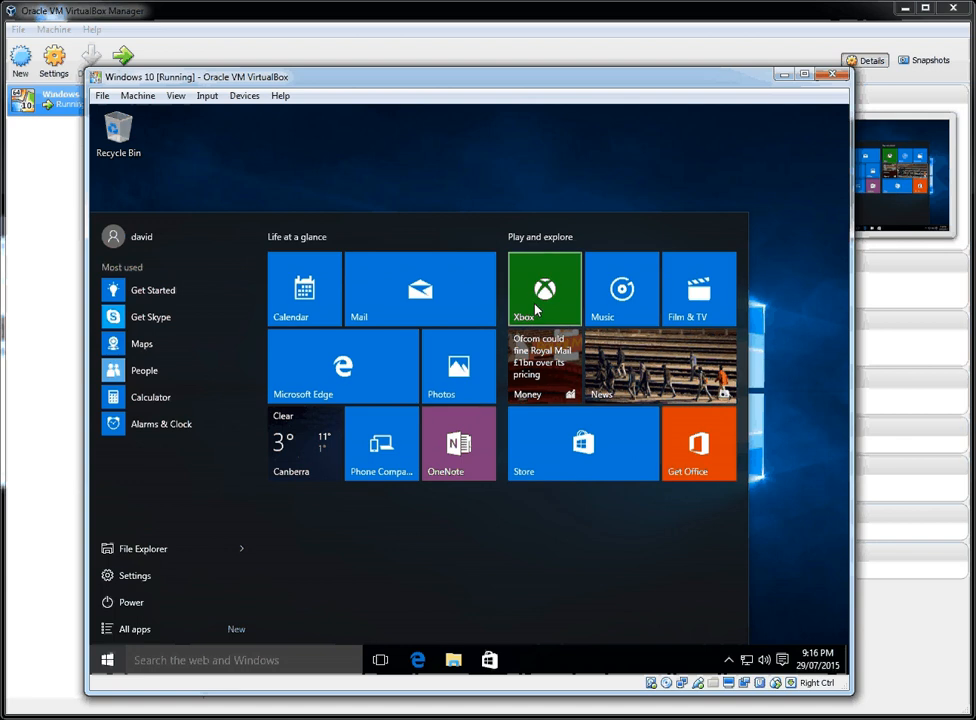
mouse_move(620, 300)
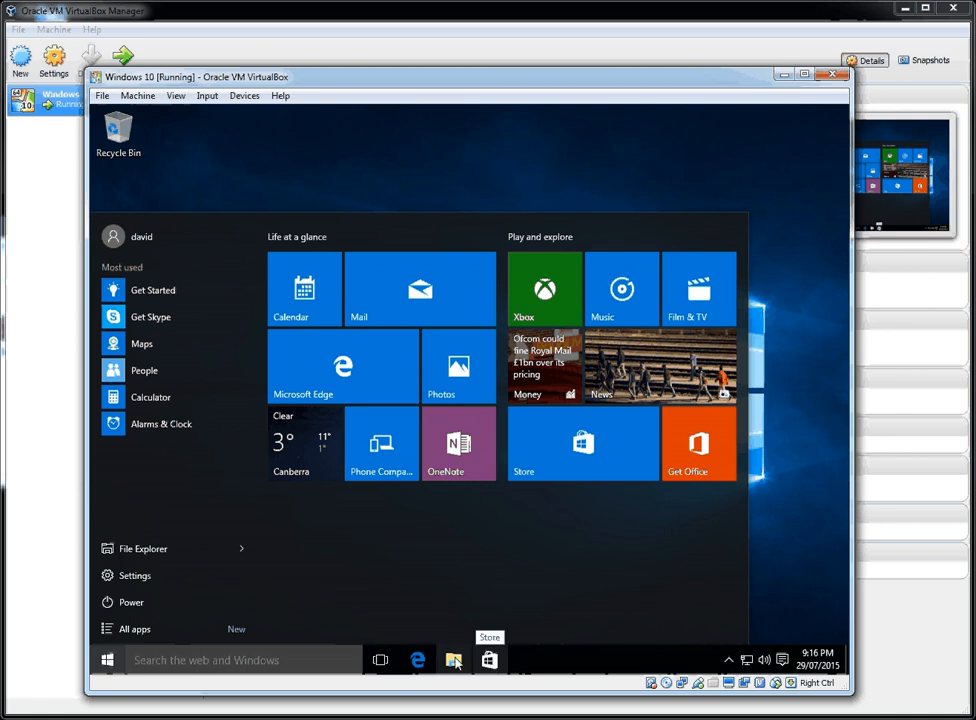
mouse_move(416, 660)
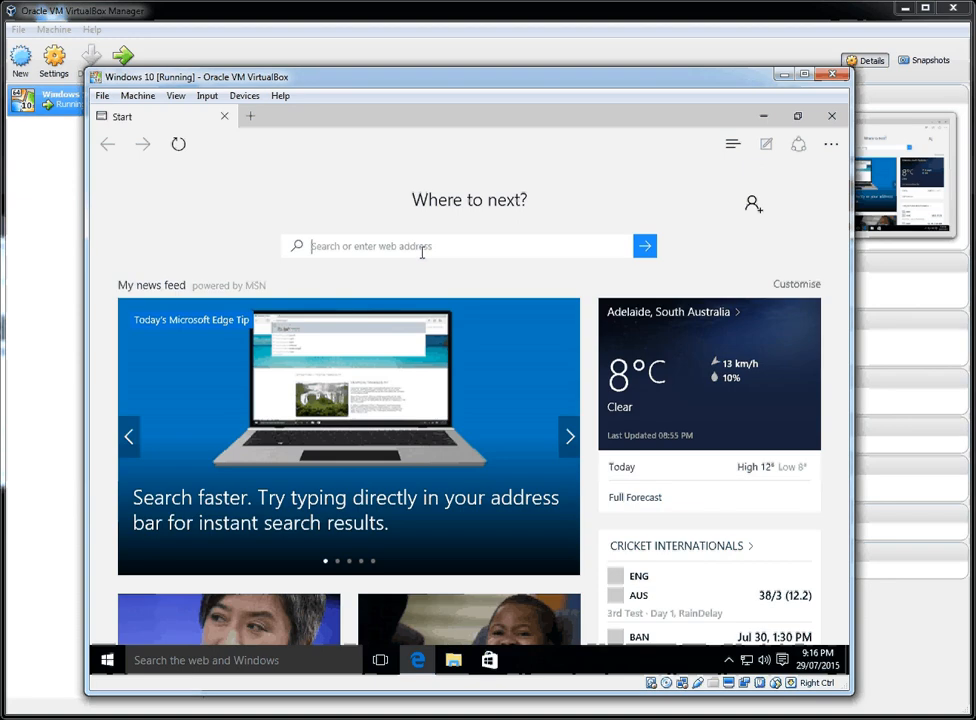
Search Edge for 'windows 10' and open the MSN Windows 10 review article.
text(windows 10)
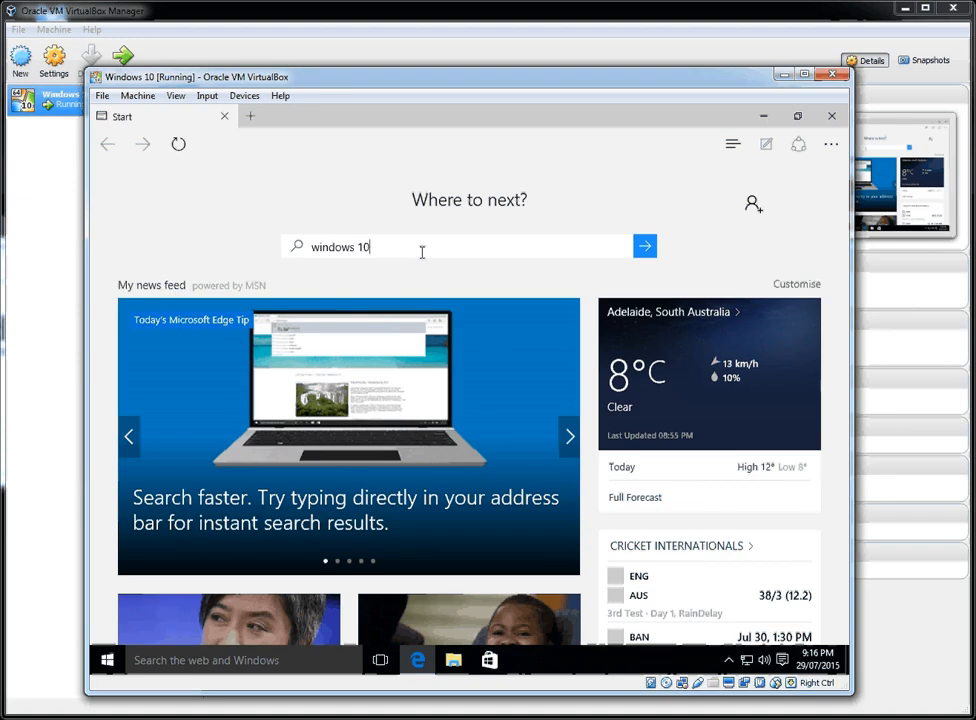
click(644, 245)
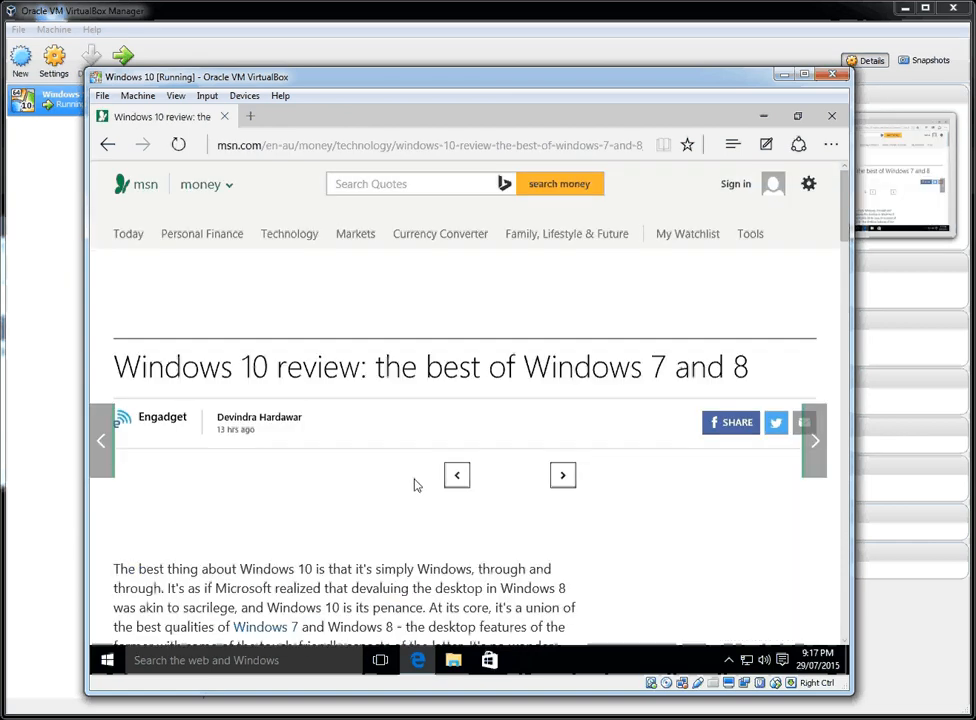
scroll(down, 3)
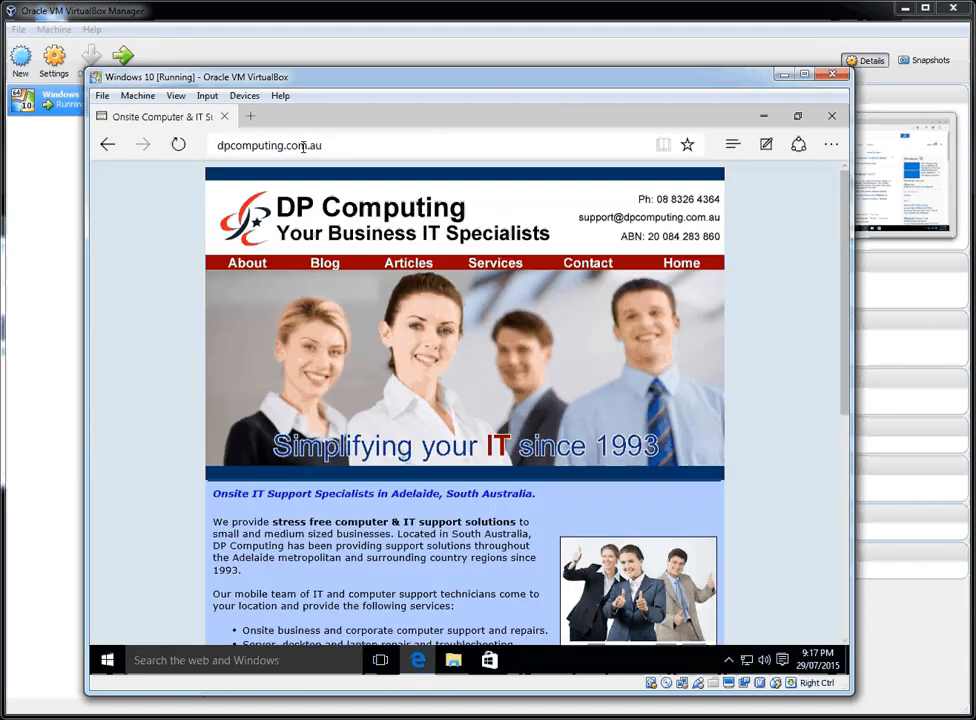
Scroll dpcomputing.com.au and open its YouTube channel in a new tab.
scroll(down, 3)
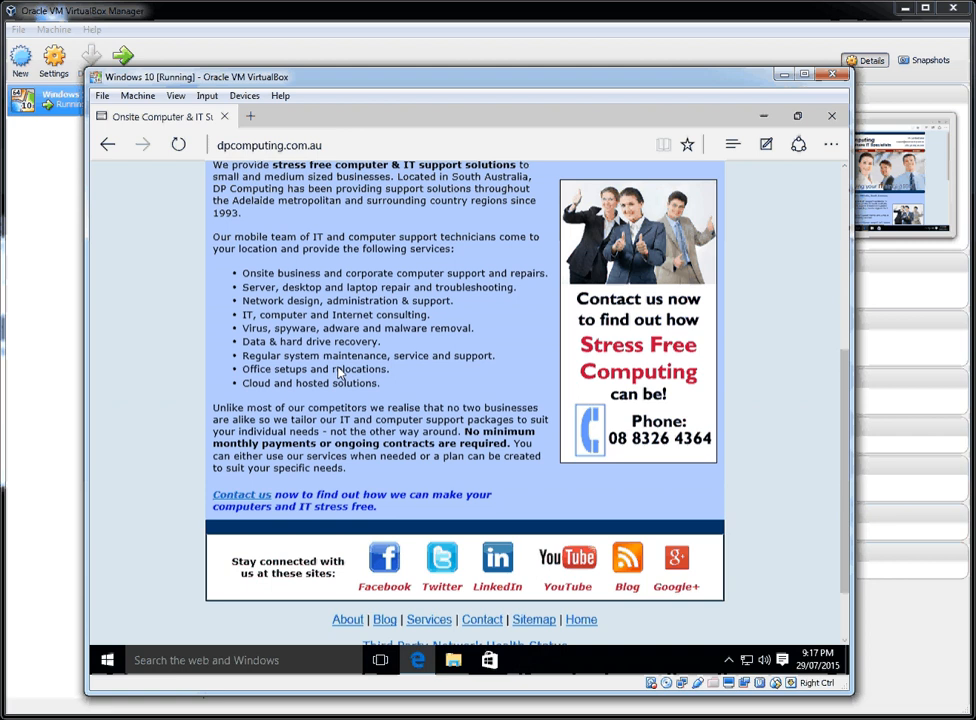
click(398, 118)
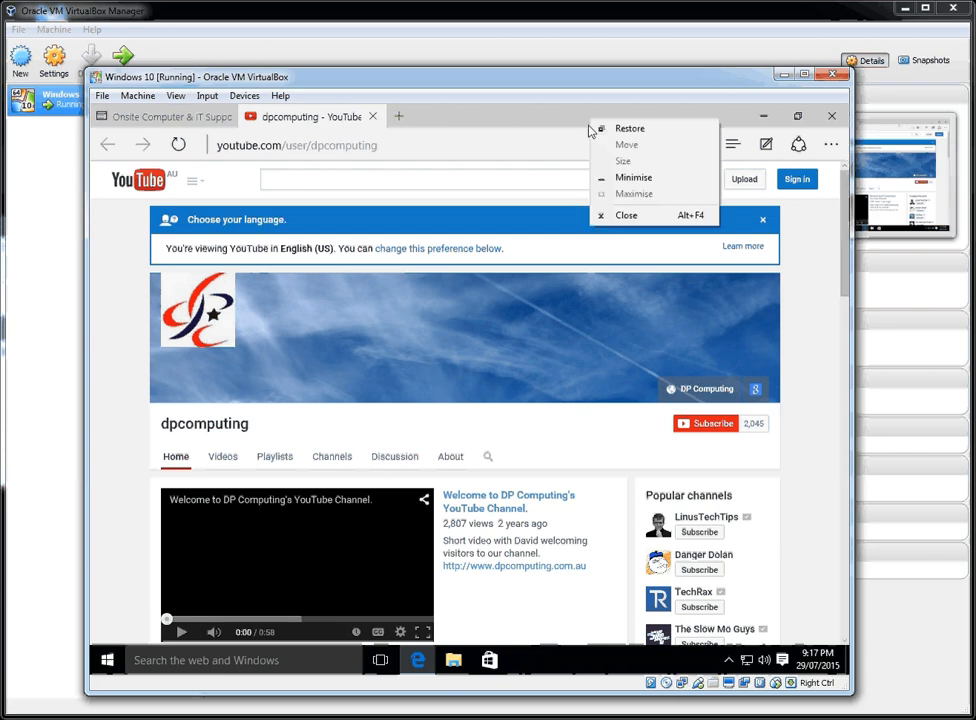
mouse_move(577, 113)
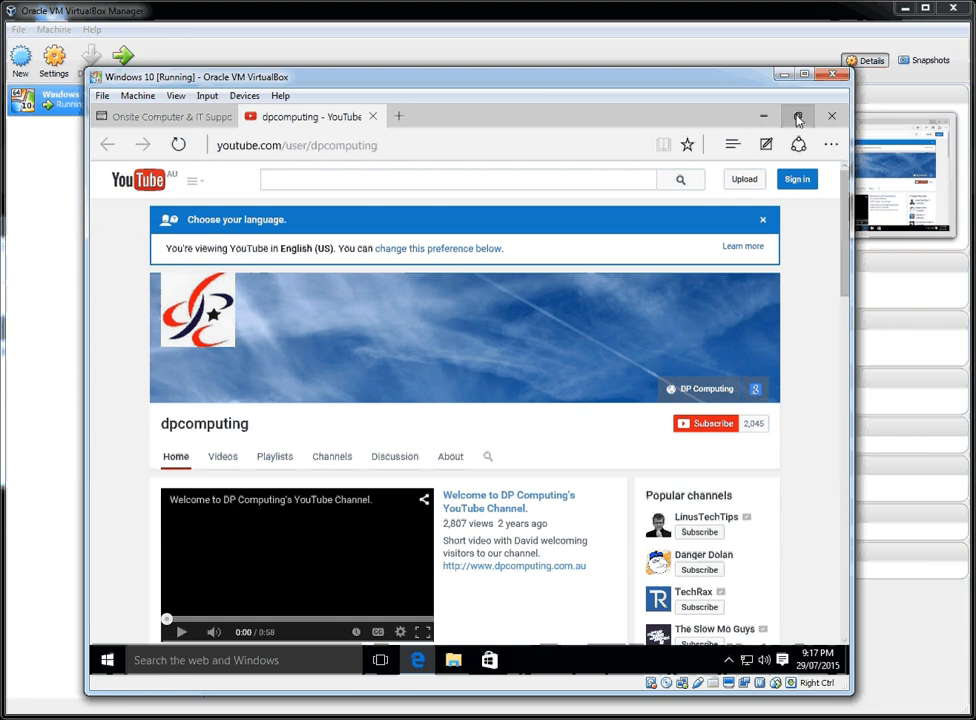
mouse_move(834, 114)
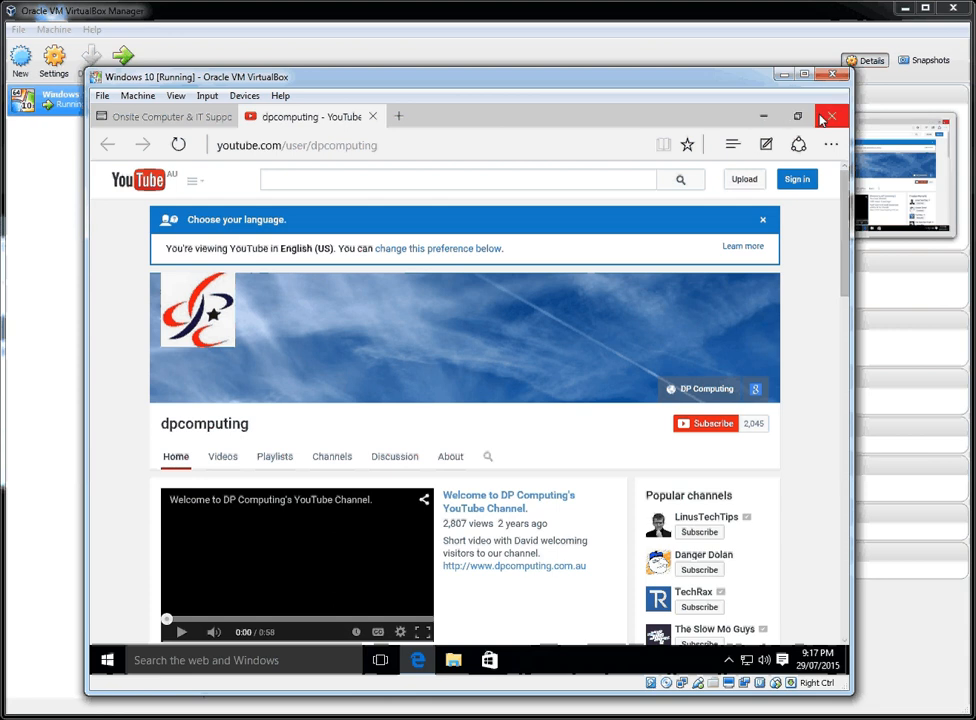
mouse_move(764, 114)
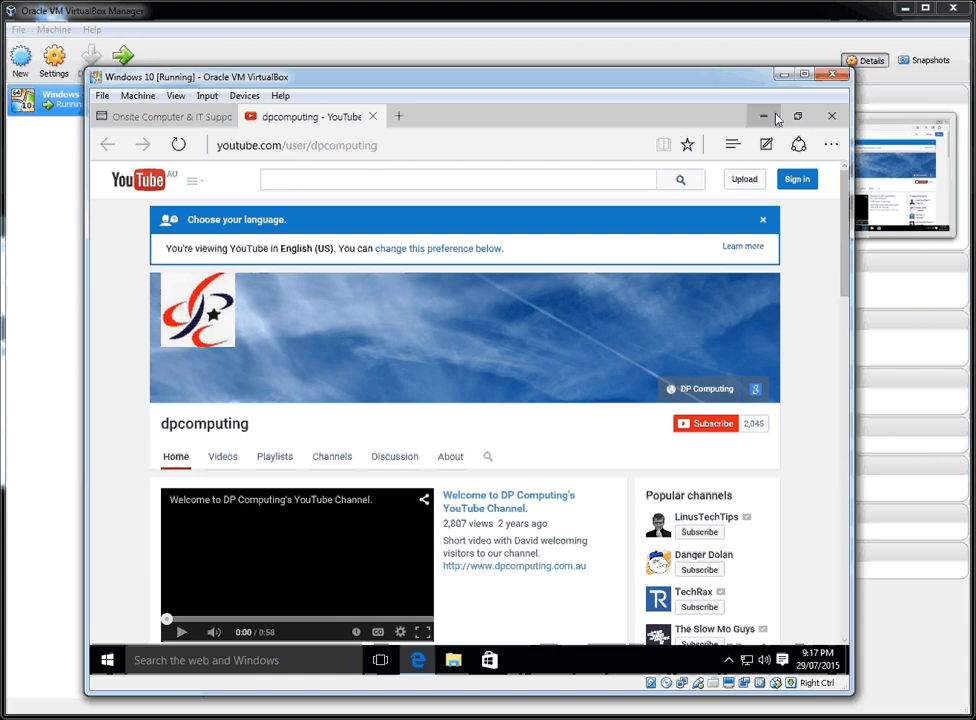
mouse_move(593, 137)
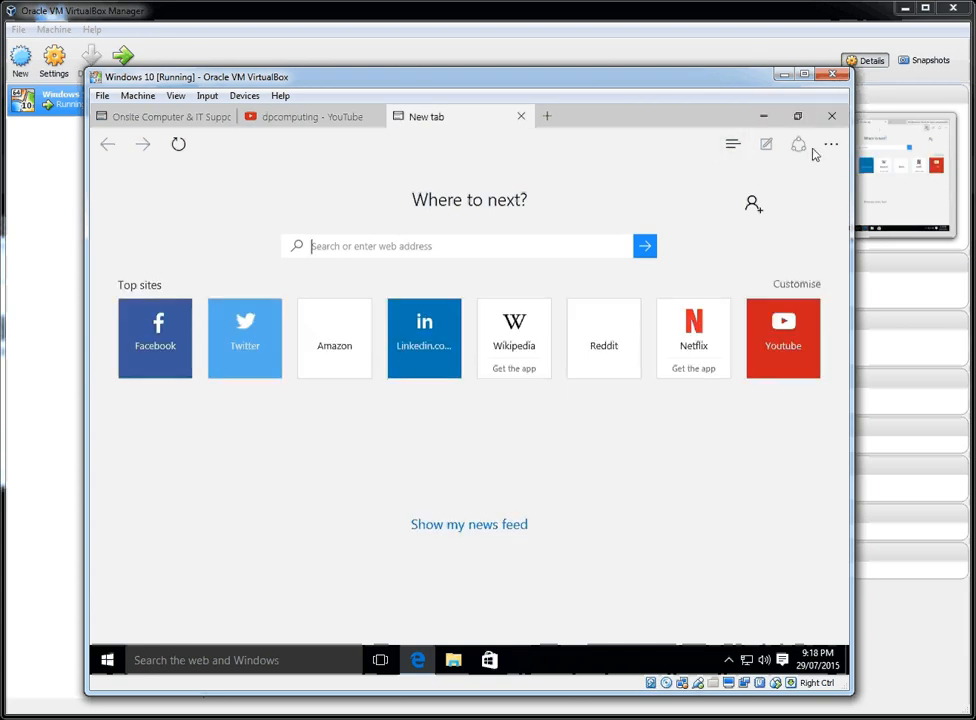
Open Edge's advanced settings and scroll through the pop-up, Flash and privacy options.
click(831, 144)
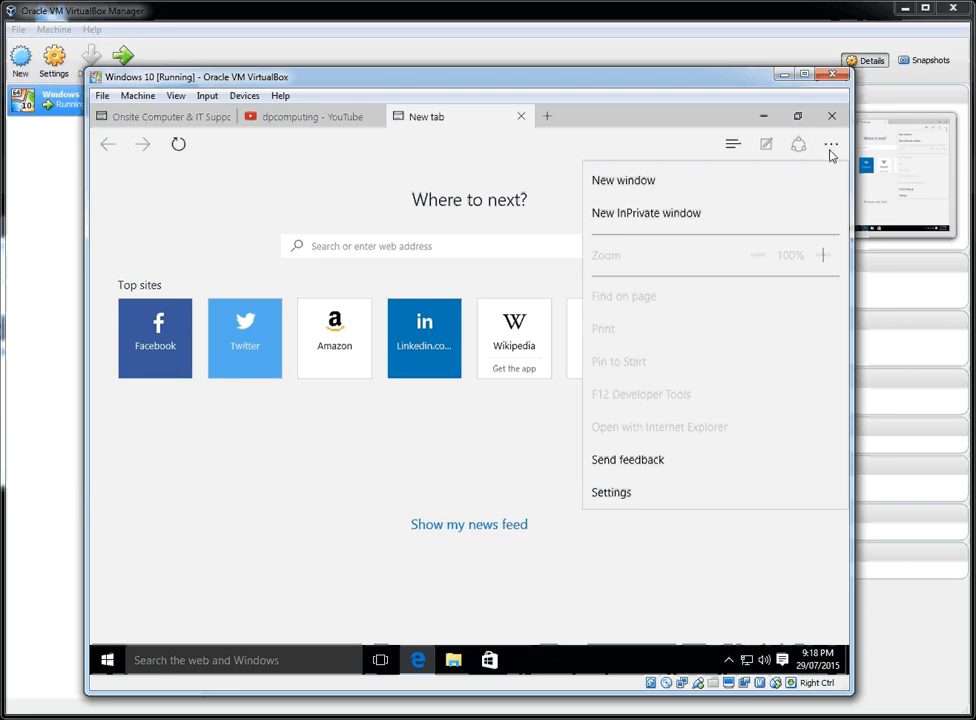
click(611, 492)
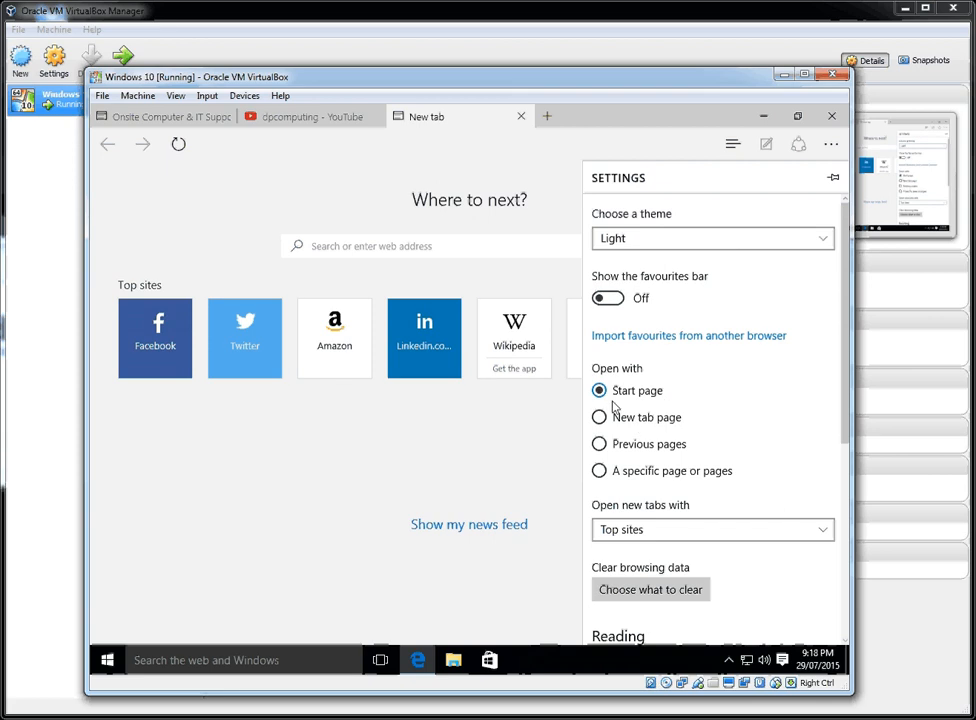
mouse_move(632, 444)
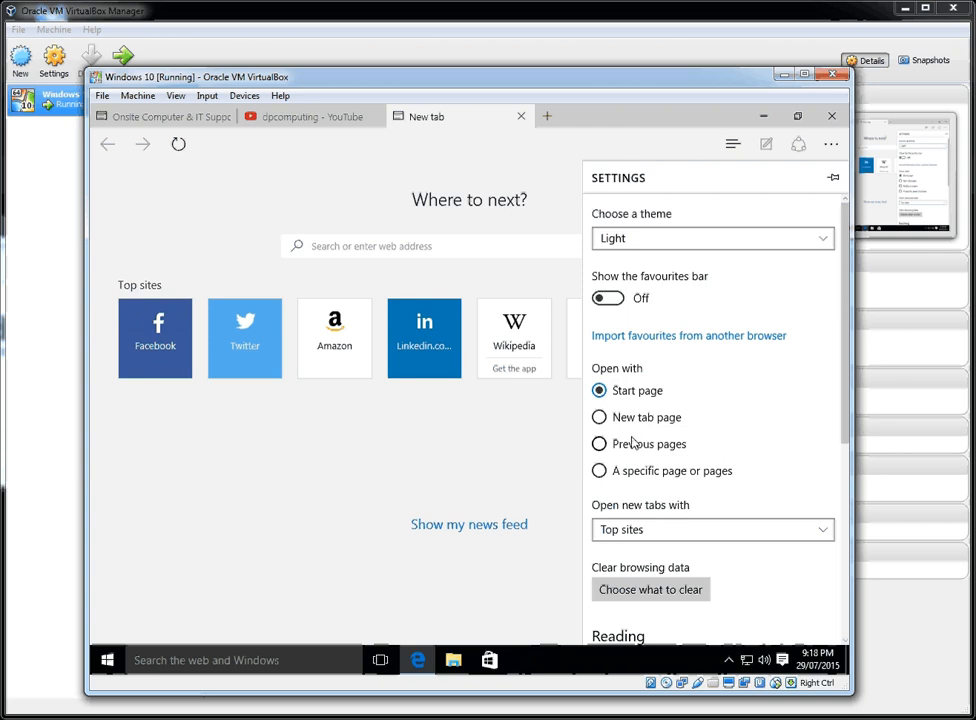
scroll(down, 3)
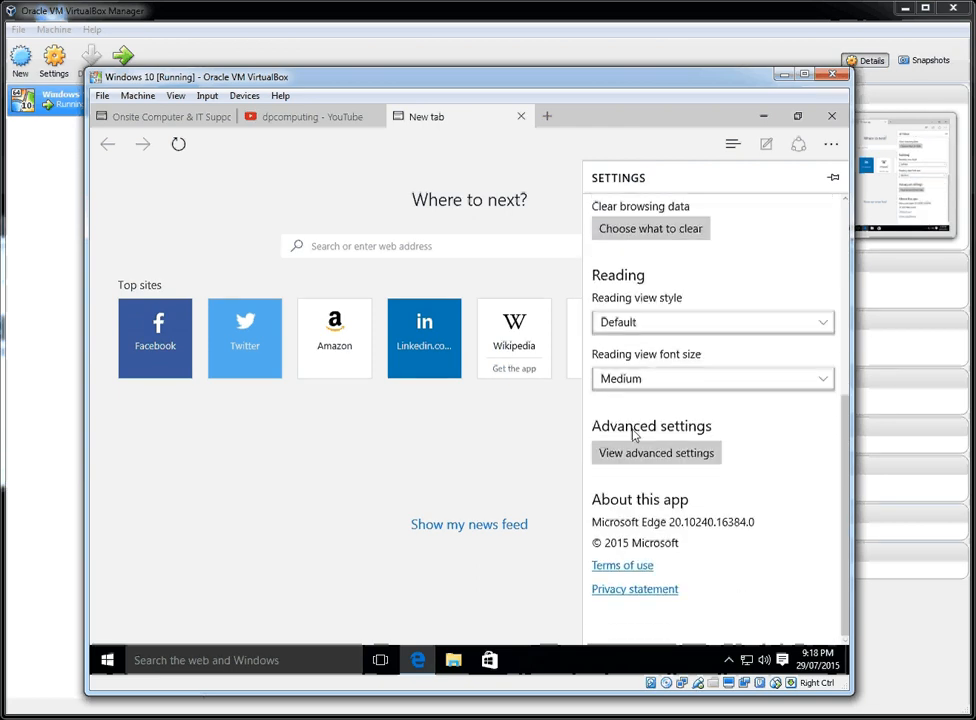
click(656, 452)
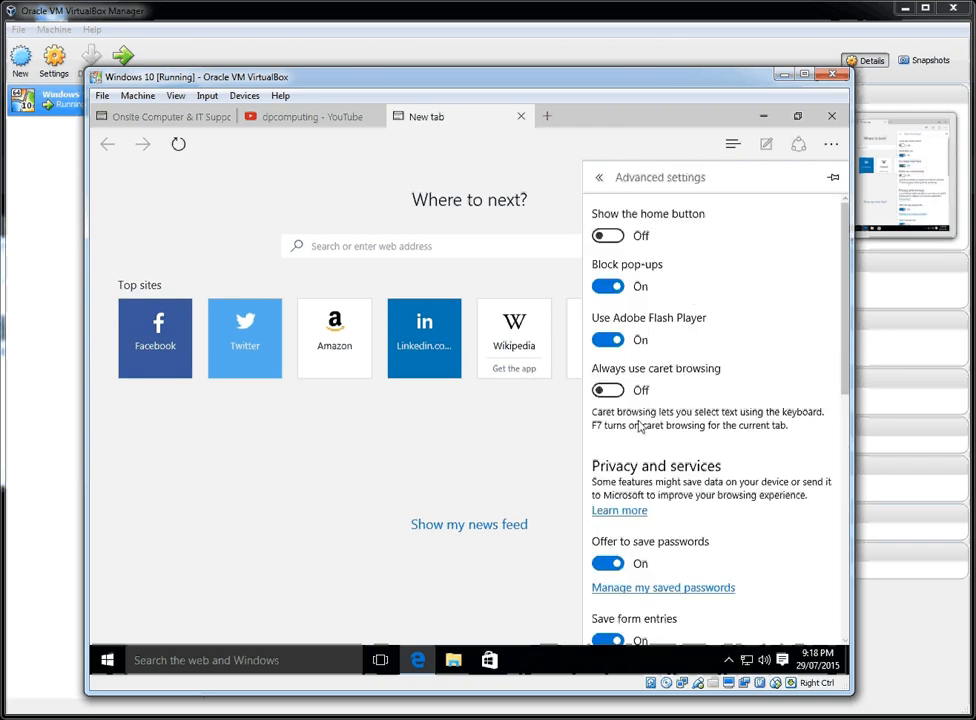
scroll(down, 3)
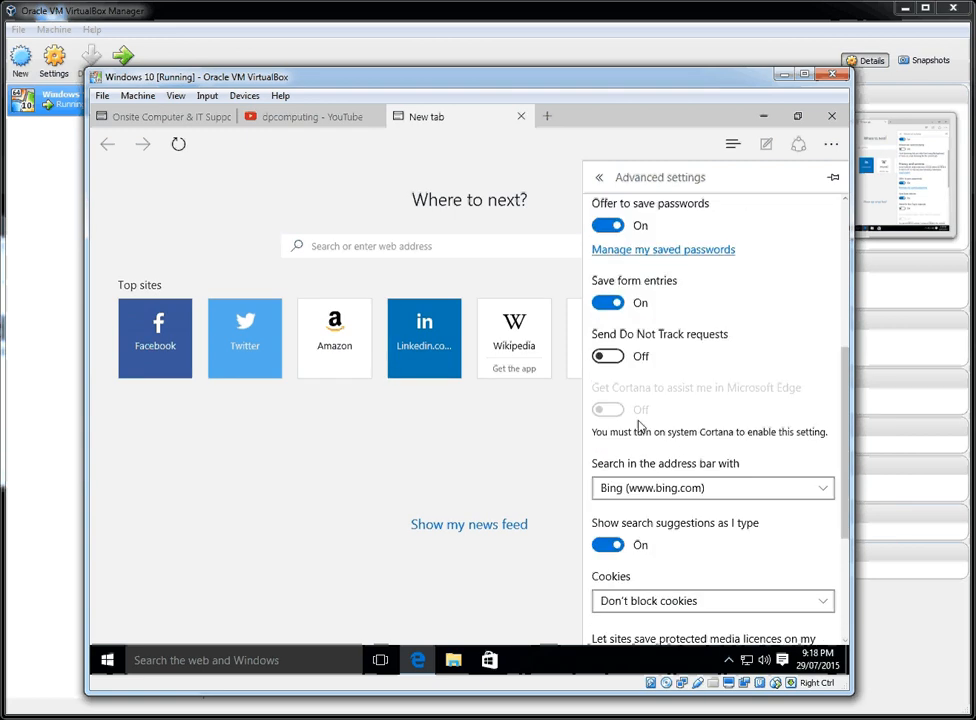
scroll(down, 3)
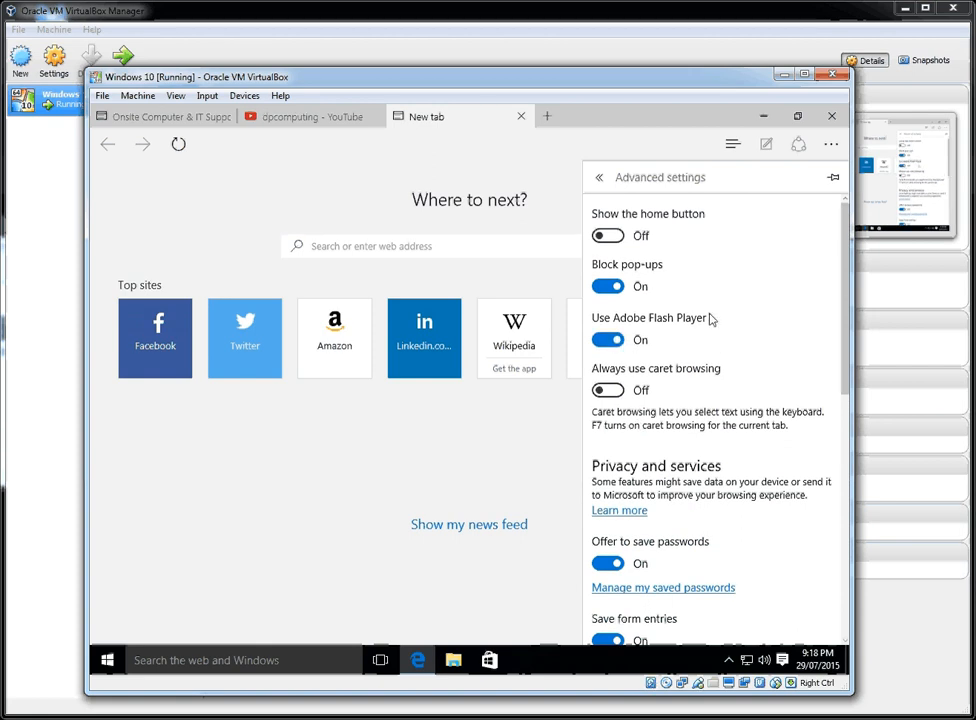
Dismiss the settings panel and show the Favourites hub listing the Favourites Bar.
click(732, 144)
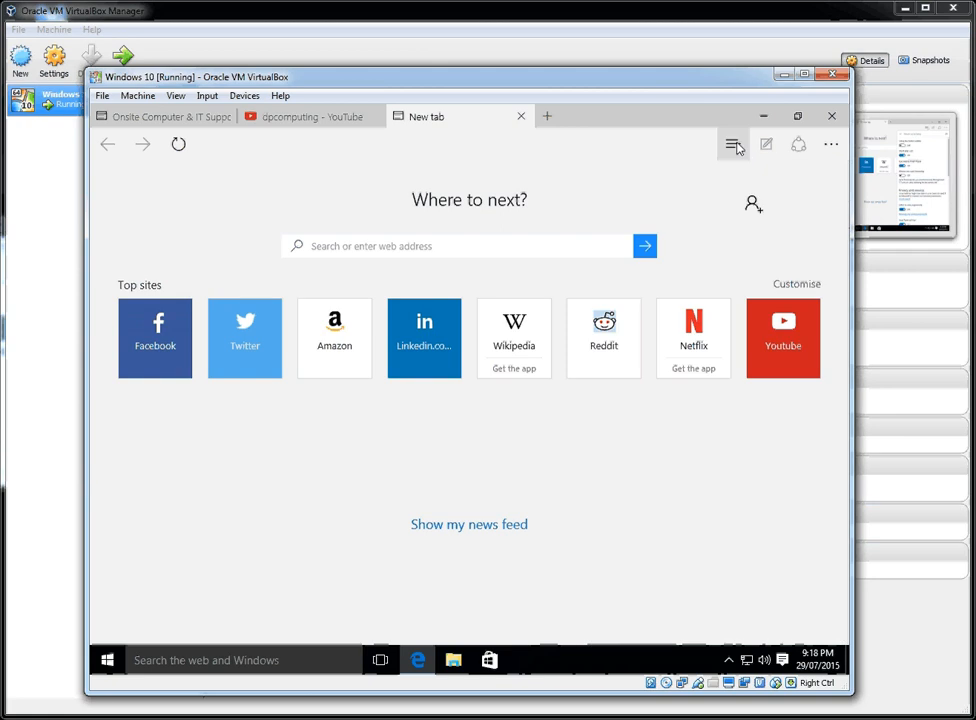
click(732, 145)
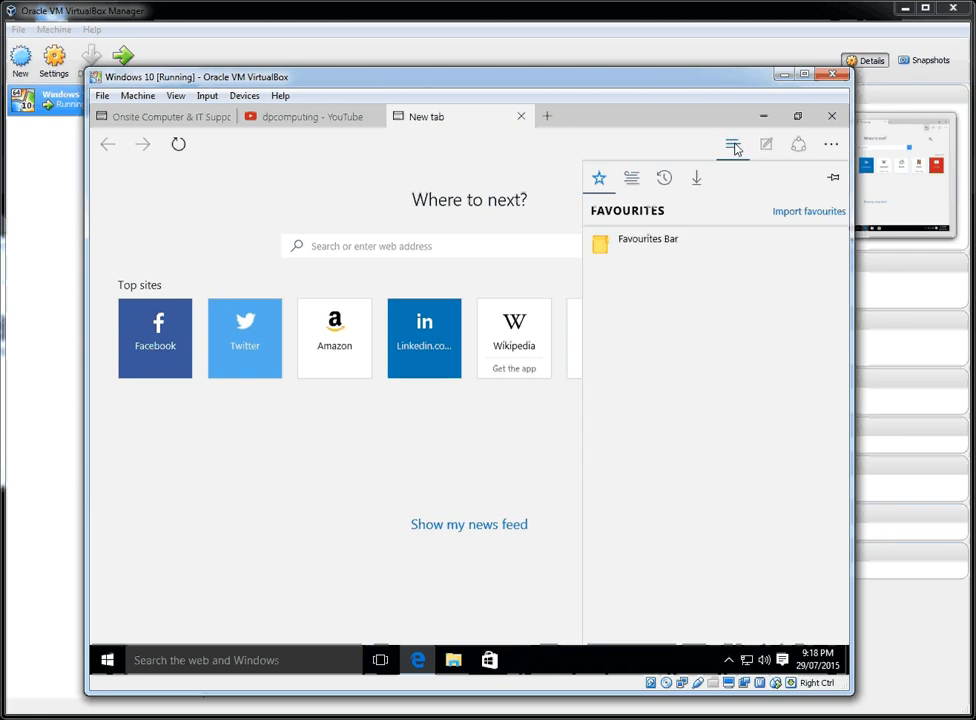
mouse_move(765, 146)
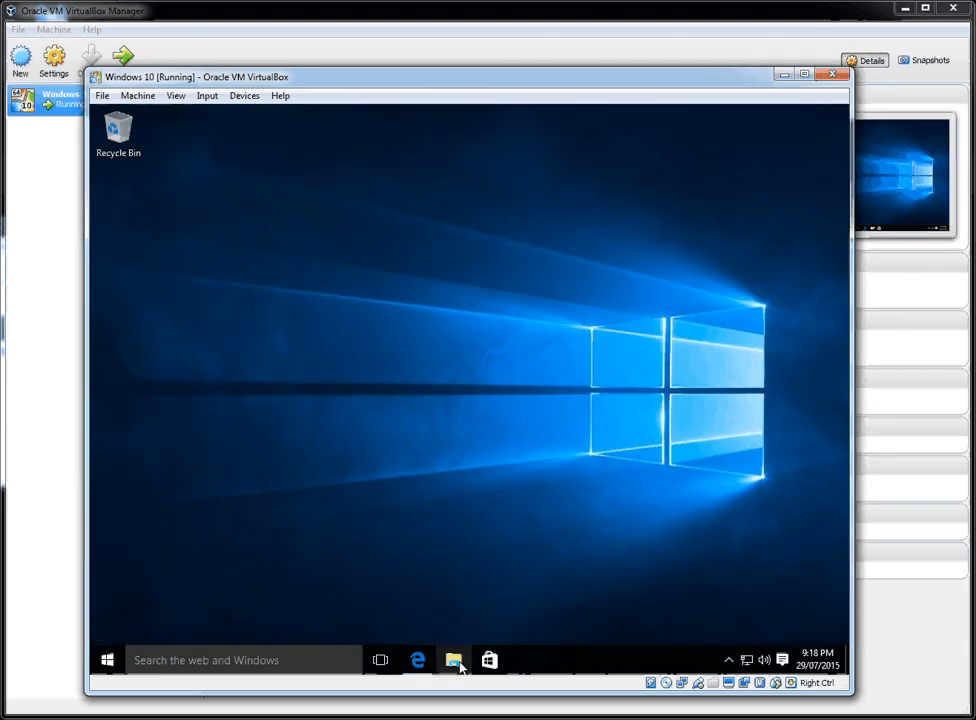
Open File Explorer at Quick access and expand This PC to reveal Local Disk (C:).
click(452, 659)
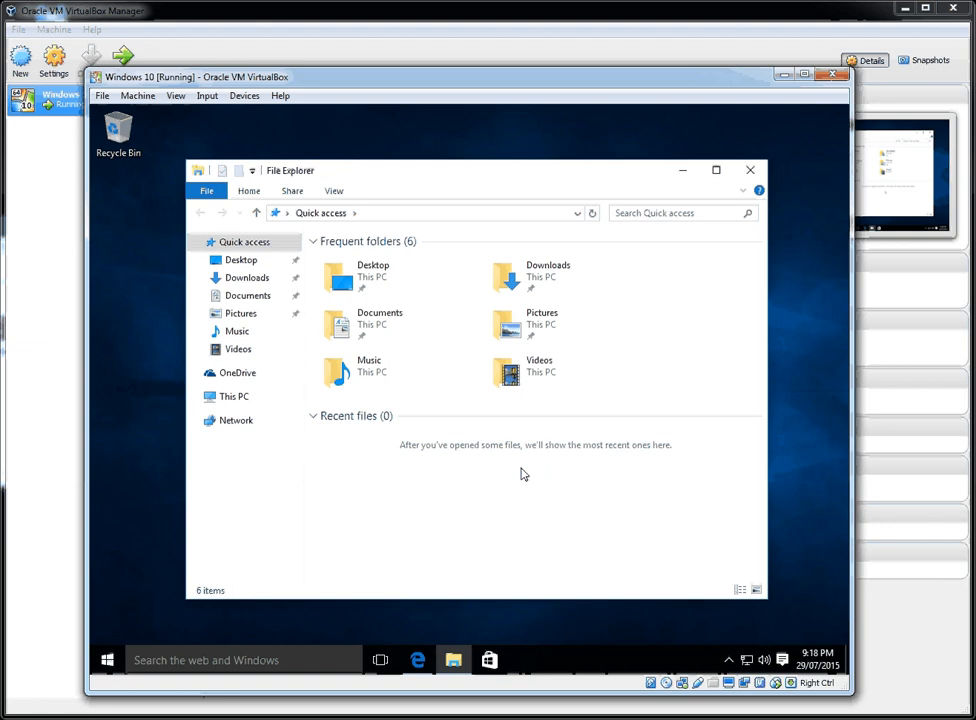
click(197, 396)
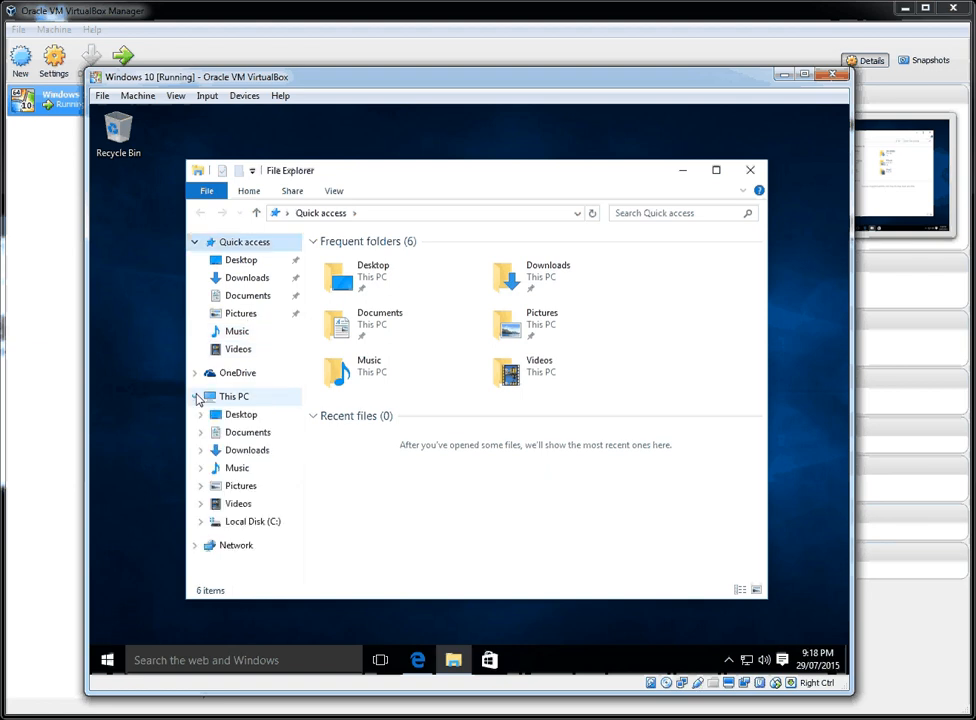
click(196, 396)
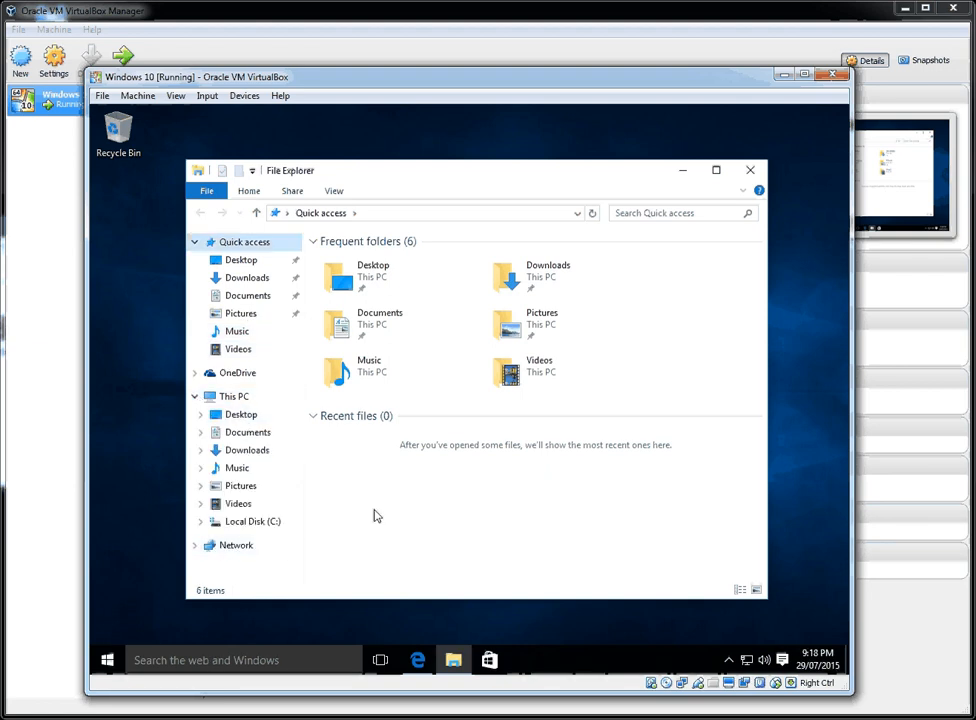
Launch the Store, browse its featured and top apps, then bring File Explorer forward.
click(487, 660)
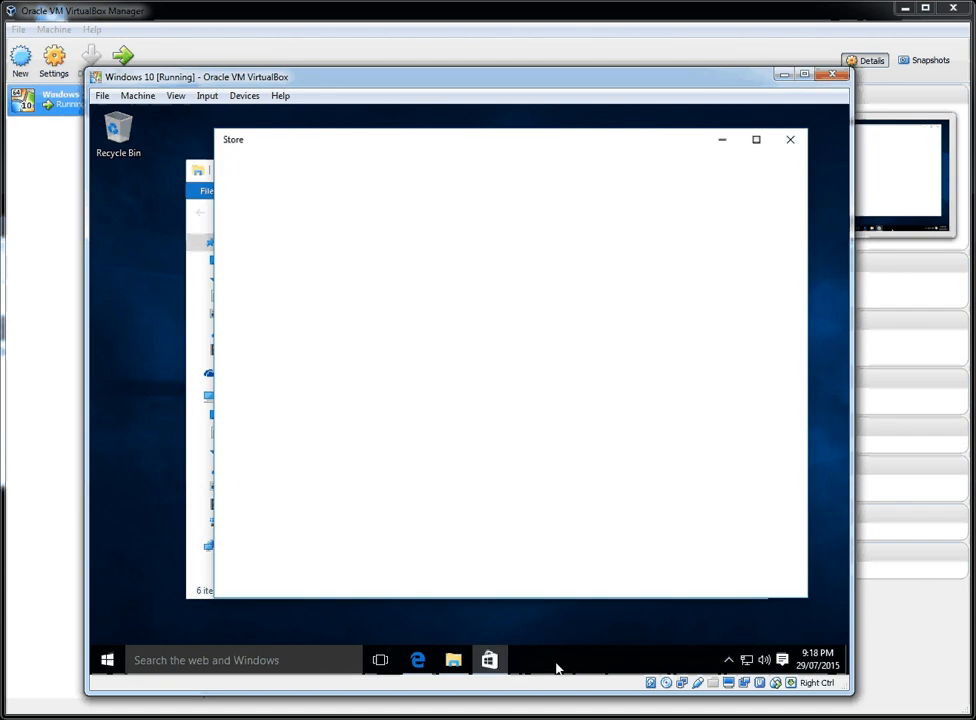
mouse_move(473, 333)
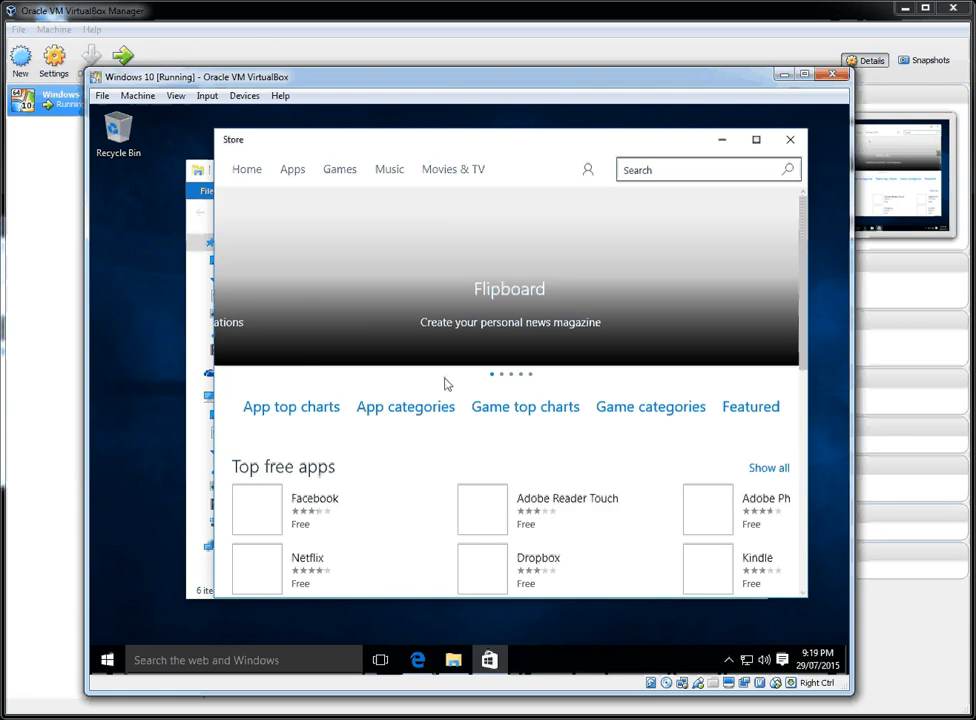
scroll(down, 3)
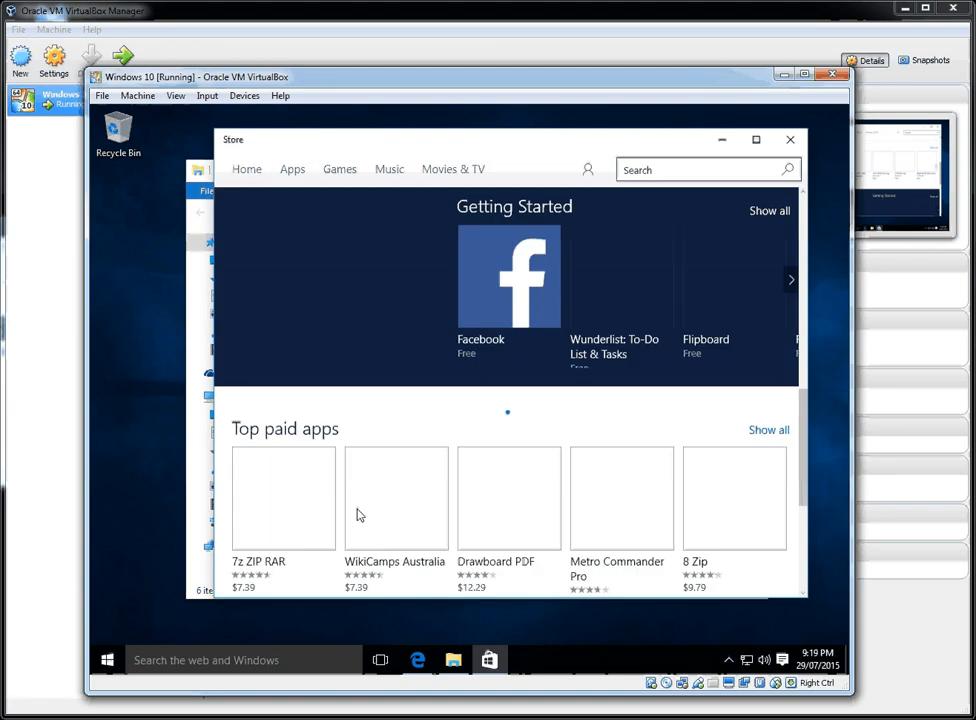
scroll(down, 3)
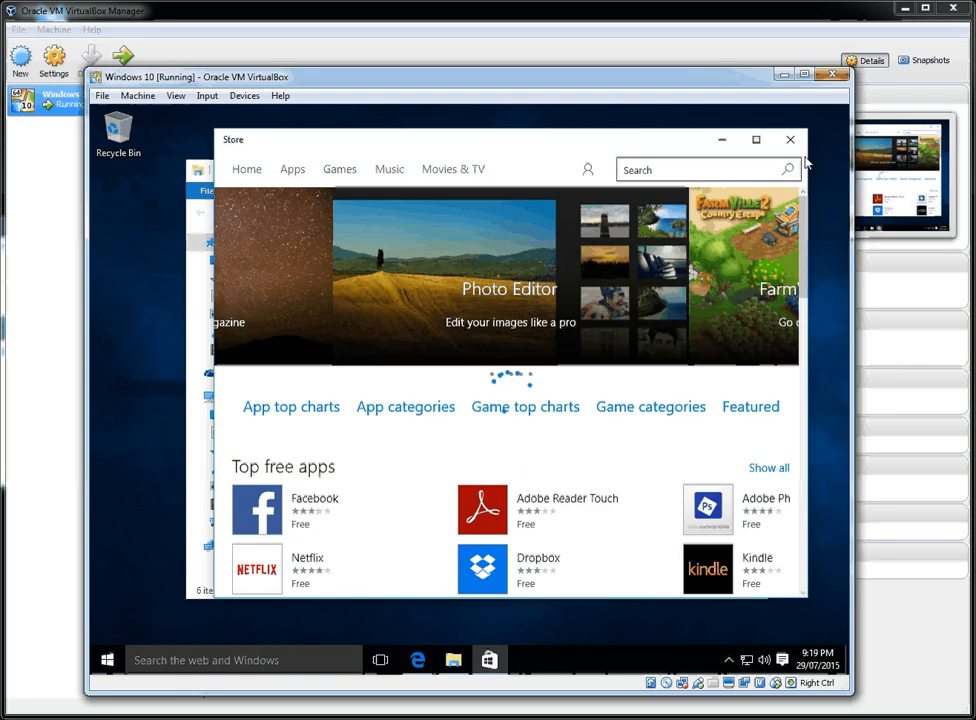
mouse_move(412, 652)
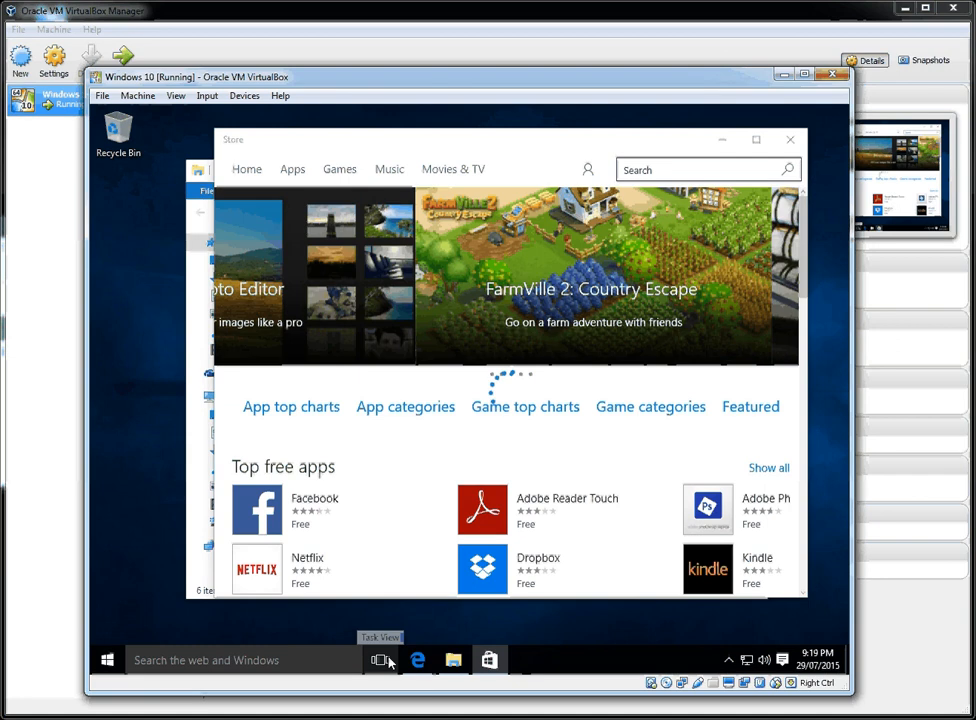
click(386, 660)
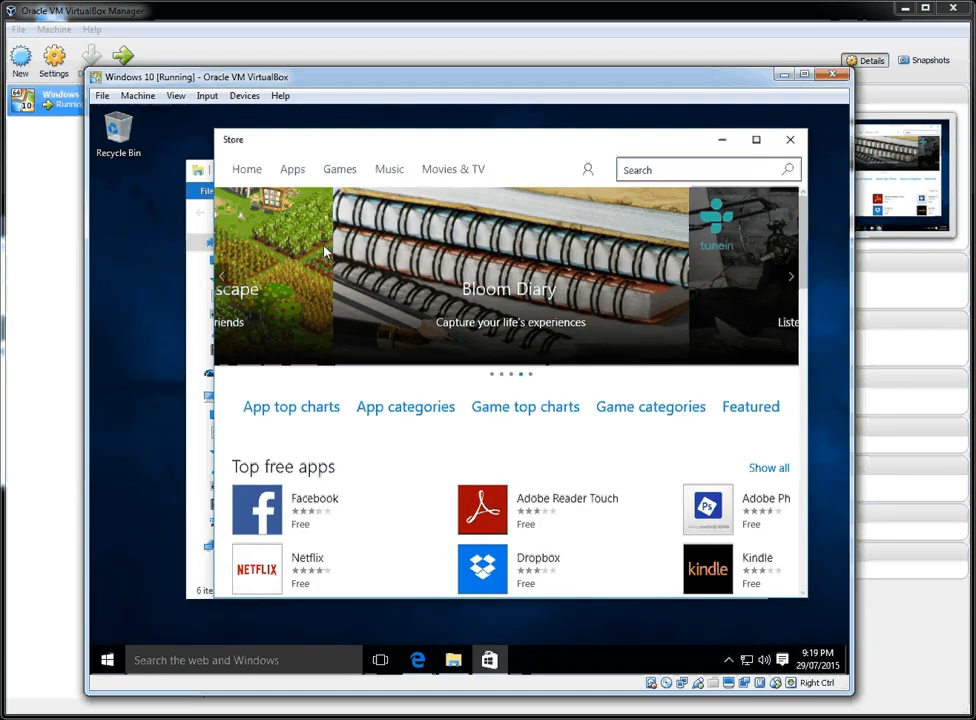
click(381, 660)
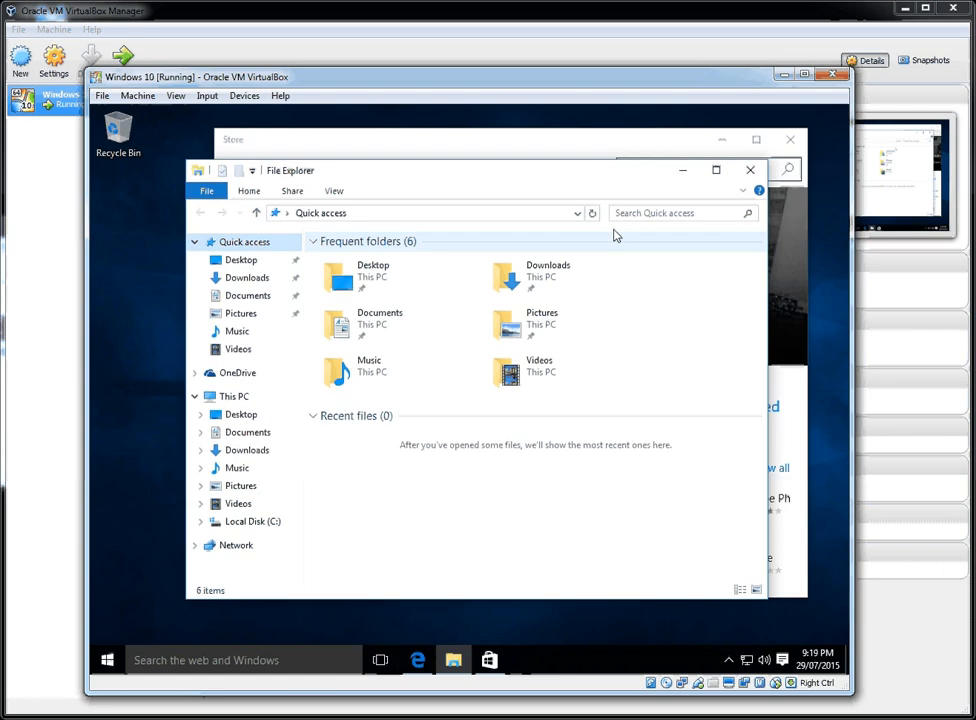
Close the Store window from its Task View thumbnail.
click(386, 660)
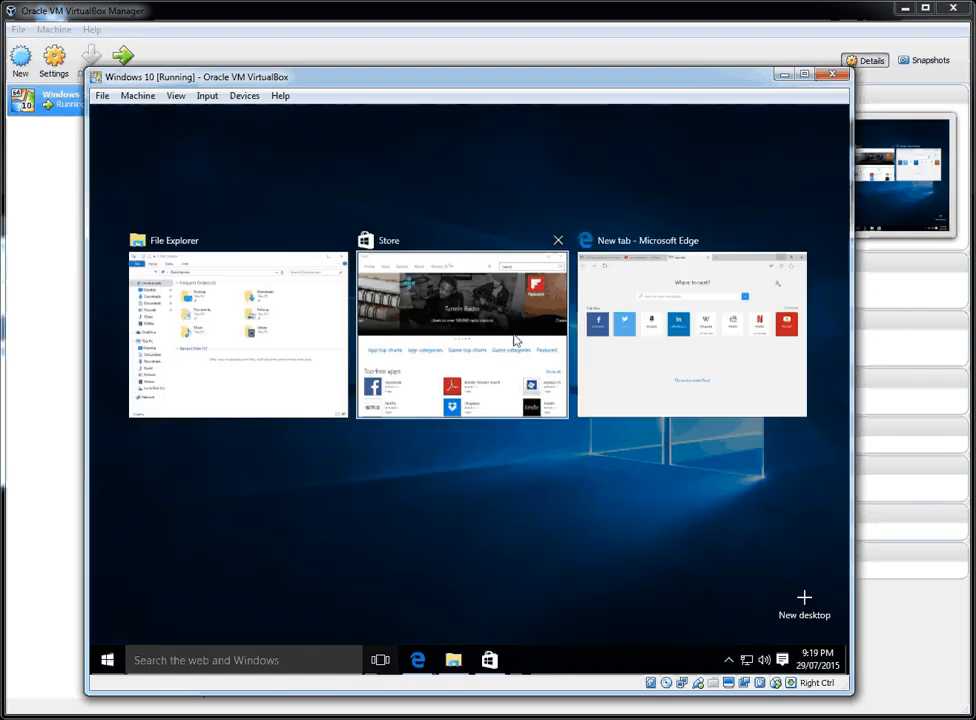
click(557, 240)
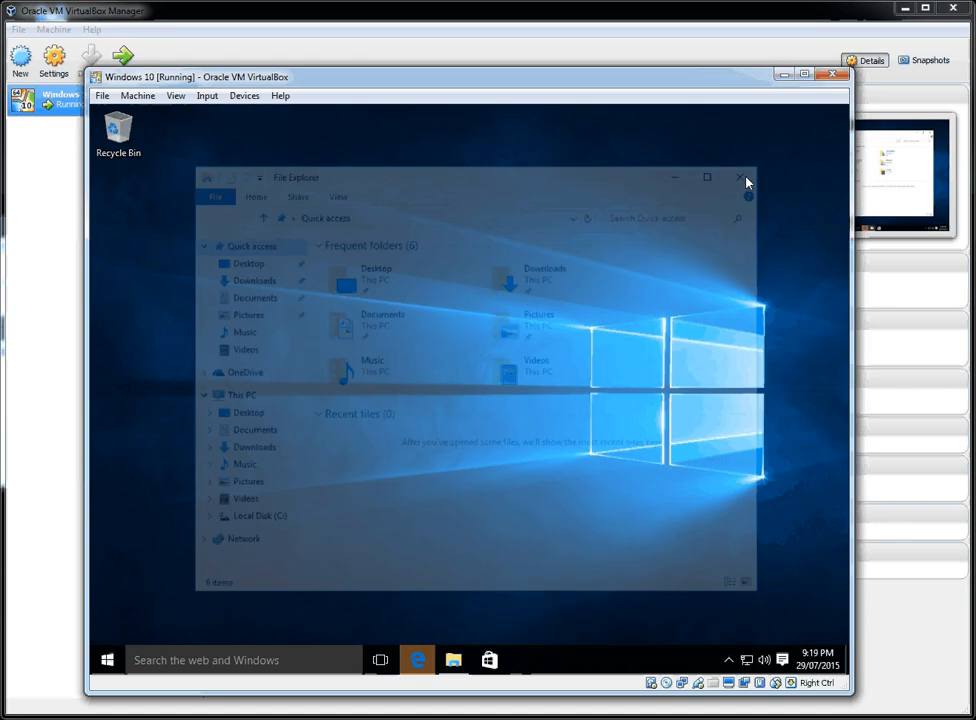
Close File Explorer, reveal hidden tray icons, and briefly open then dismiss Action Centre.
click(737, 177)
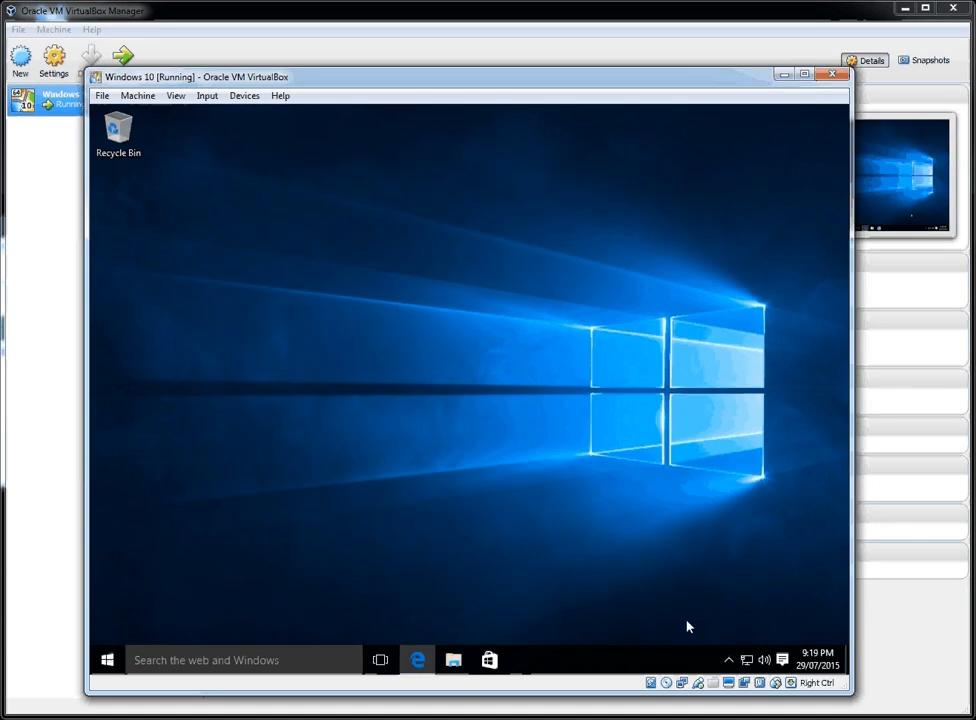
click(729, 661)
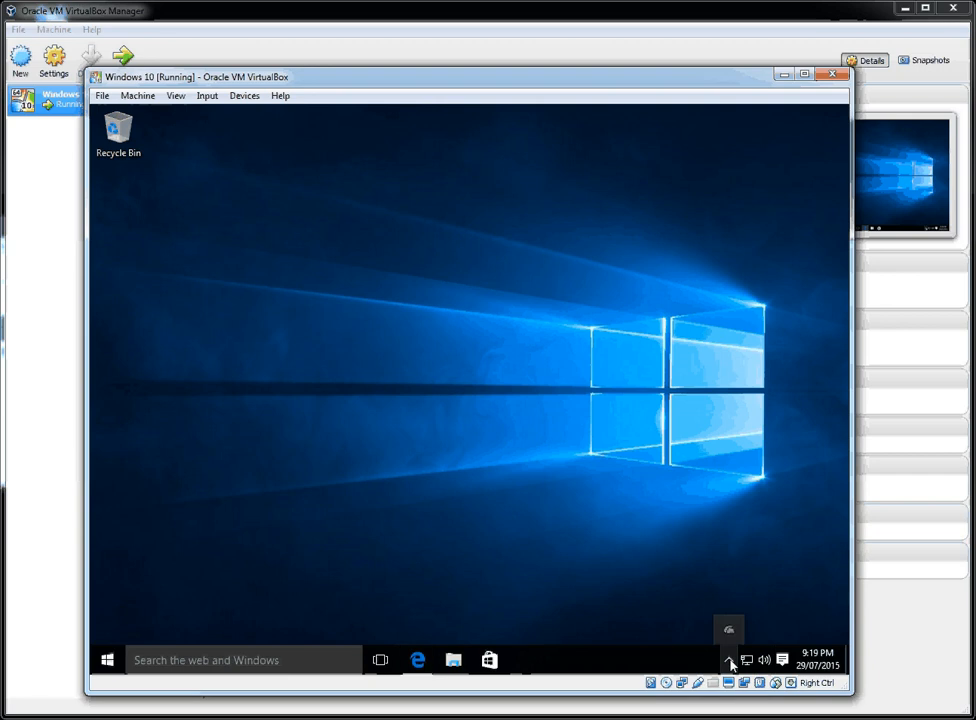
mouse_move(735, 628)
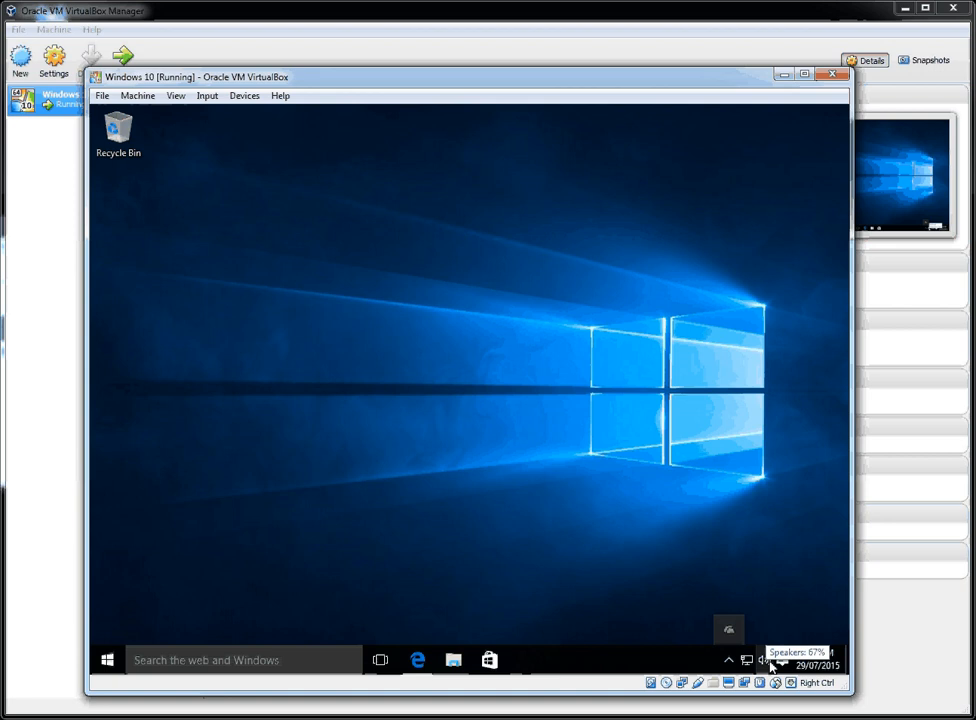
click(784, 656)
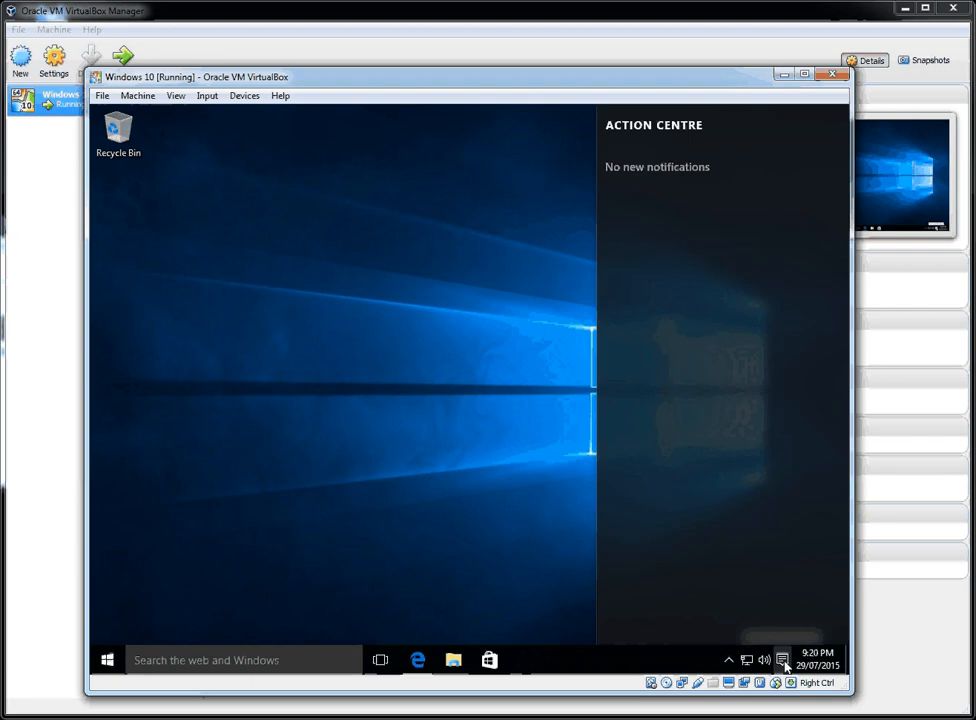
click(785, 658)
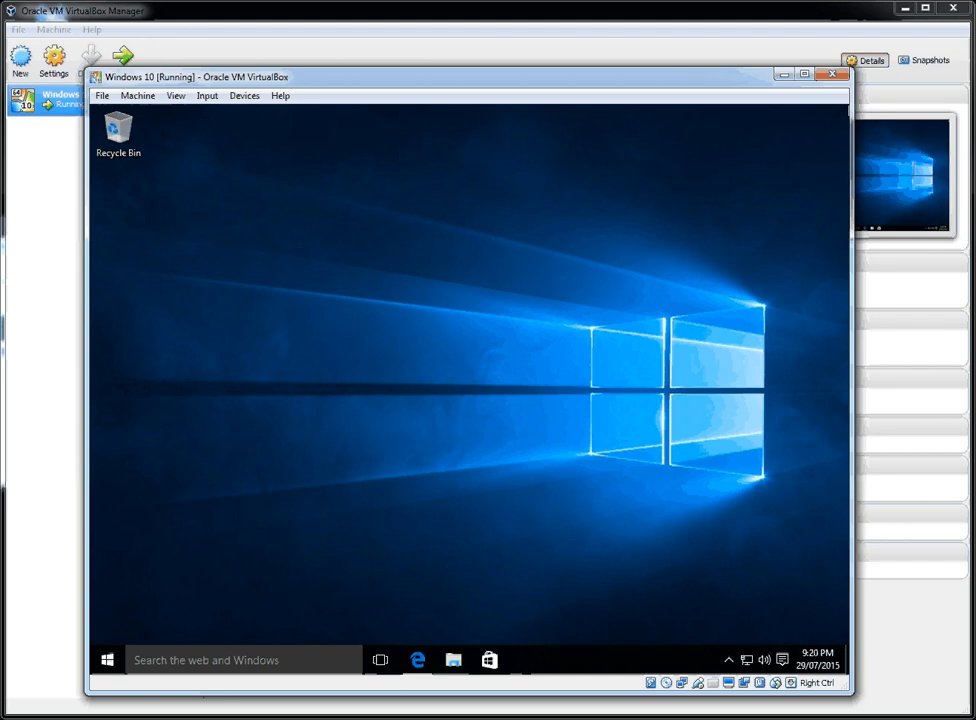
mouse_move(311, 557)
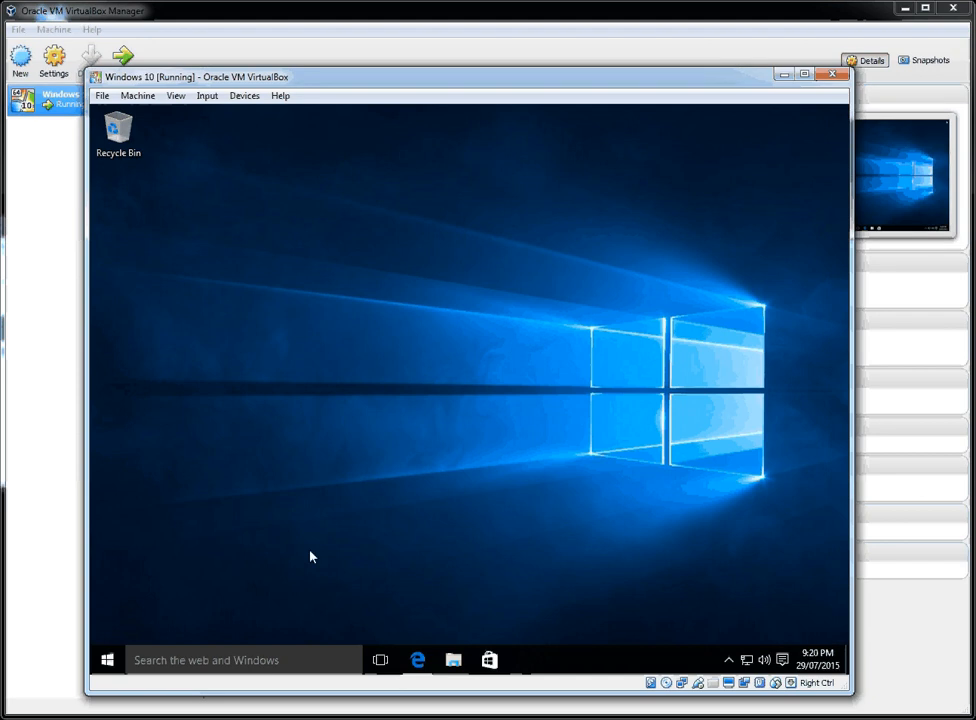
Launch the Windows Settings app from the guest's Start menu.
click(102, 660)
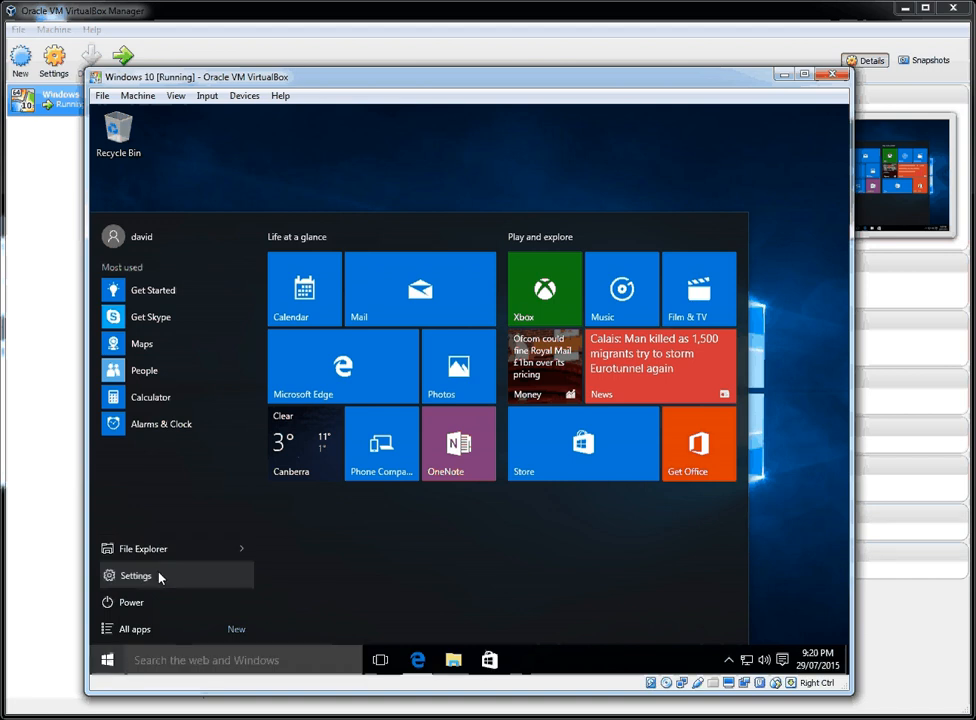
click(136, 576)
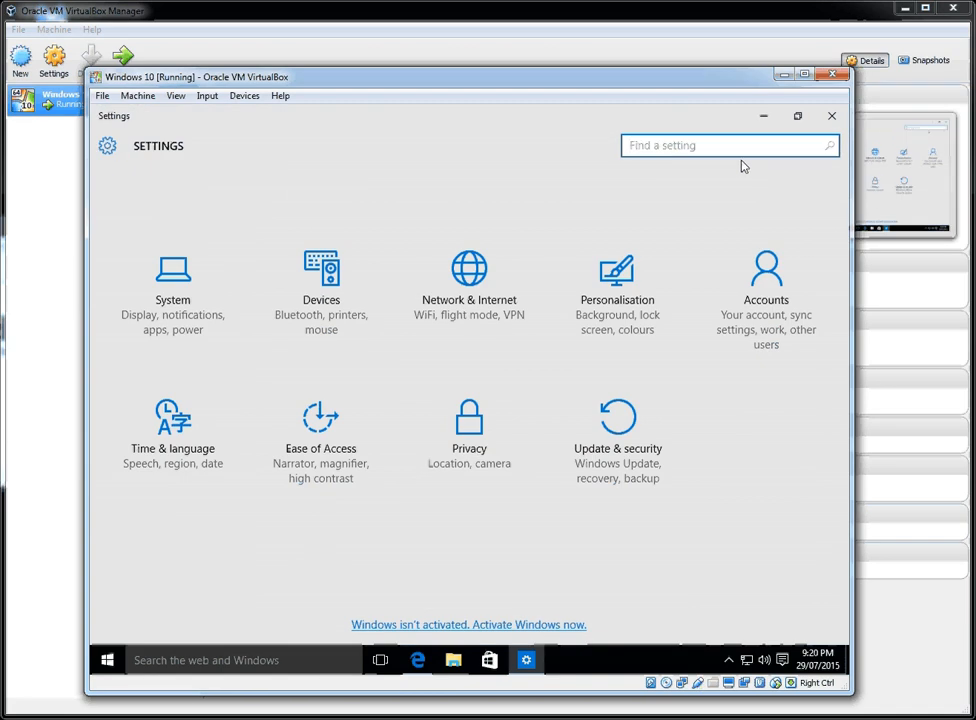
mouse_move(455, 642)
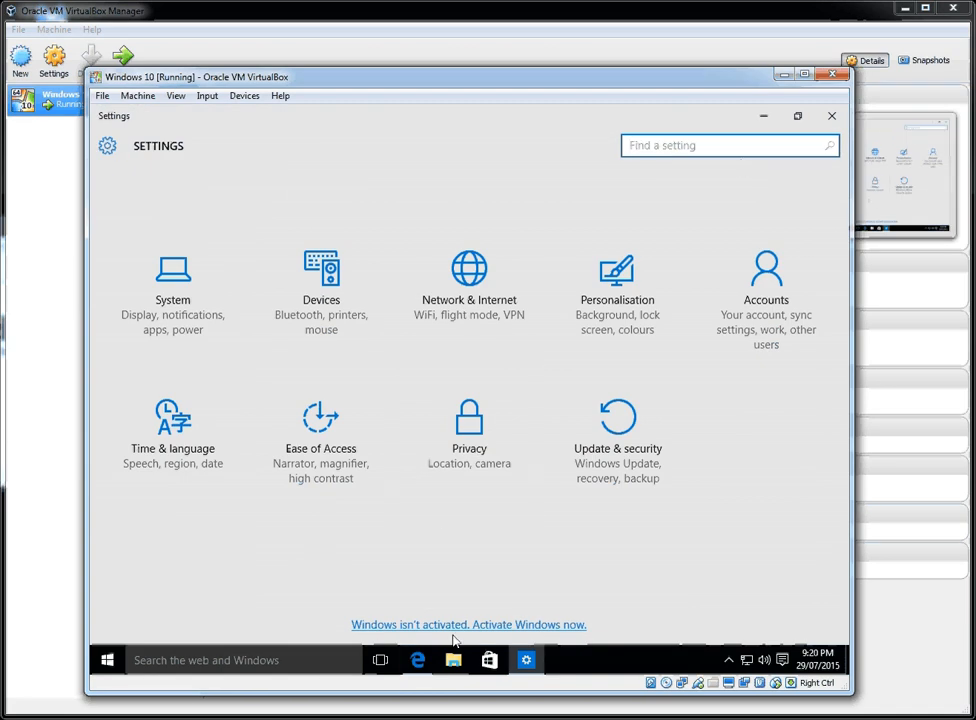
mouse_move(328, 573)
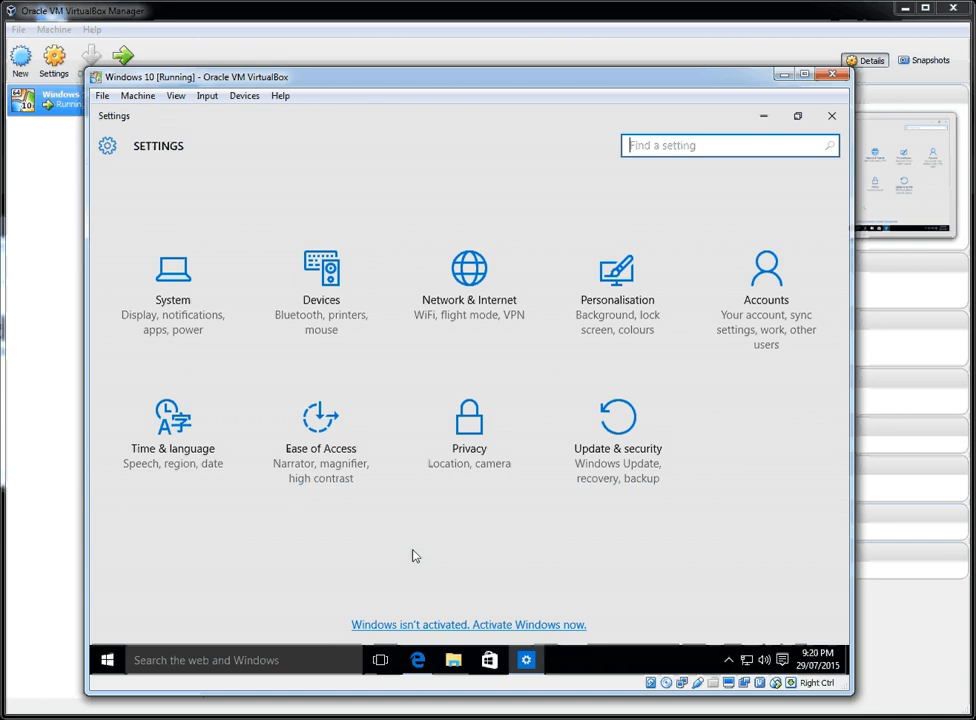
mouse_move(415, 555)
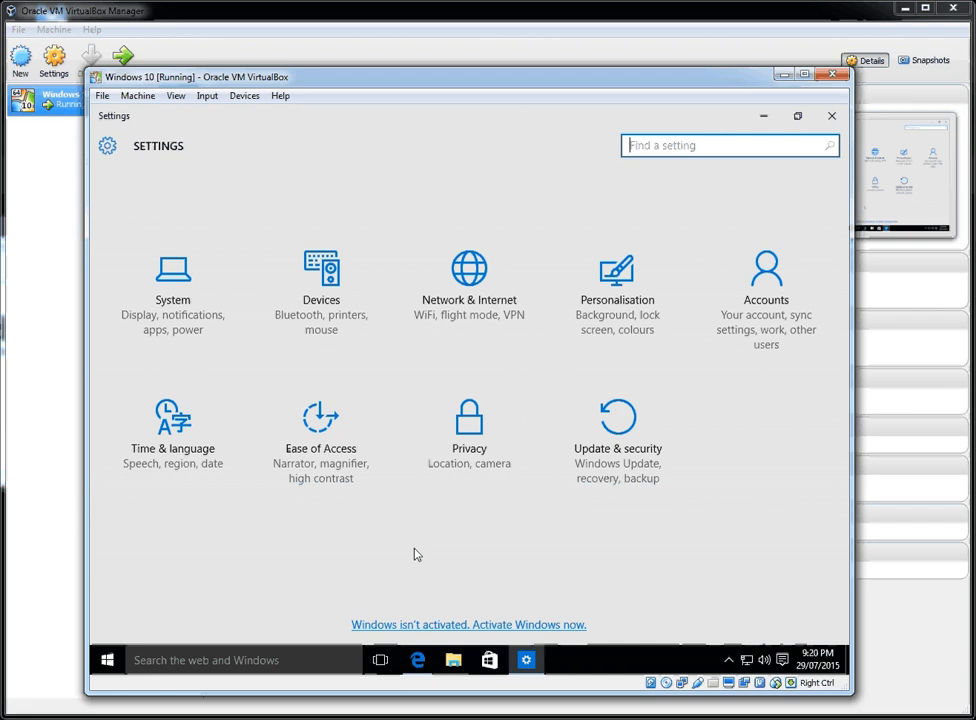
mouse_move(415, 554)
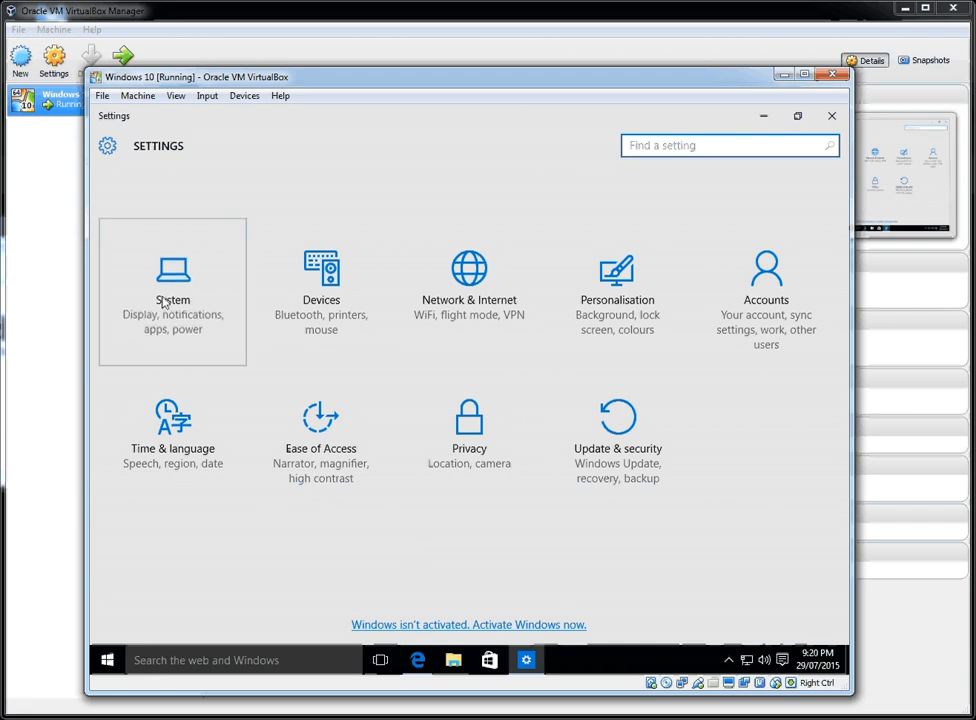
click(172, 290)
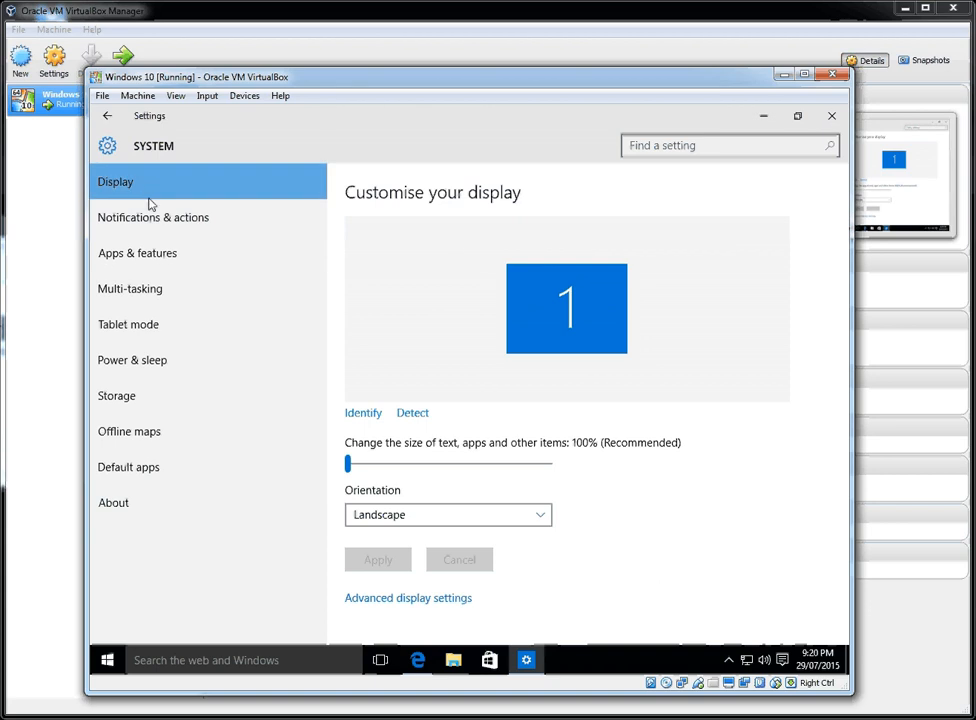
mouse_move(155, 210)
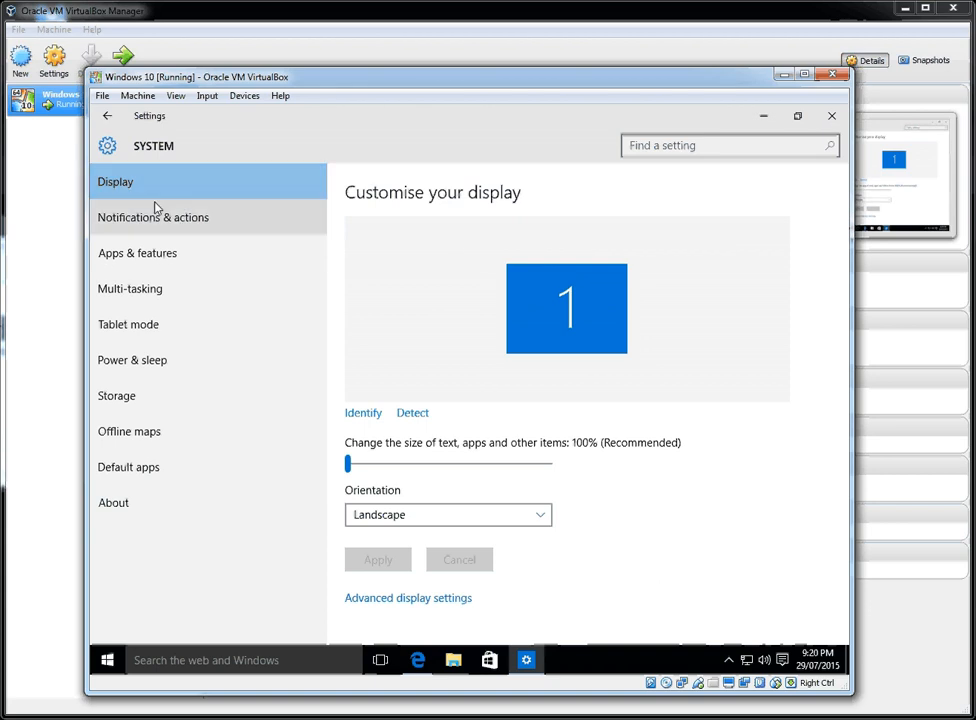
click(153, 217)
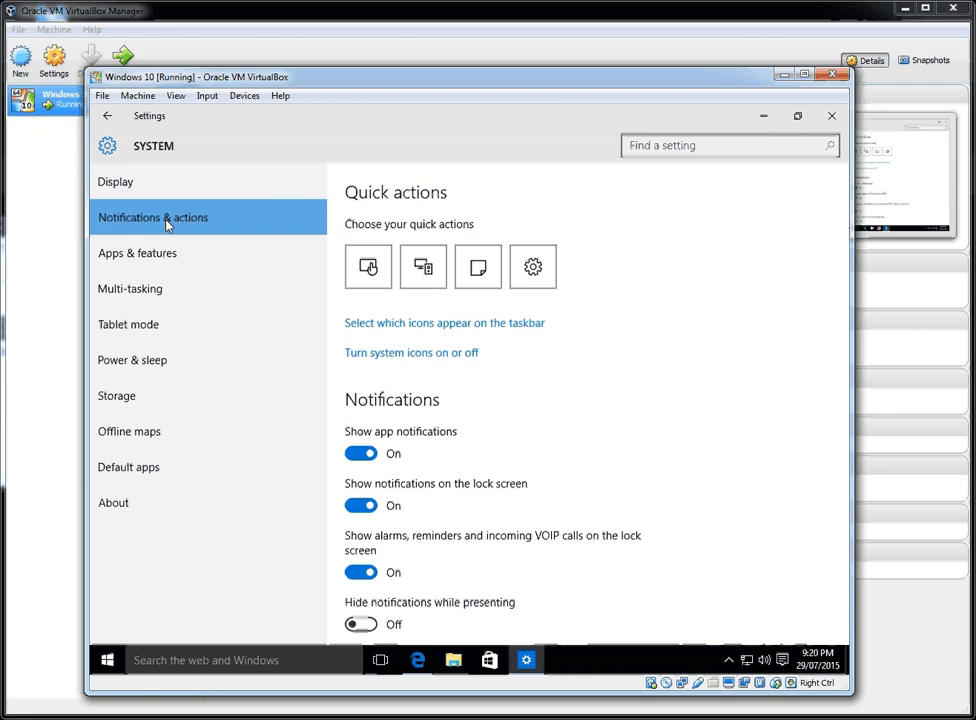
click(137, 253)
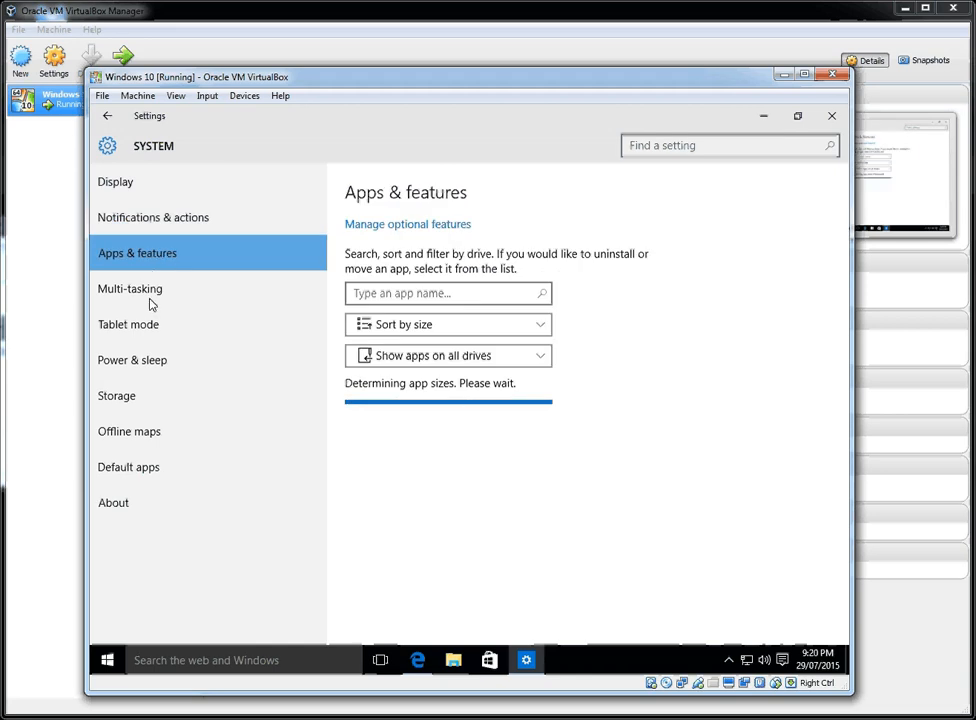
click(130, 288)
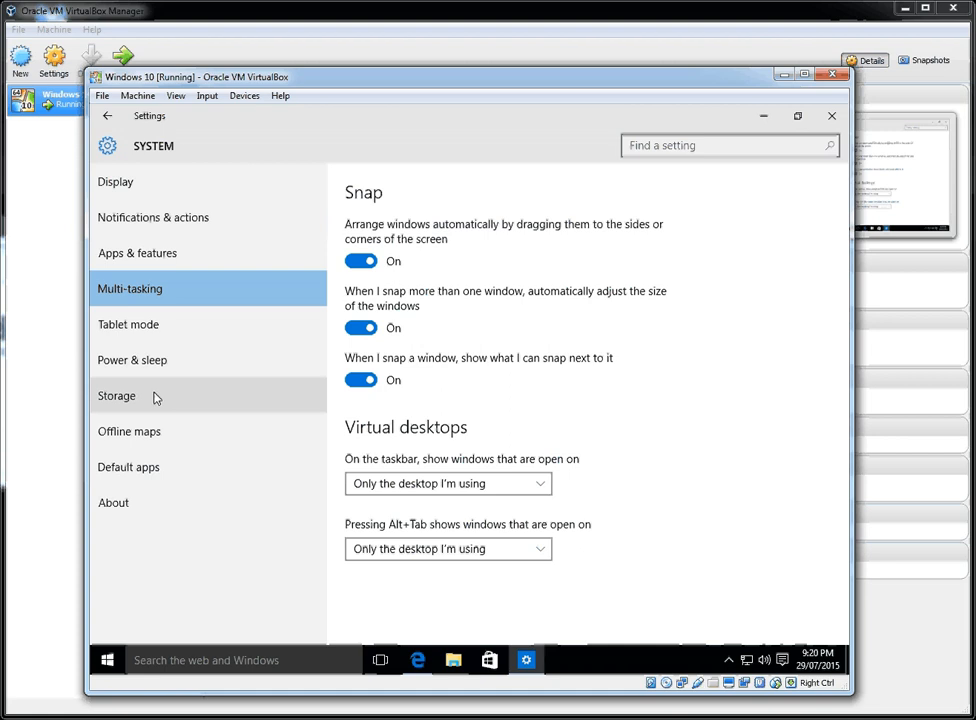
click(128, 324)
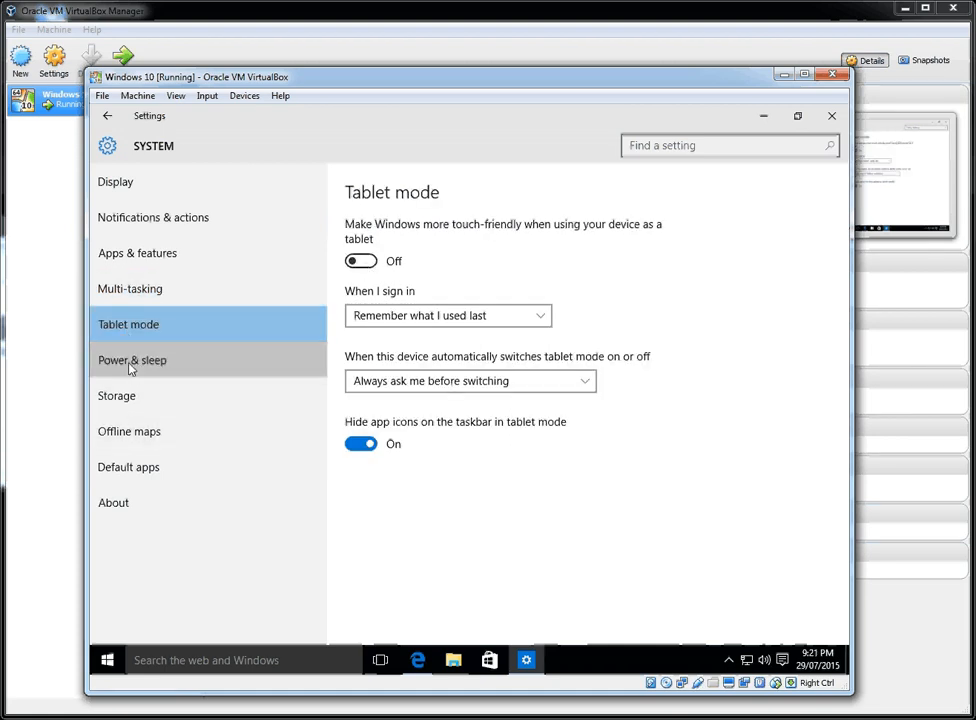
click(132, 360)
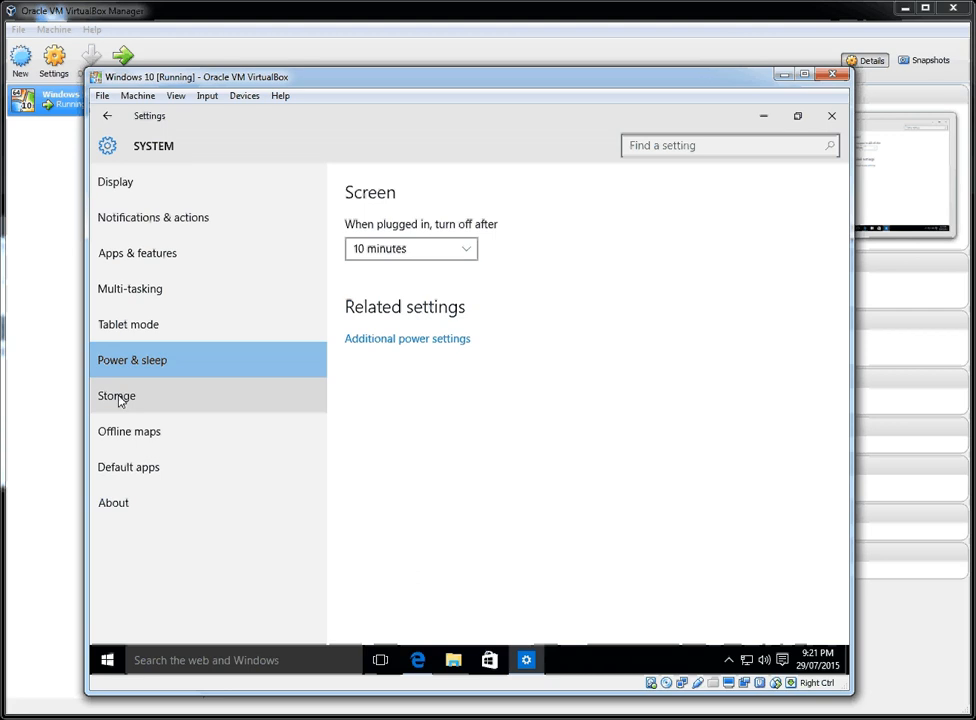
click(116, 396)
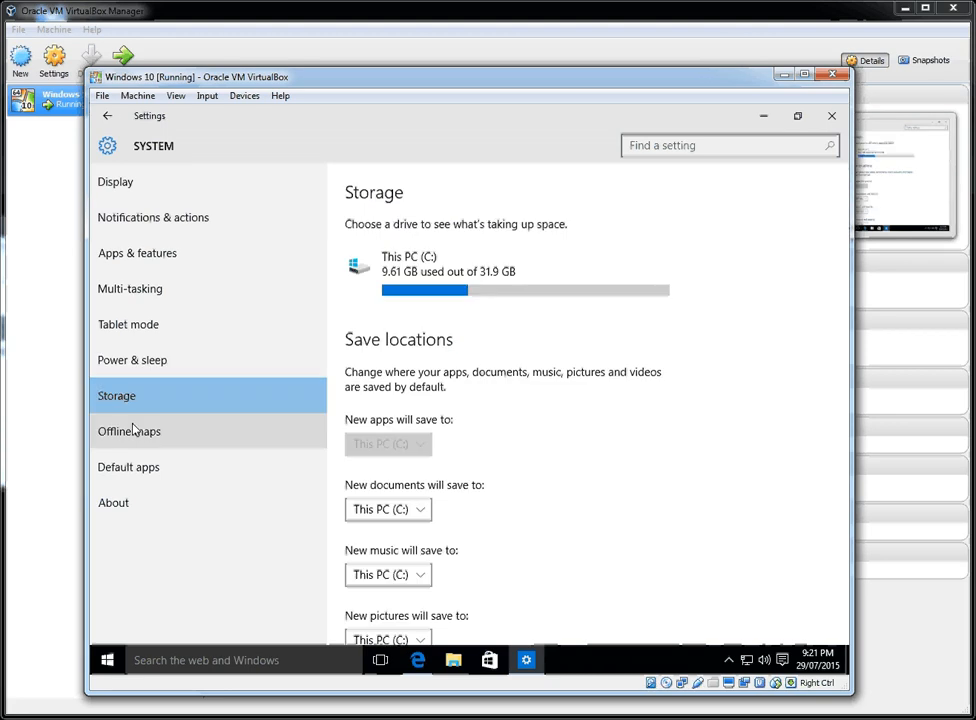
click(128, 431)
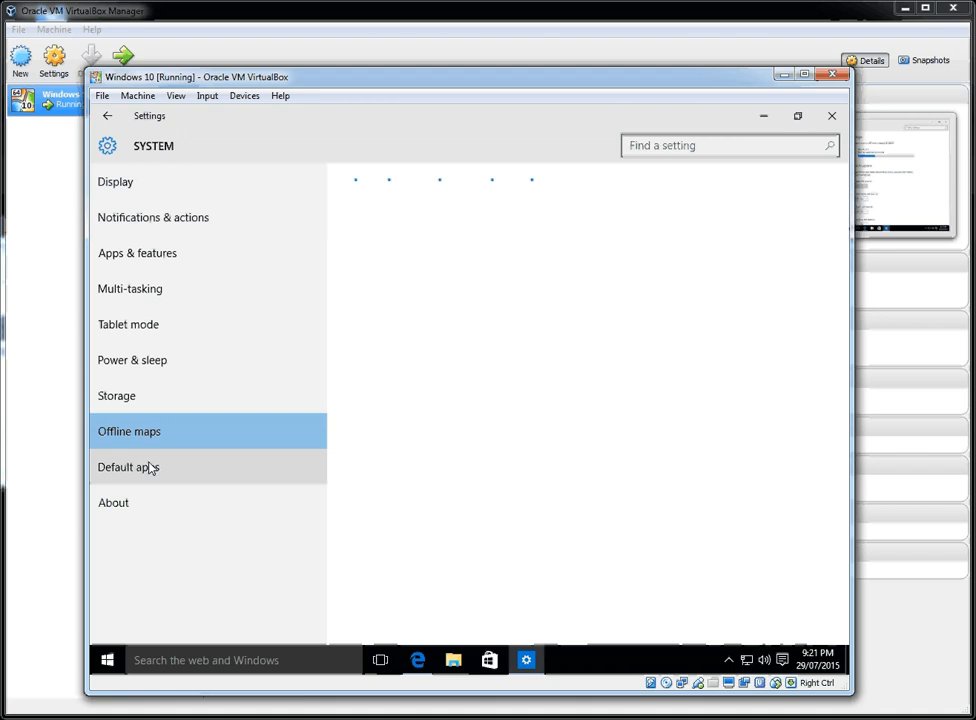
click(128, 467)
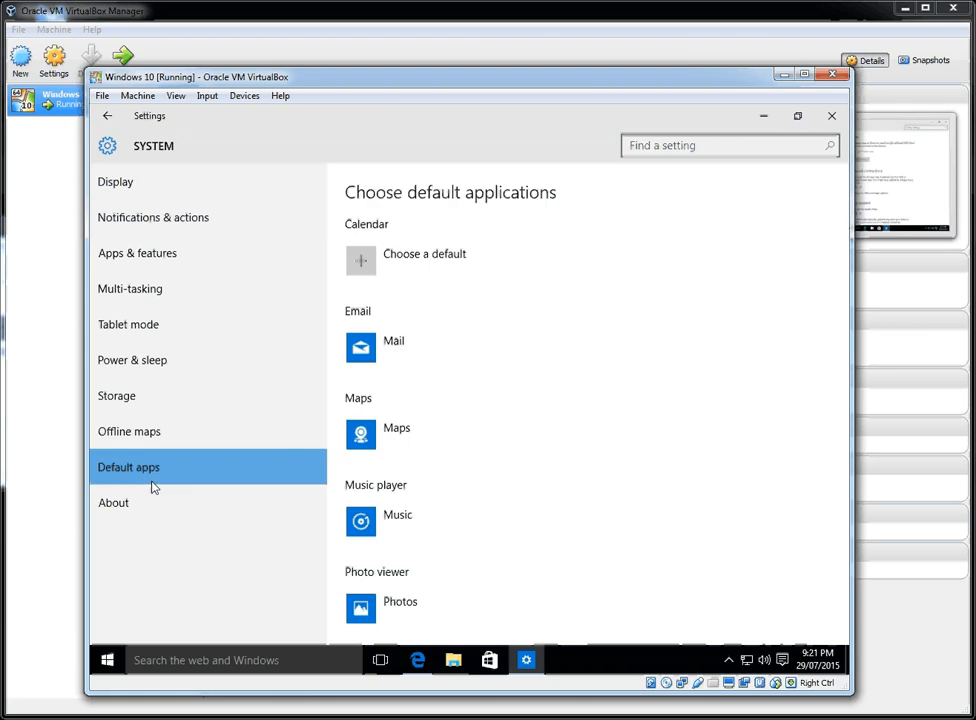
click(113, 502)
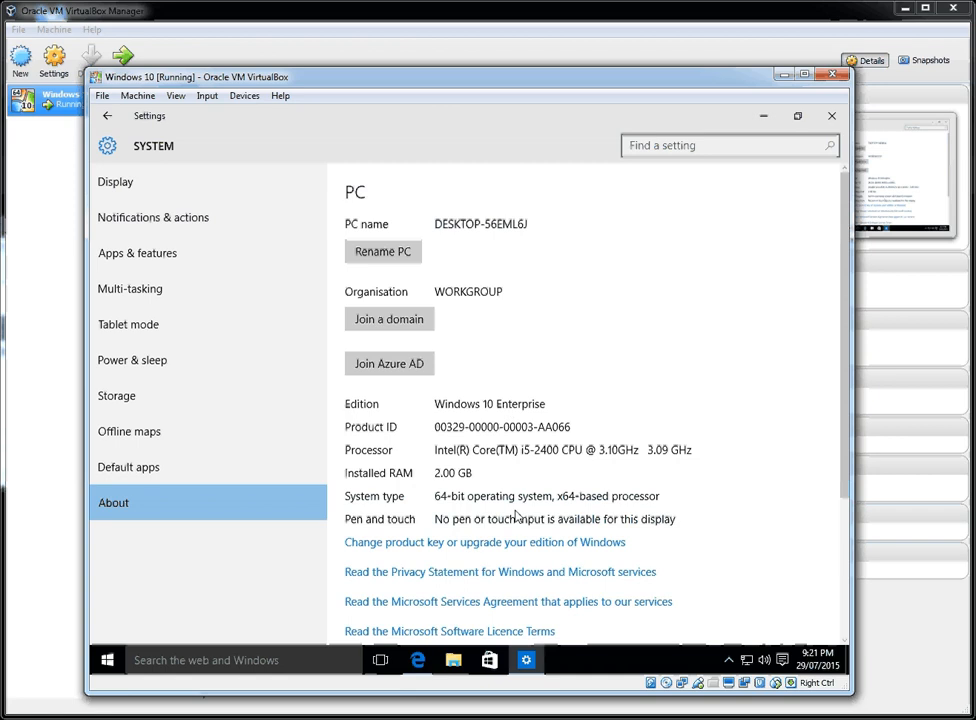
mouse_move(483, 502)
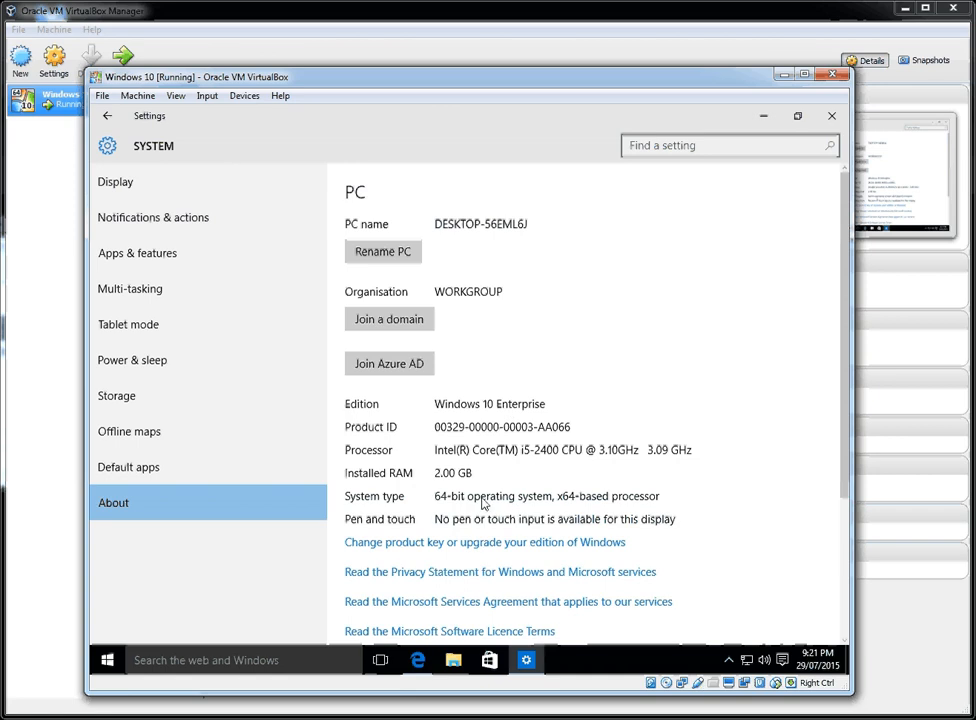
mouse_move(470, 488)
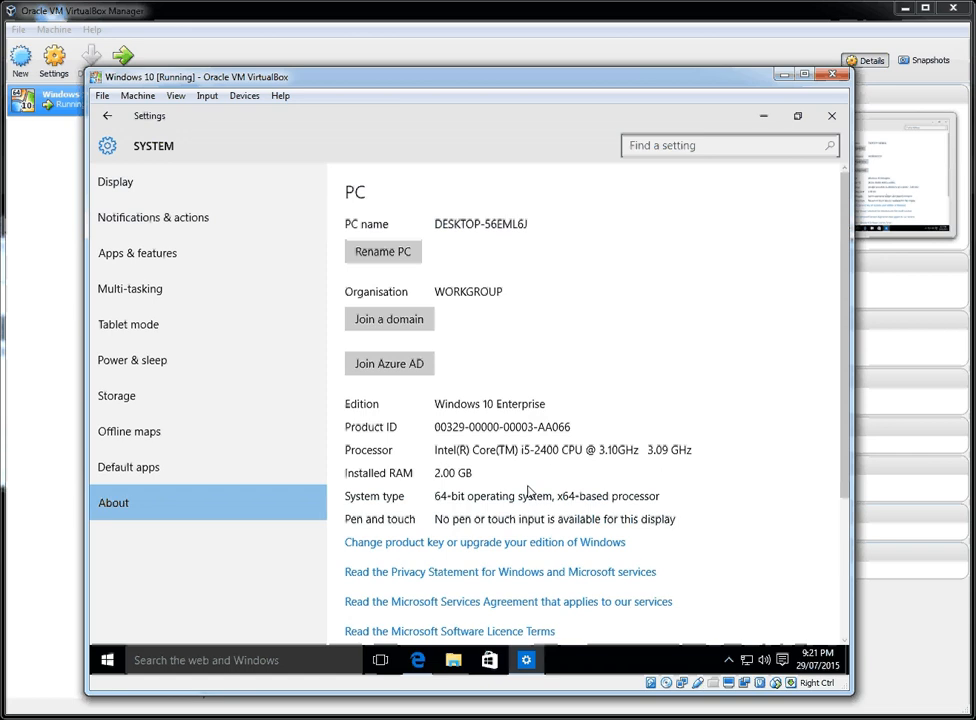
mouse_move(616, 424)
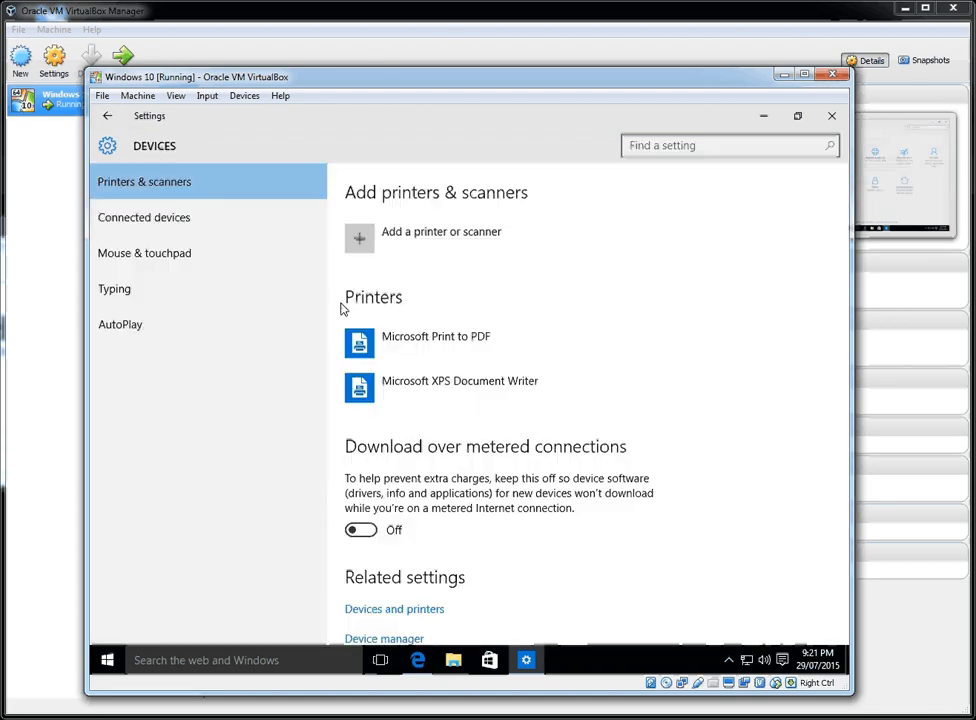
mouse_move(115, 224)
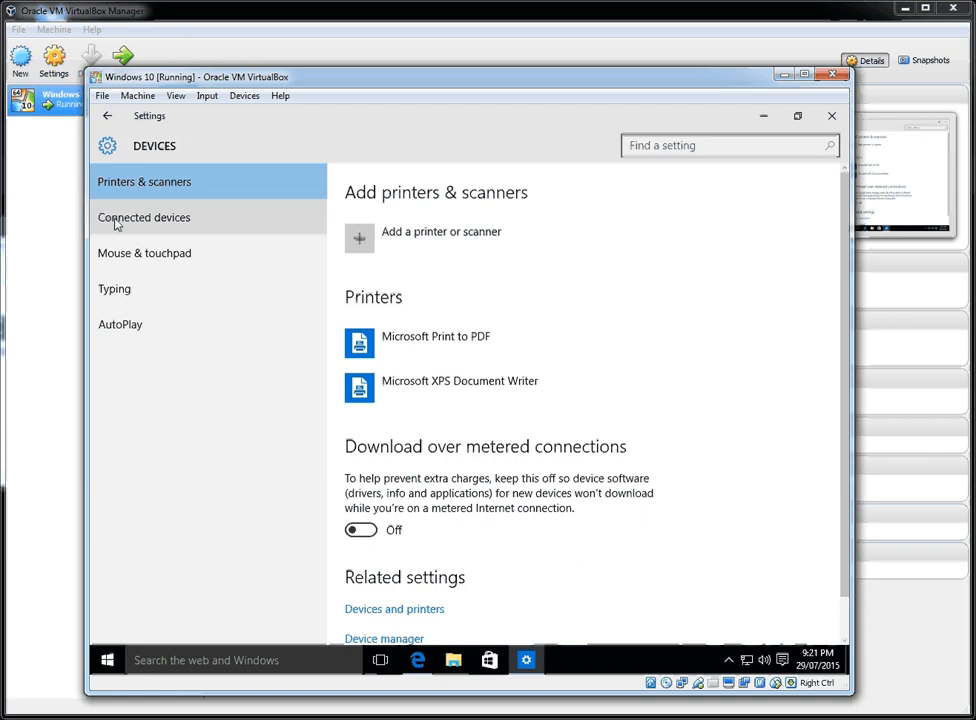
click(112, 121)
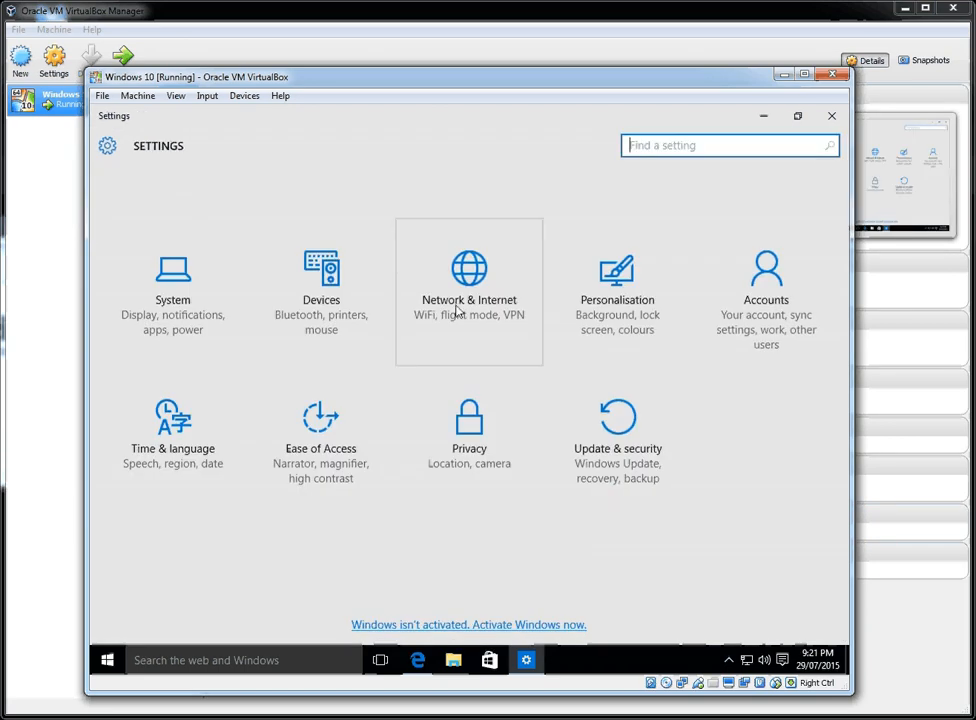
Open Network & Internet settings and browse its VPN and Dial-up pages.
click(468, 275)
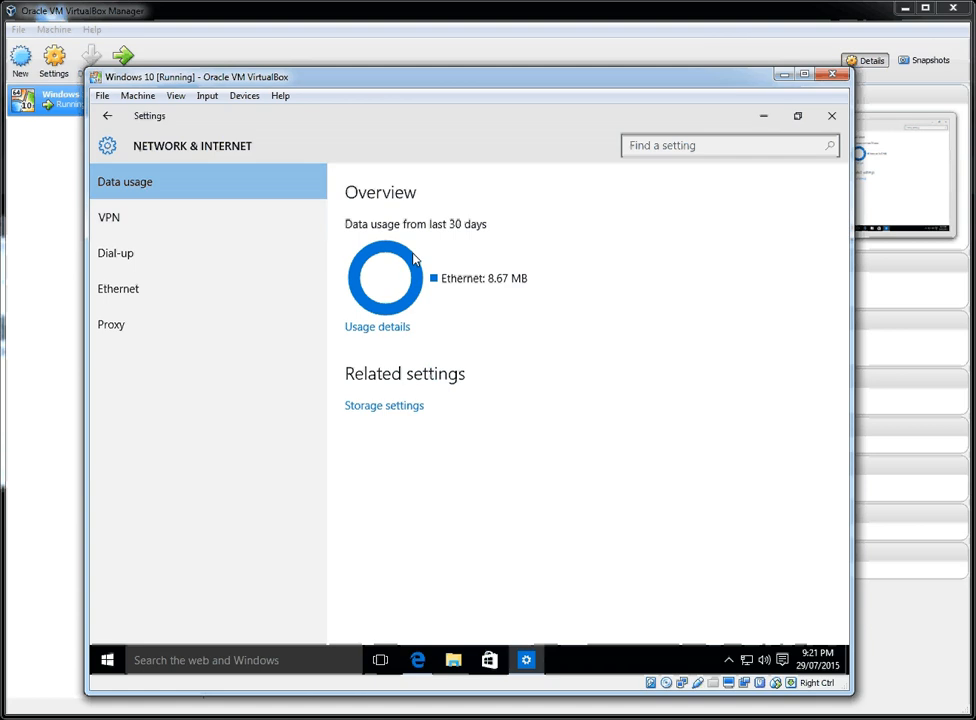
mouse_move(113, 228)
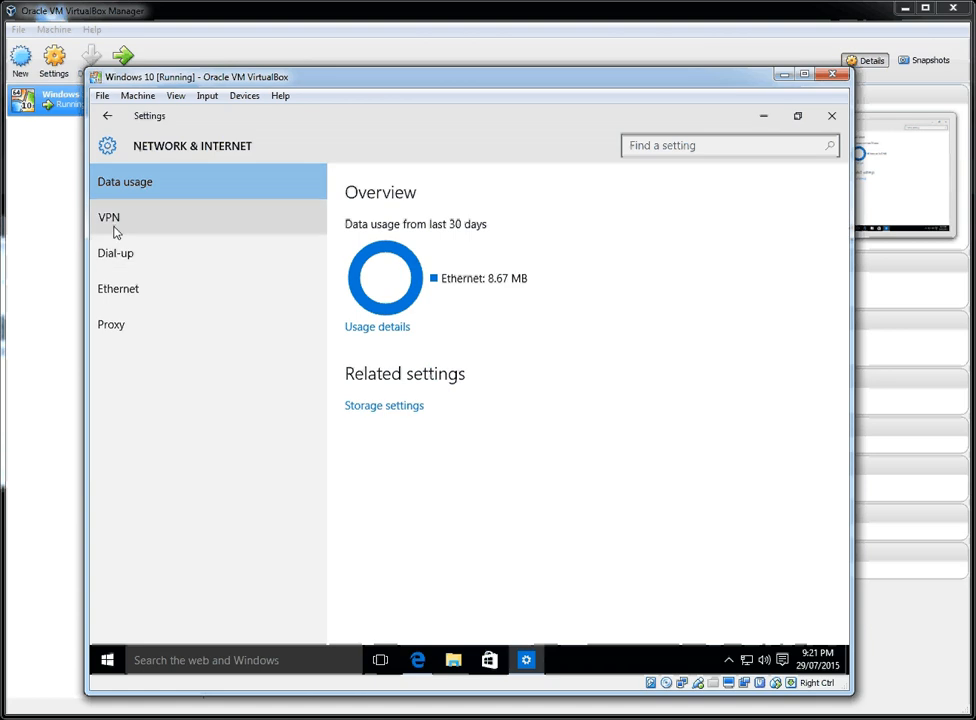
click(109, 217)
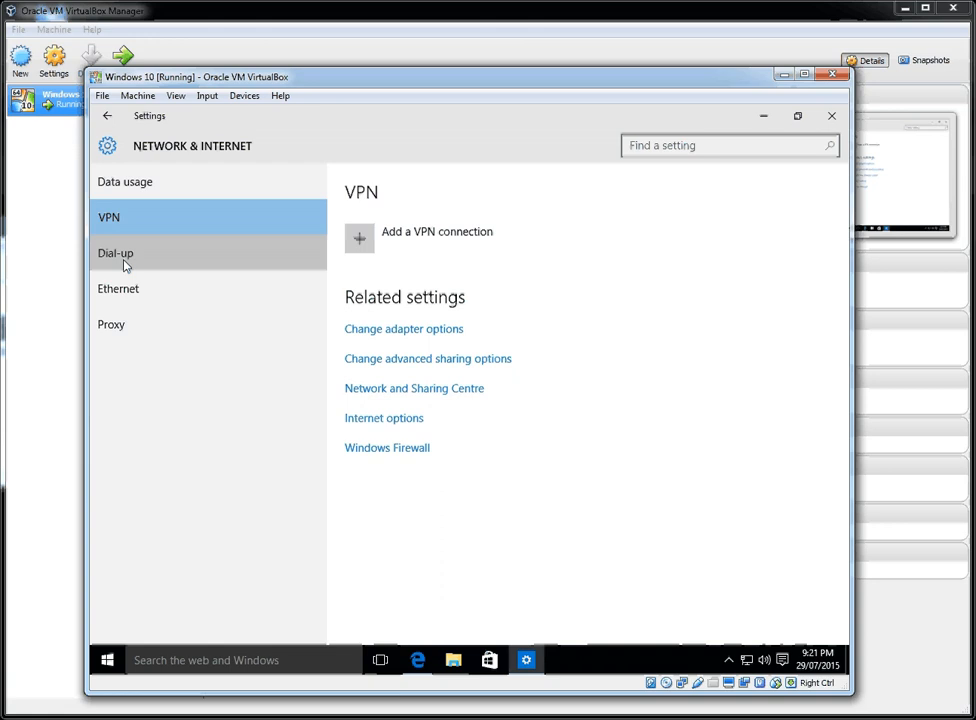
click(118, 288)
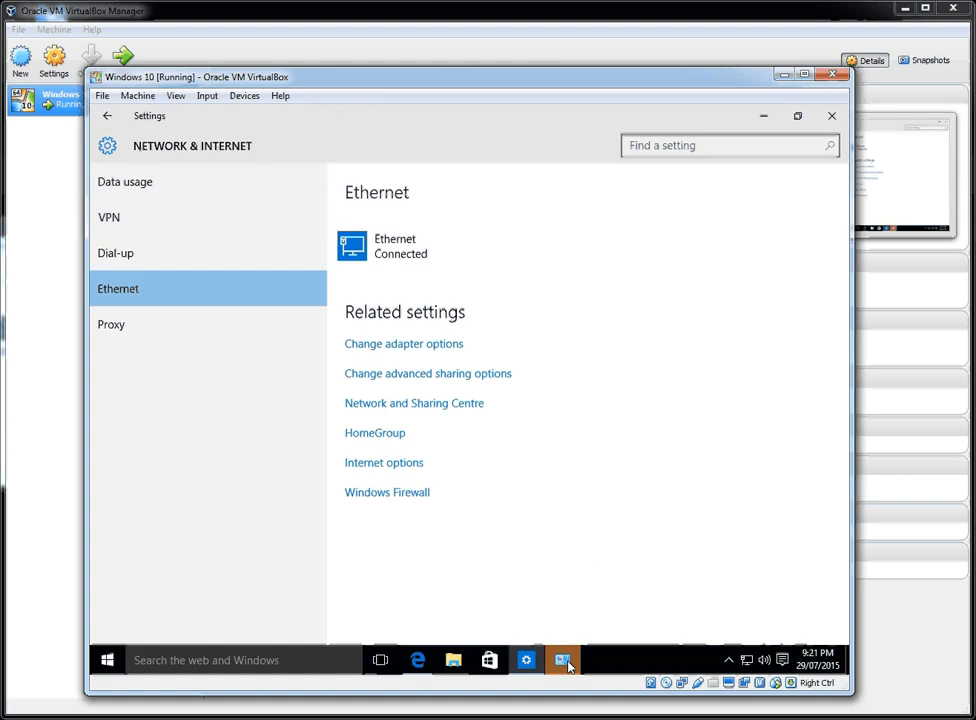
Inspect the Ethernet adapter's status, properties and IPv4 alternative configuration, then close the dialogs.
click(404, 343)
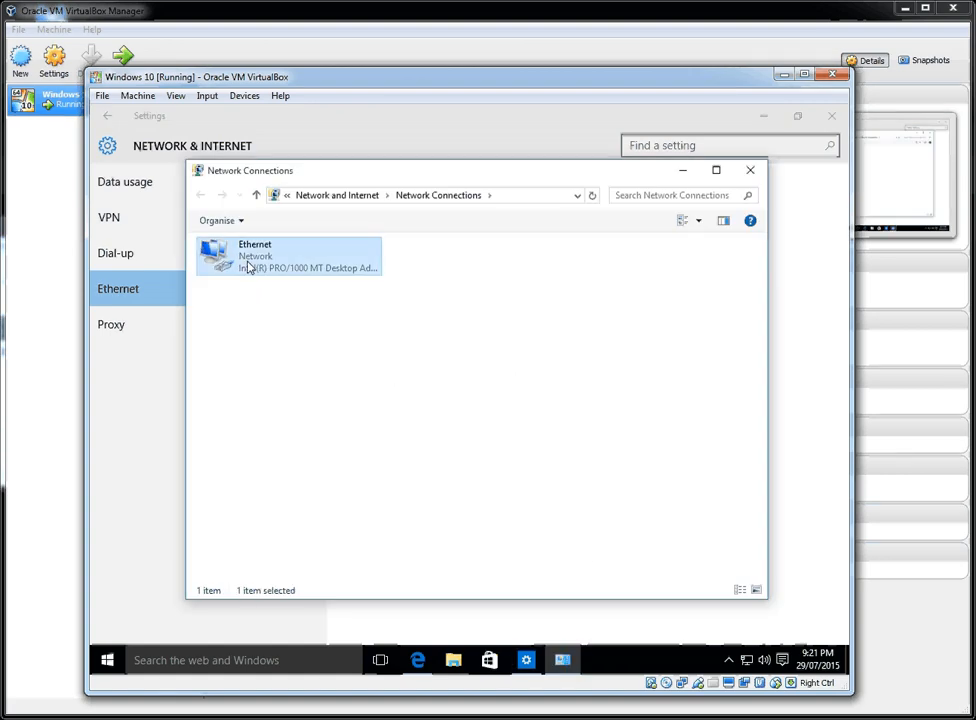
double_click(255, 255)
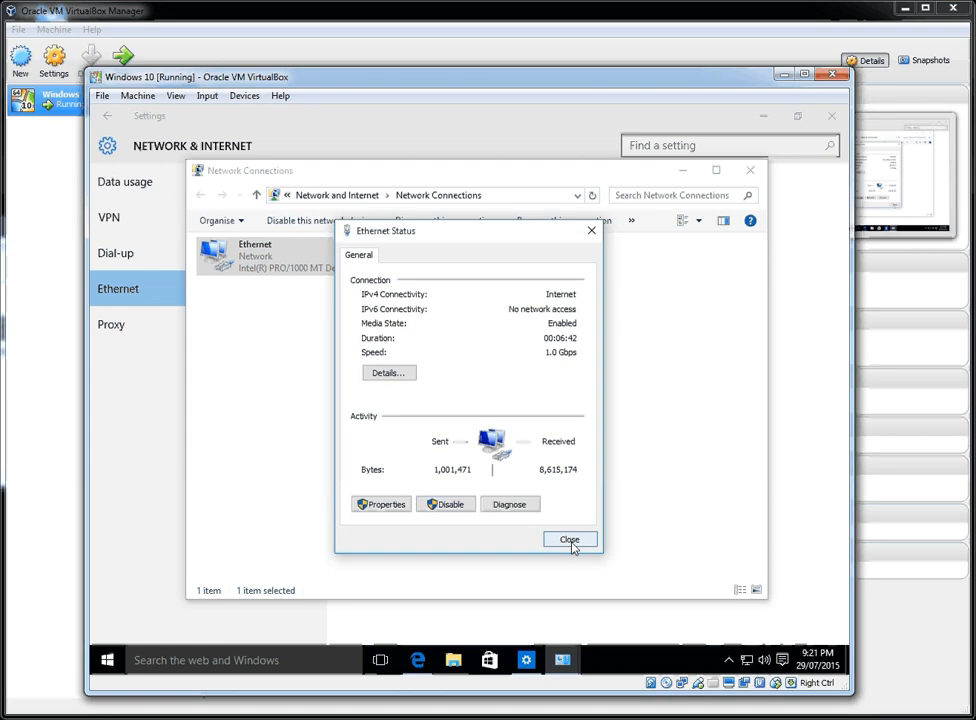
mouse_move(399, 517)
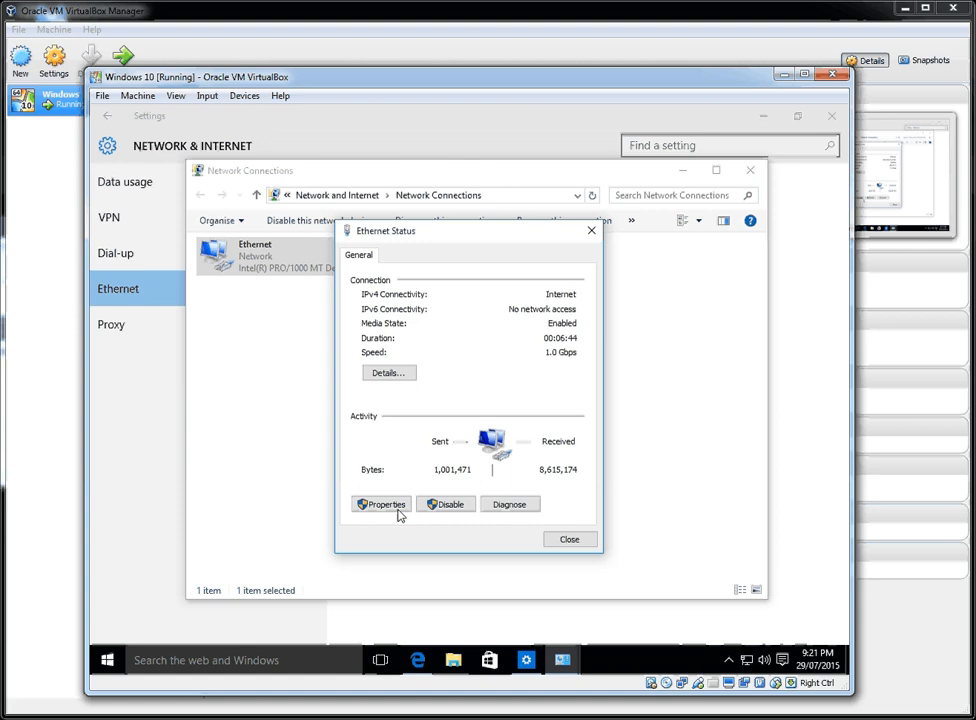
click(381, 504)
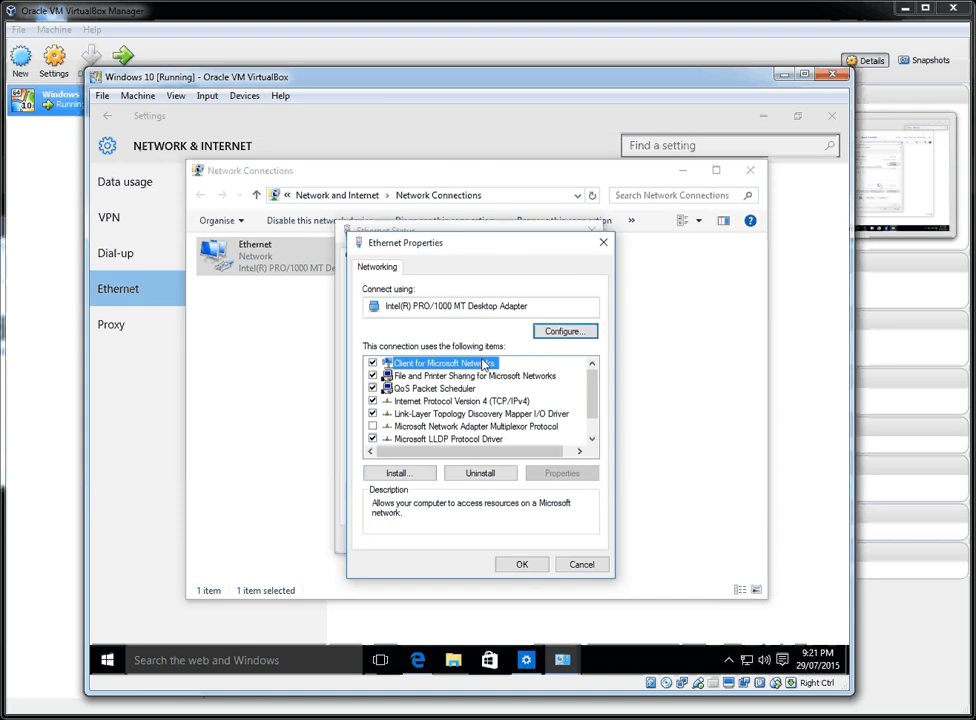
scroll(down, 3)
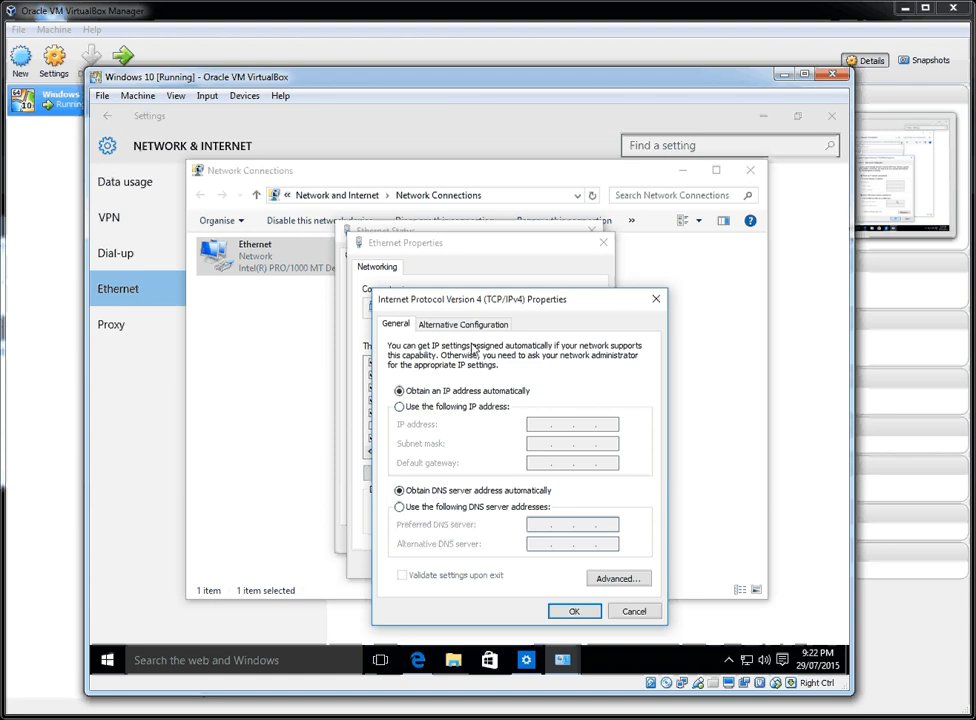
click(462, 323)
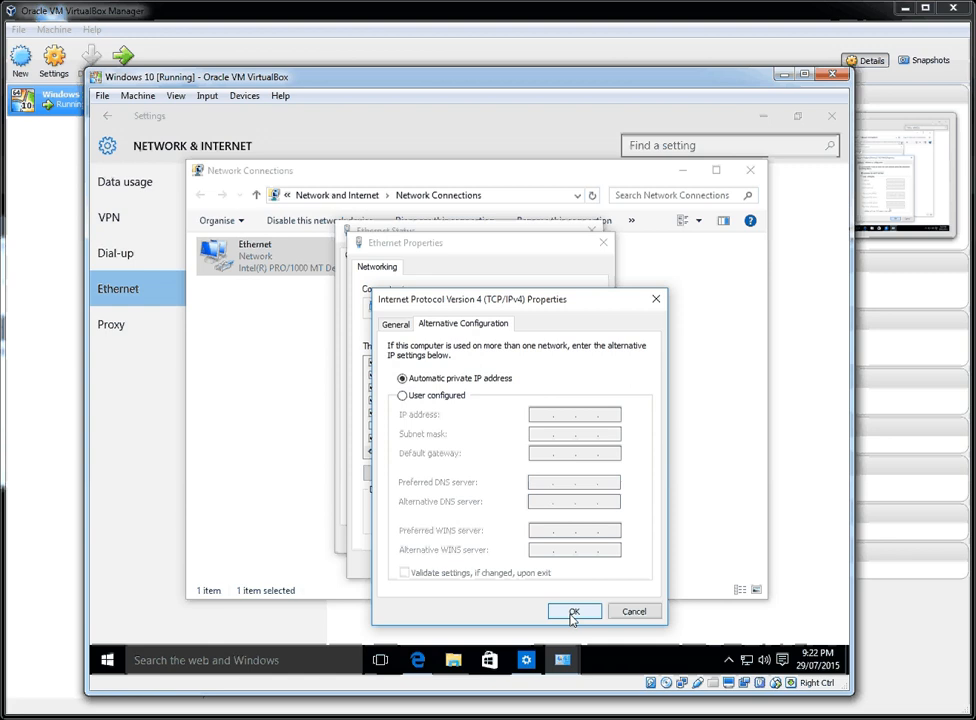
click(577, 611)
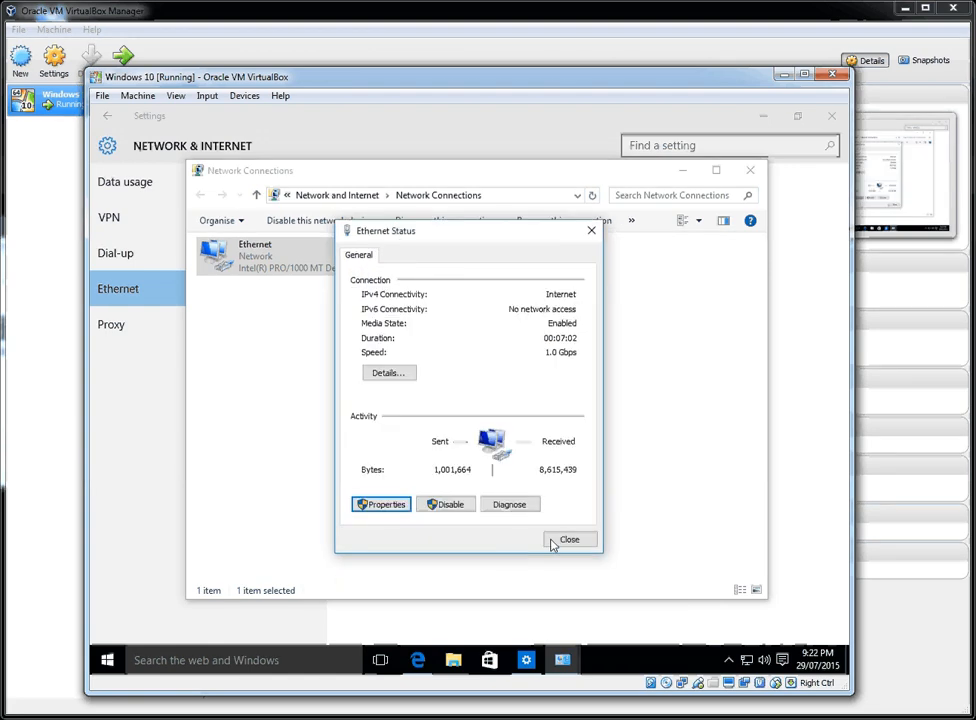
click(569, 539)
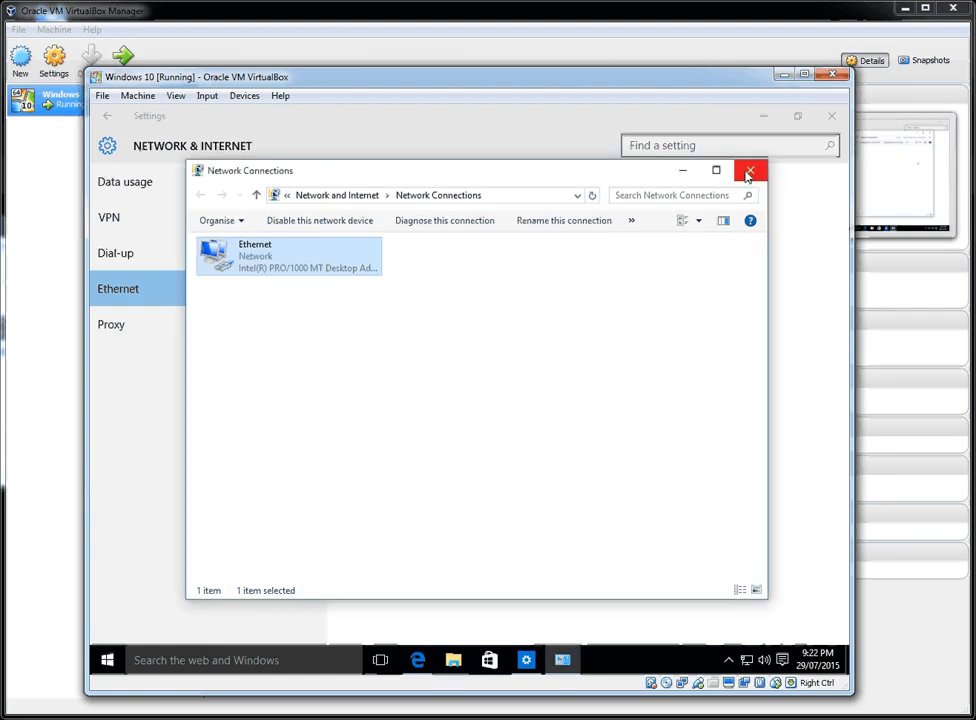
click(758, 170)
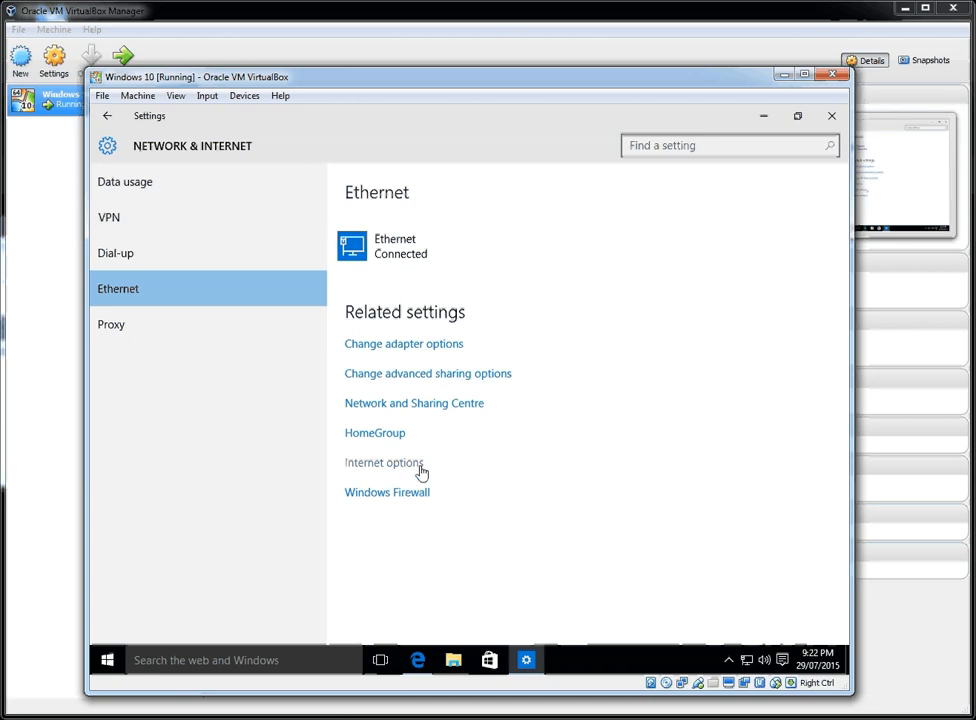
Check Windows Firewall, Internet options and Network and Sharing Centre, then show Proxy settings.
click(387, 492)
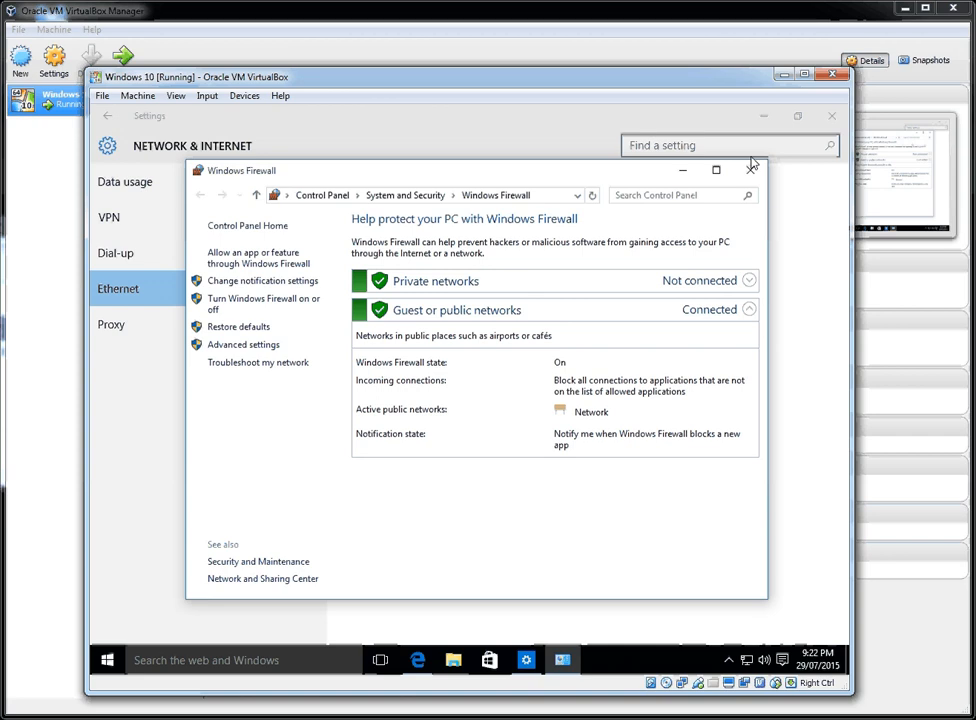
click(749, 165)
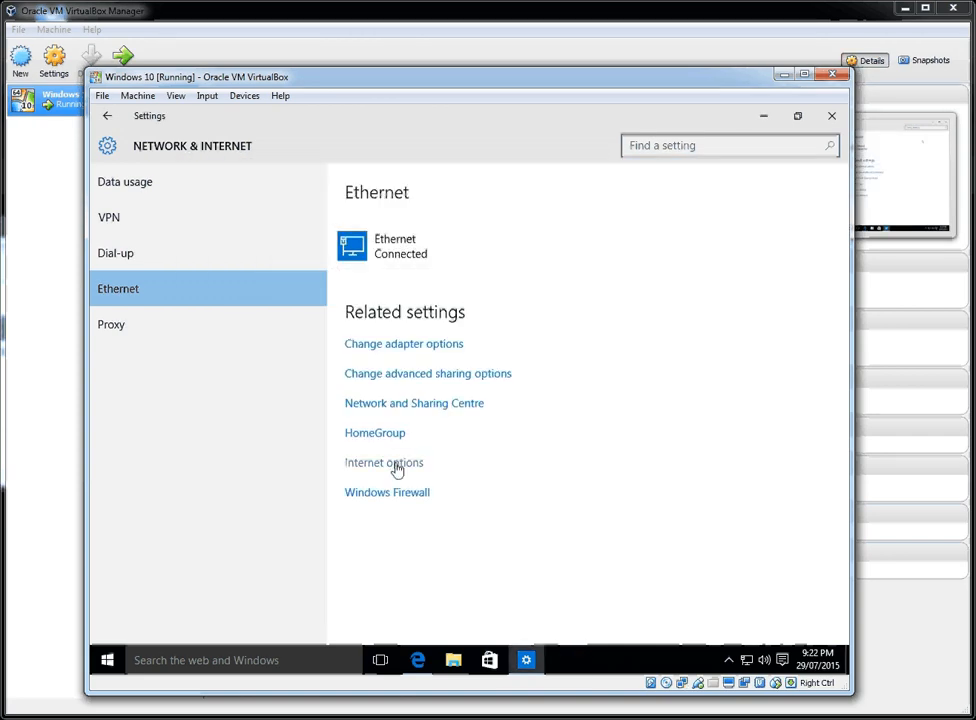
click(384, 463)
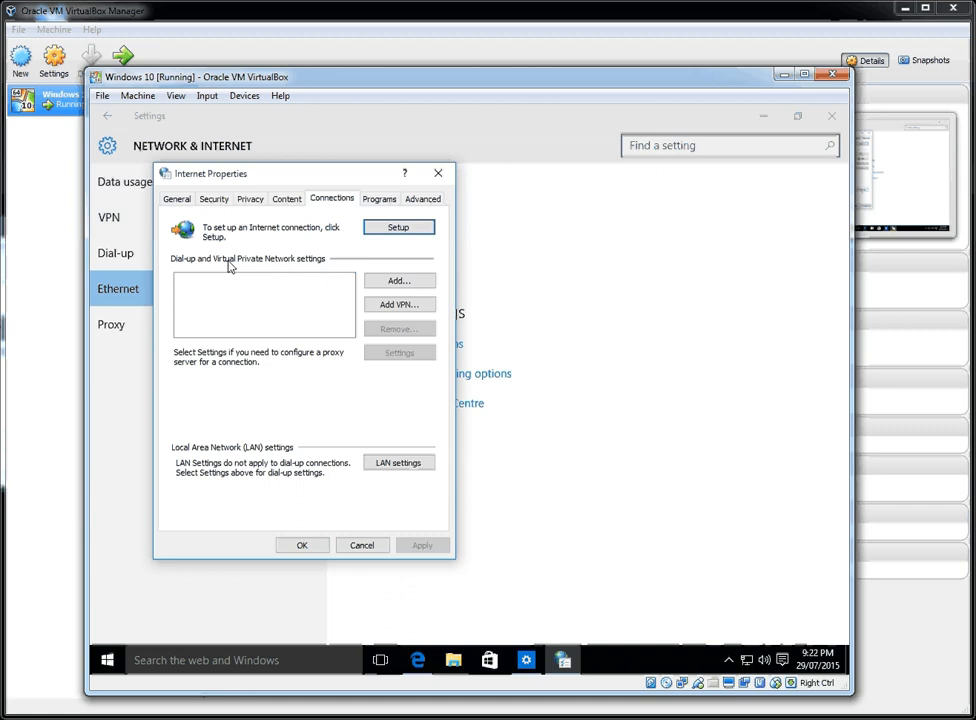
click(177, 198)
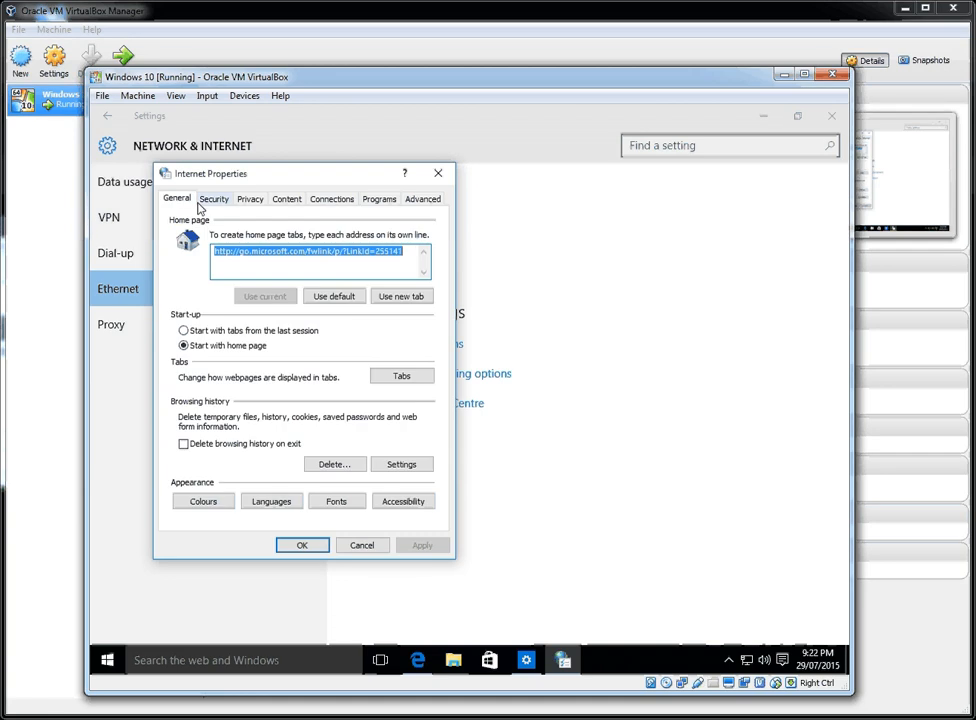
click(250, 198)
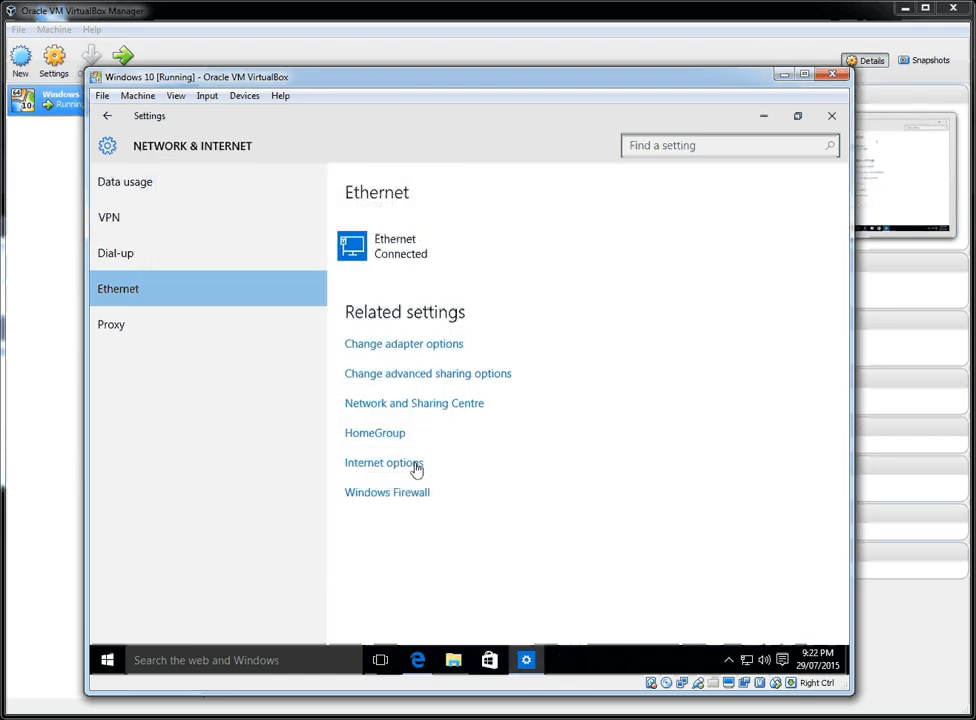
mouse_move(388, 440)
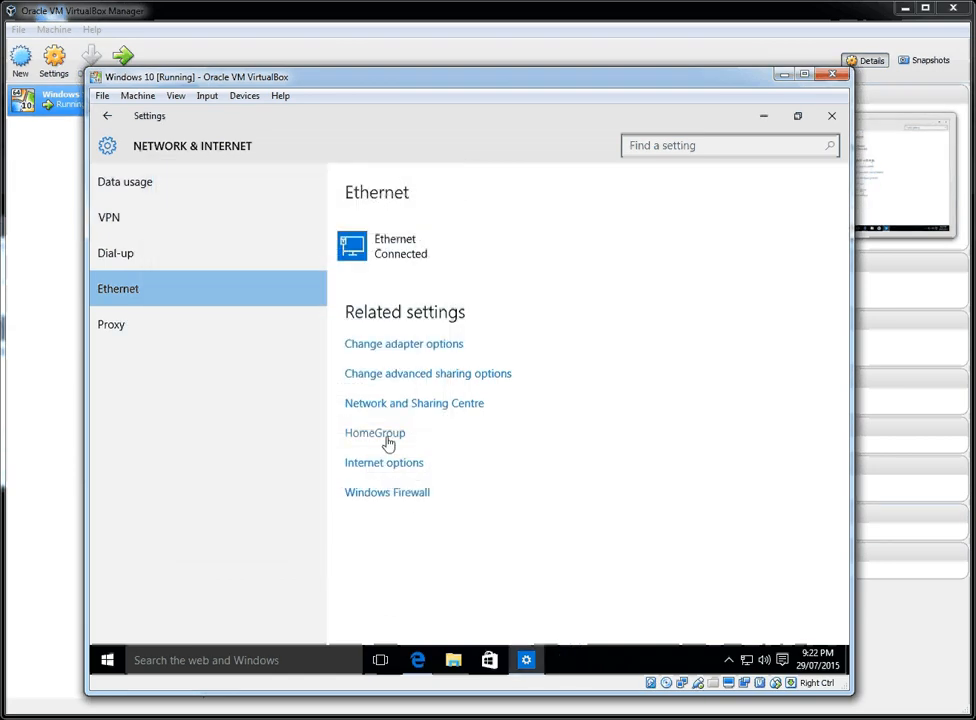
click(414, 403)
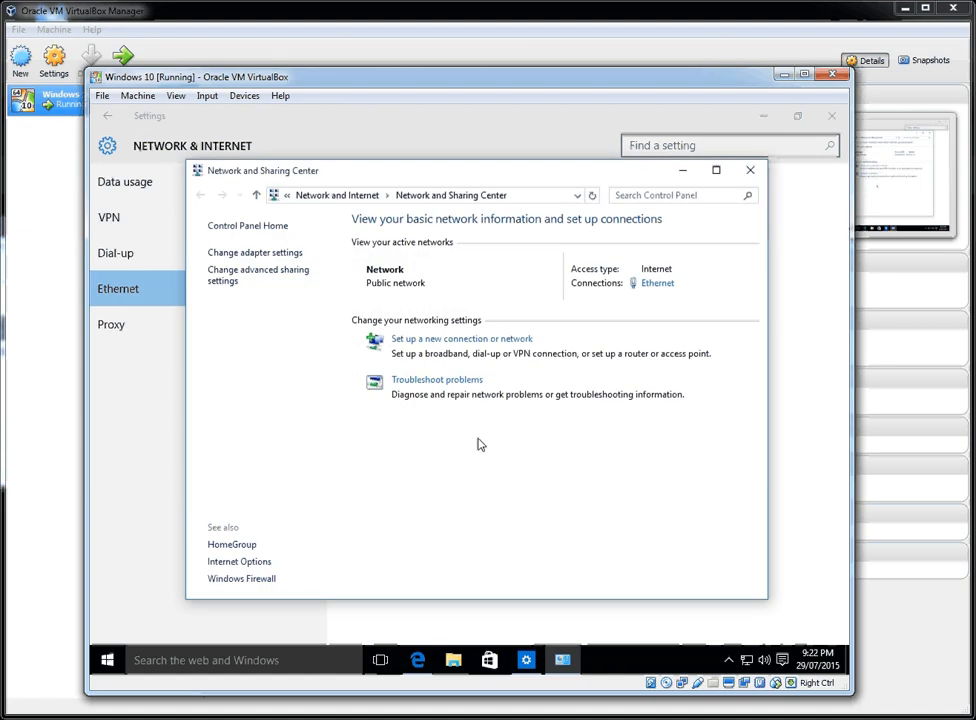
mouse_move(561, 374)
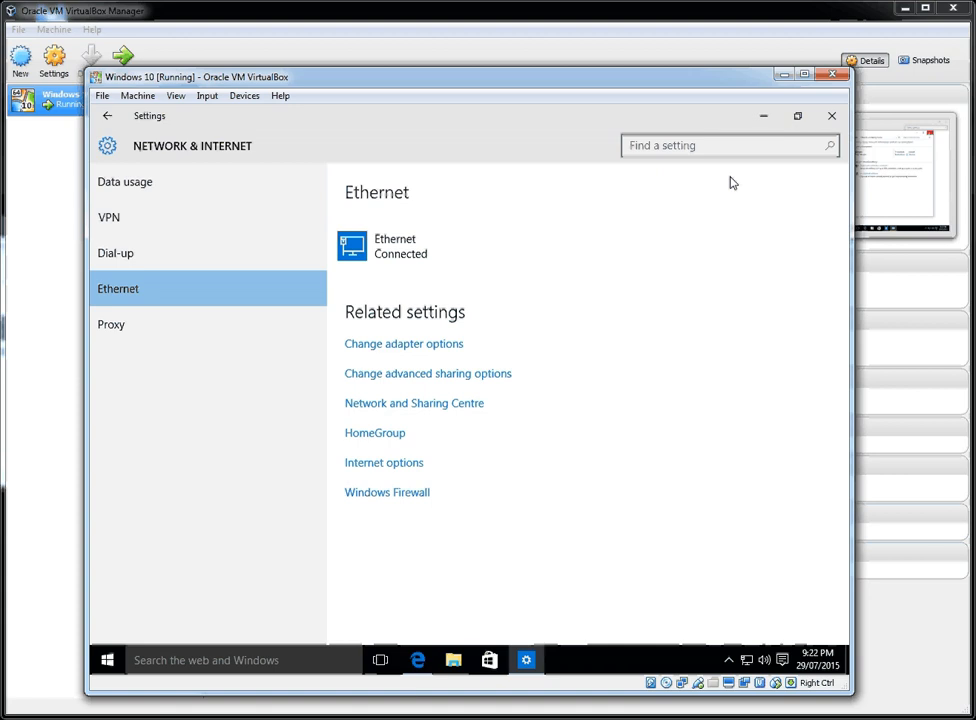
click(111, 324)
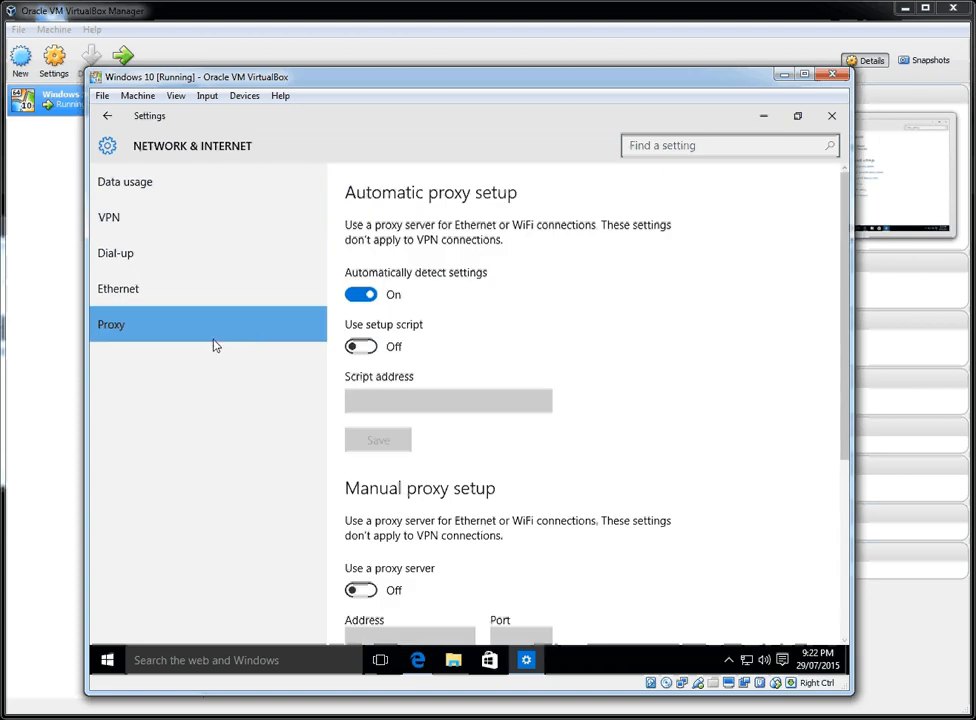
Scroll down the Proxy settings page to review its options.
scroll(down, 3)
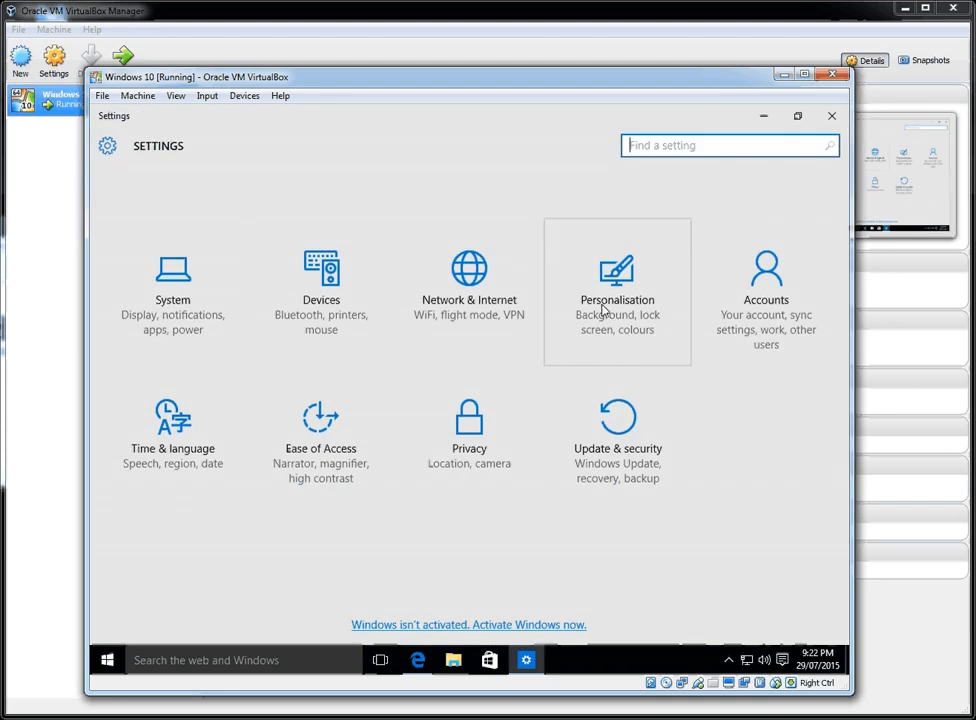
click(617, 290)
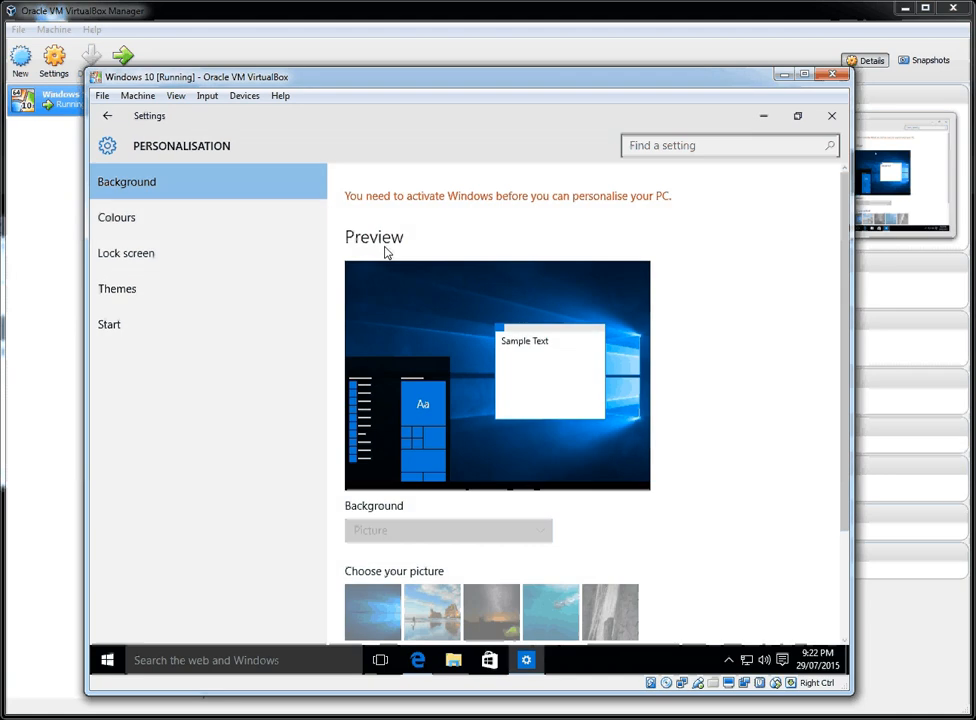
mouse_move(514, 214)
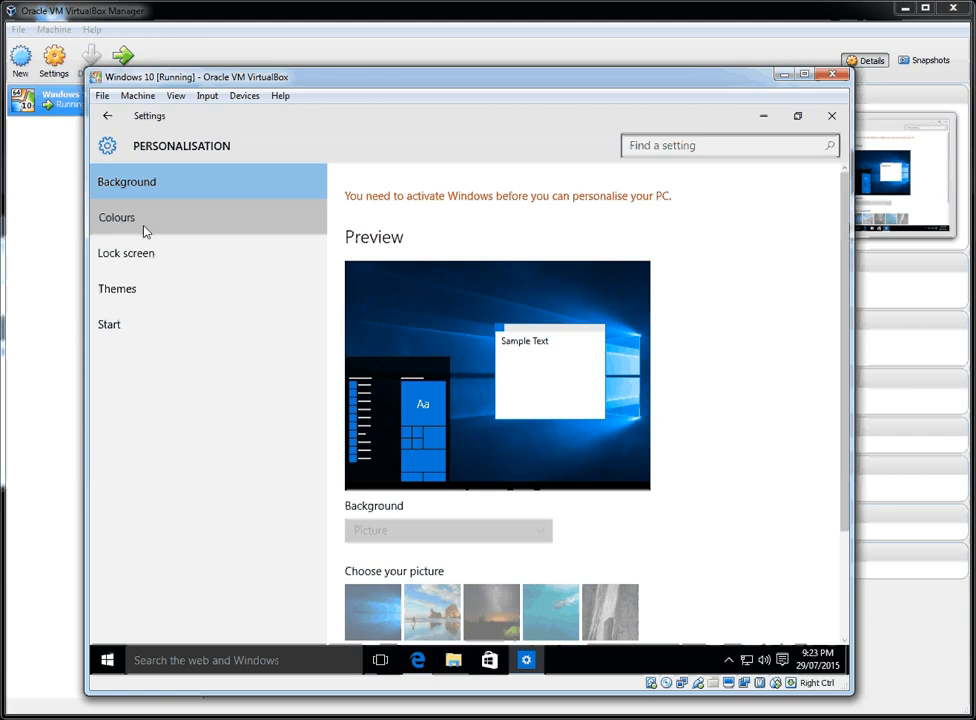
click(117, 289)
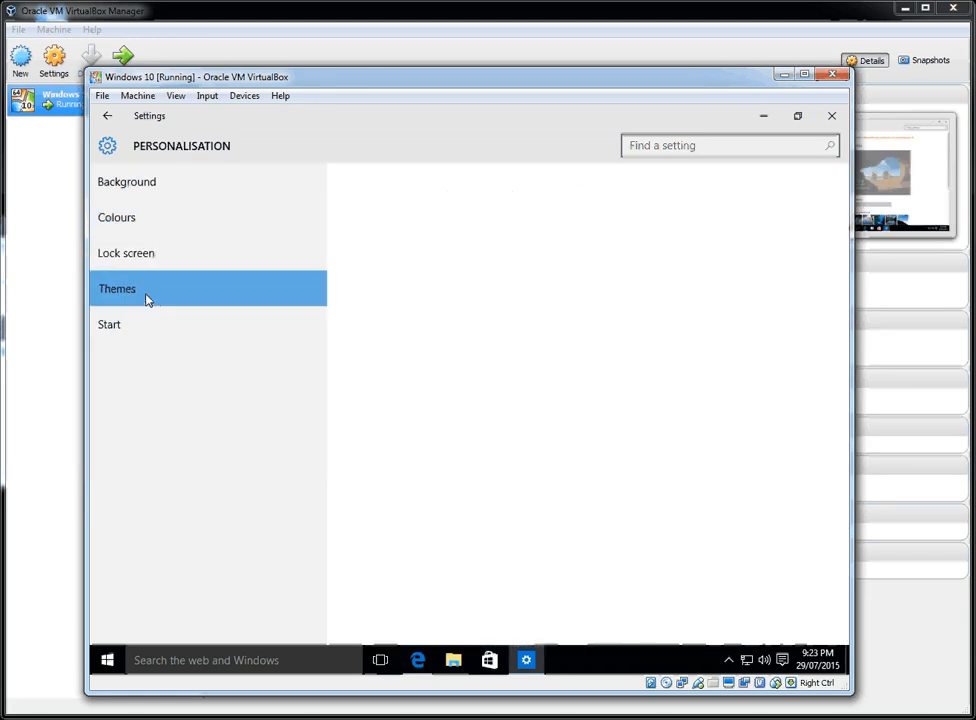
click(109, 324)
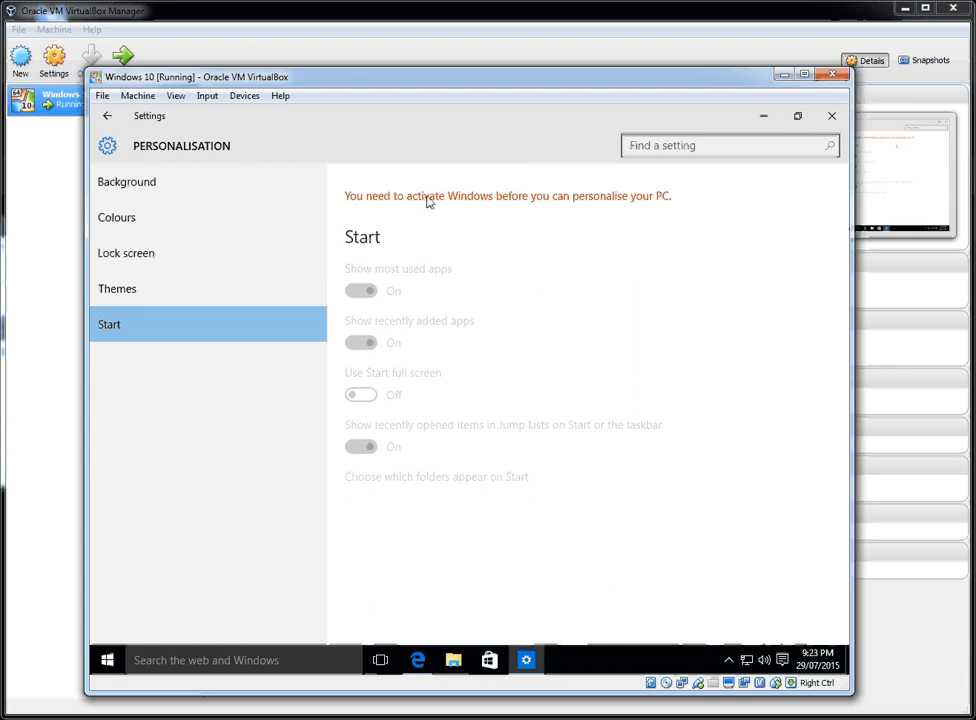
click(102, 120)
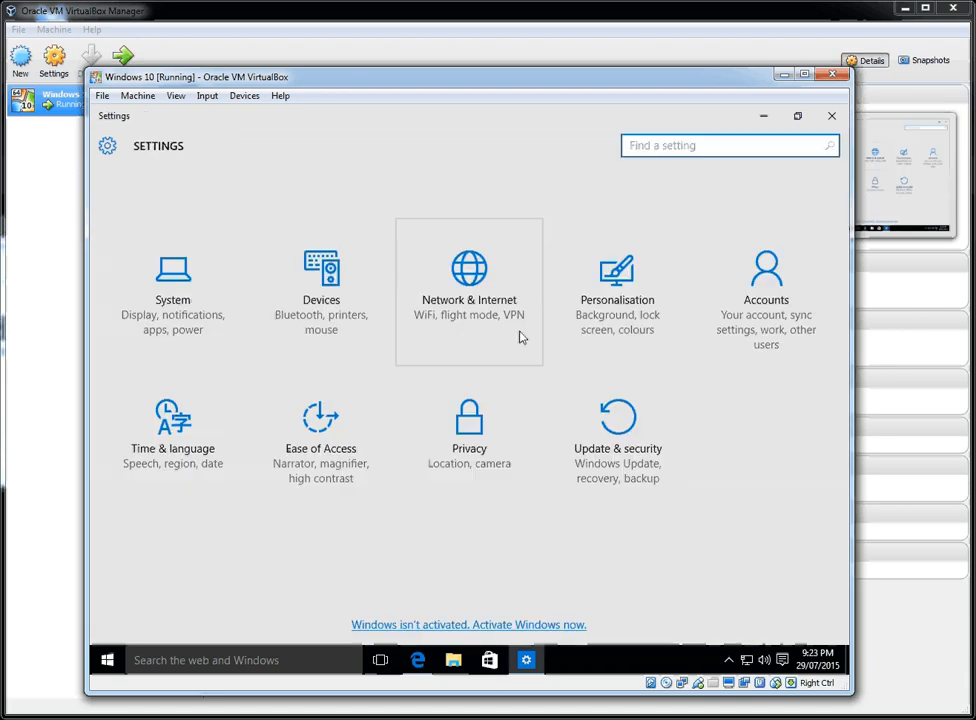
Open Time & language and set the time zone to (UTC+09:30) Adelaide.
click(764, 270)
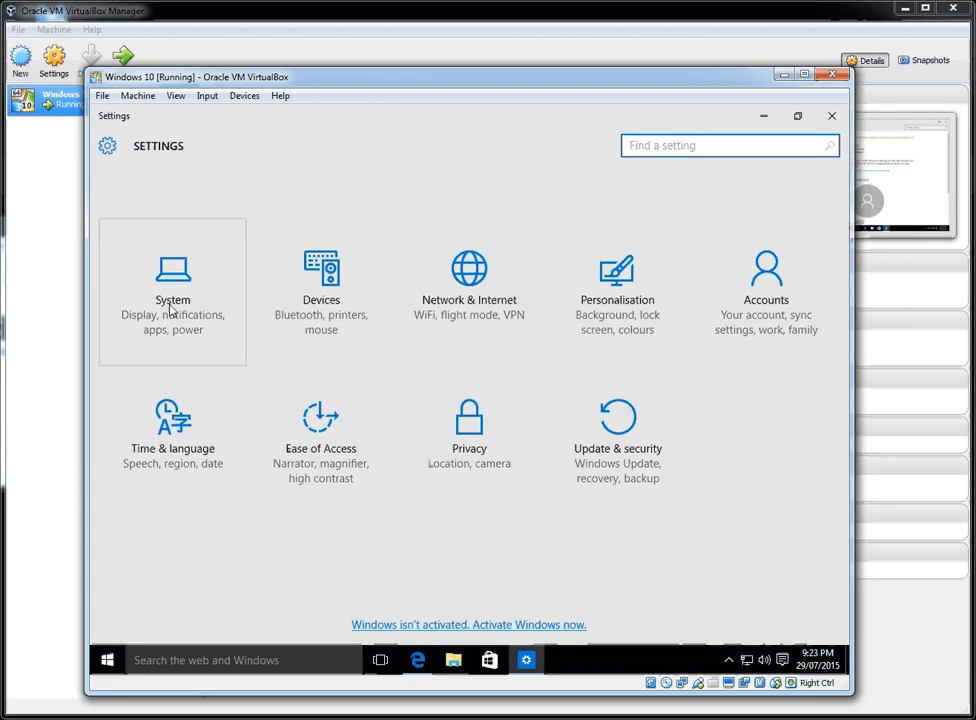
click(172, 430)
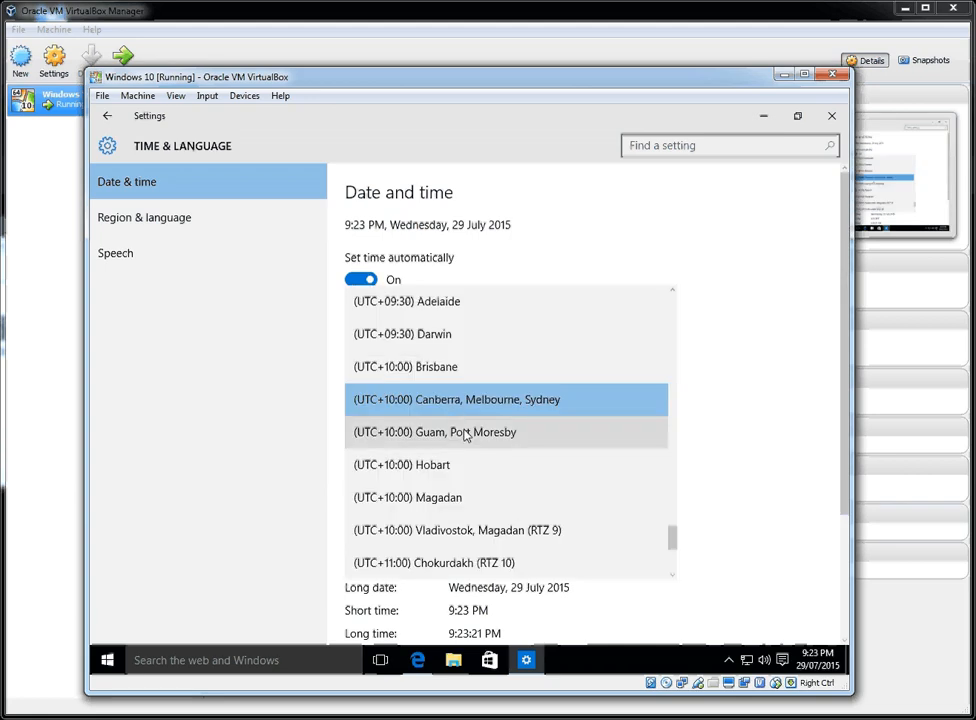
click(433, 301)
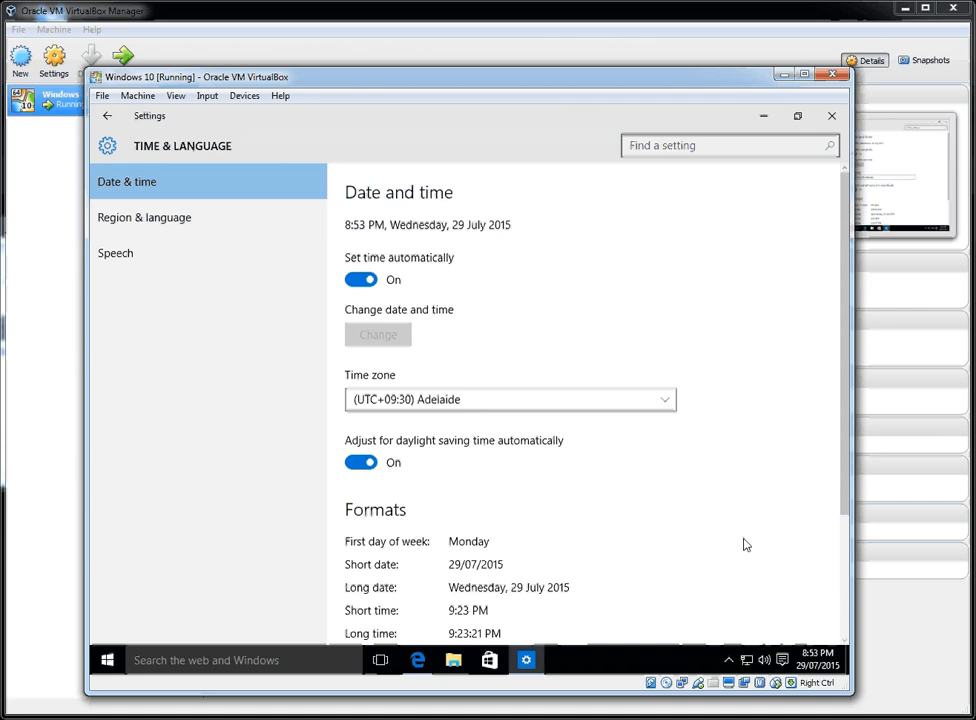
scroll(down, 3)
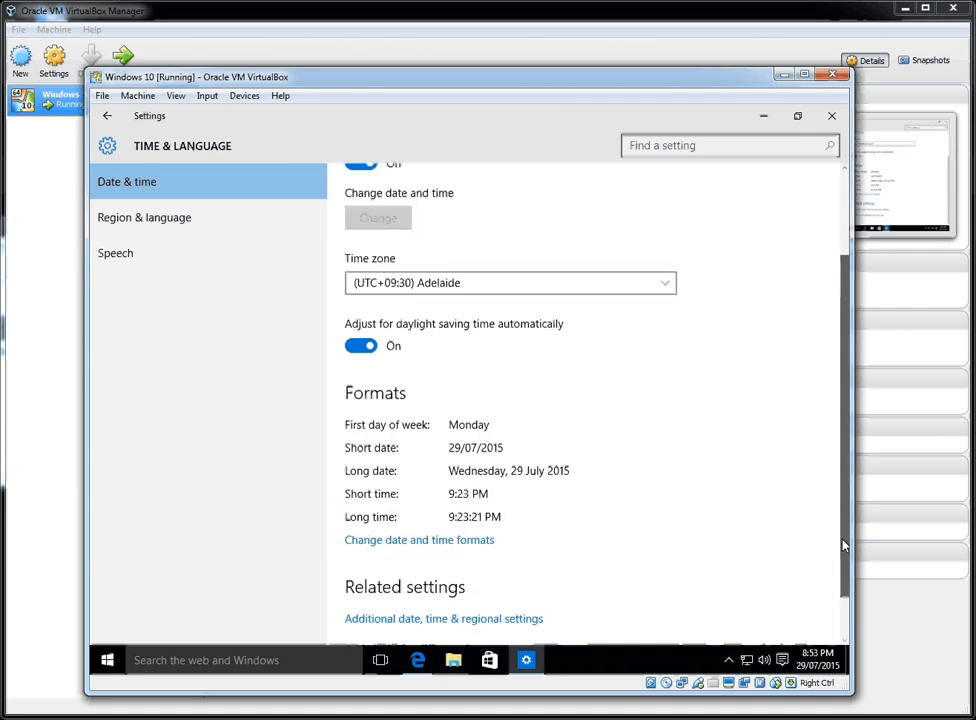
View the Region & language and Speech pages, then return to Settings home.
click(144, 217)
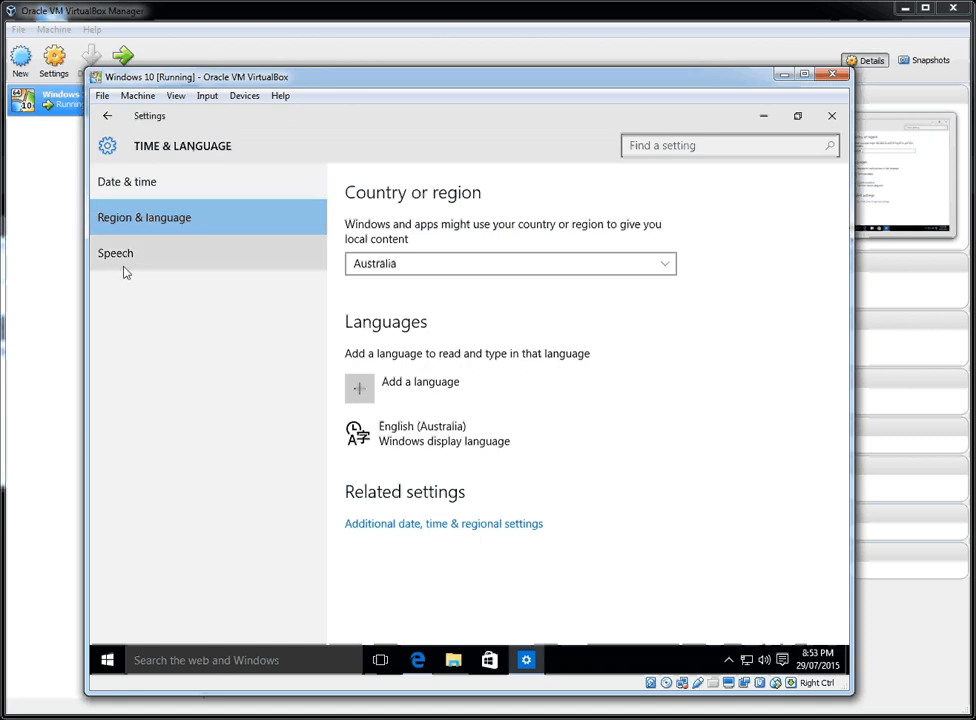
click(115, 252)
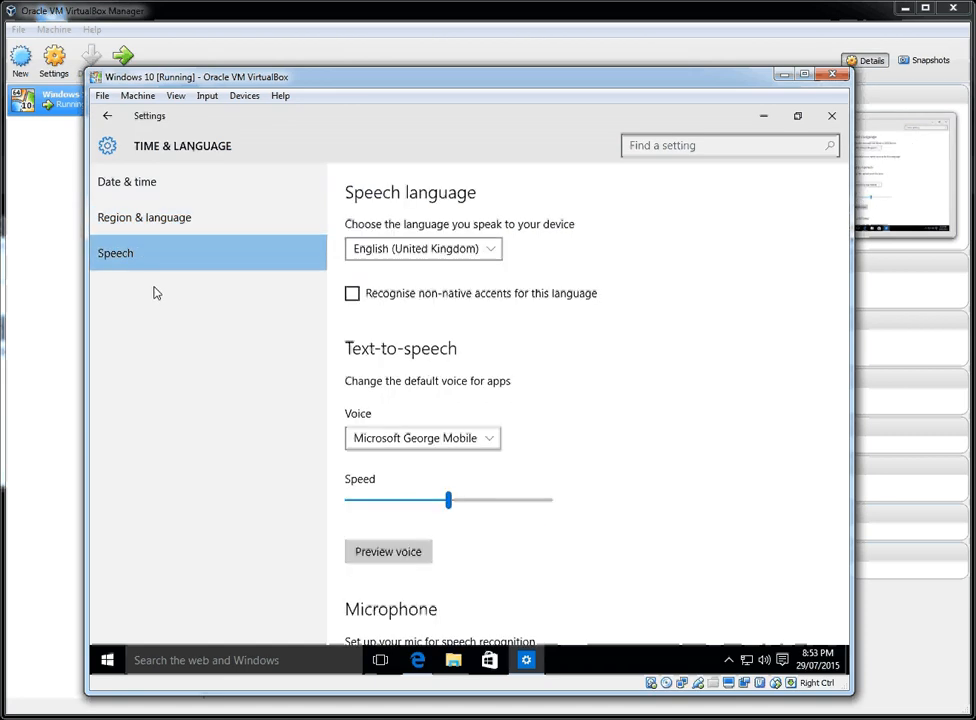
scroll(down, 3)
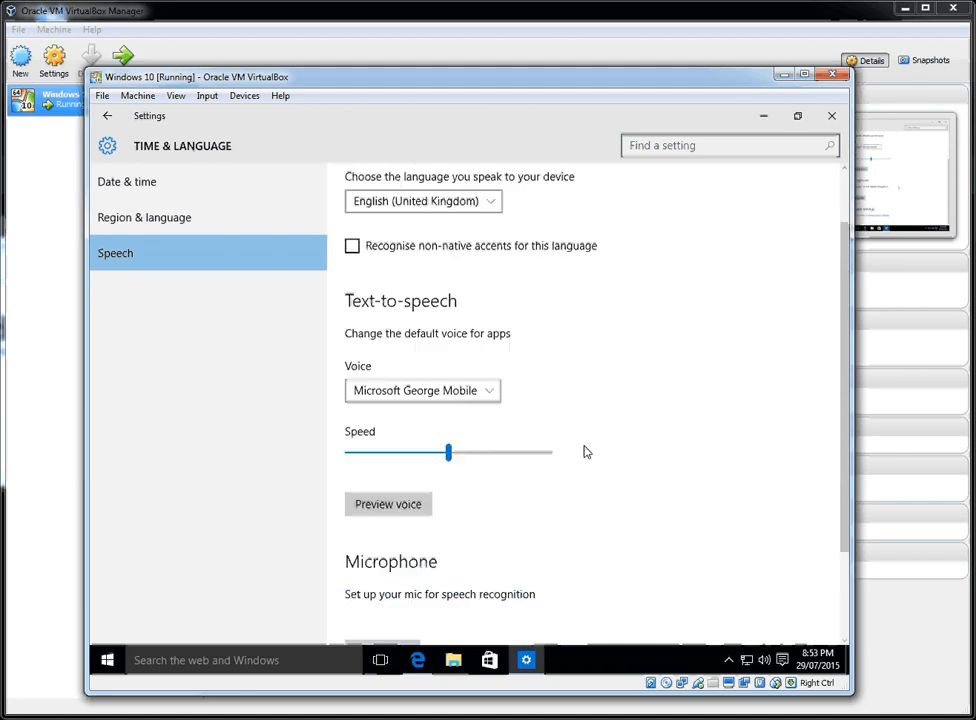
scroll(up, 3)
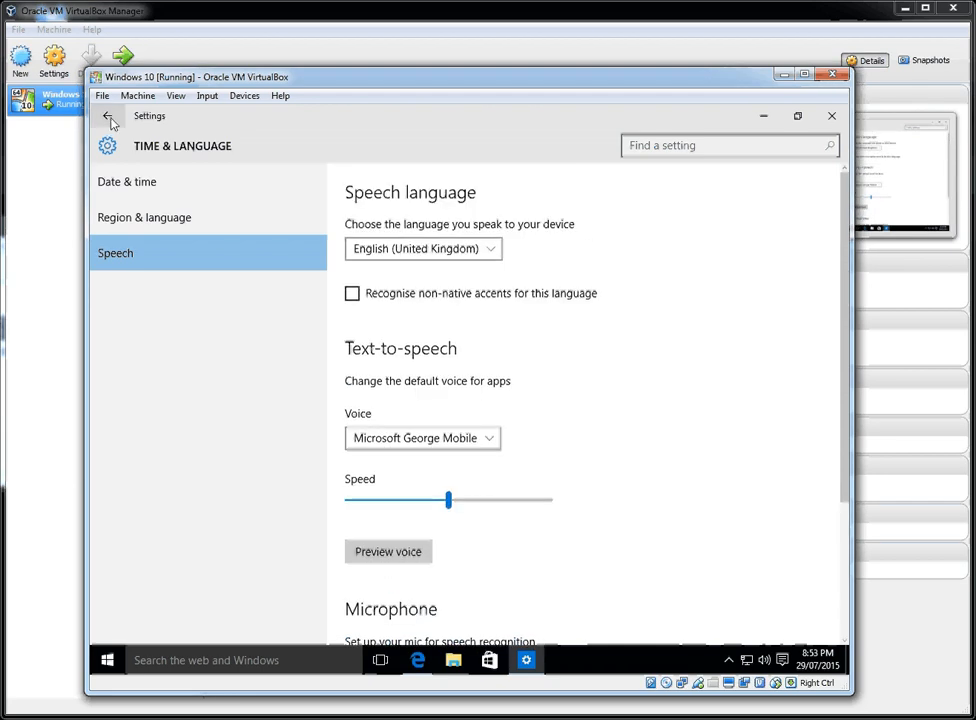
click(106, 121)
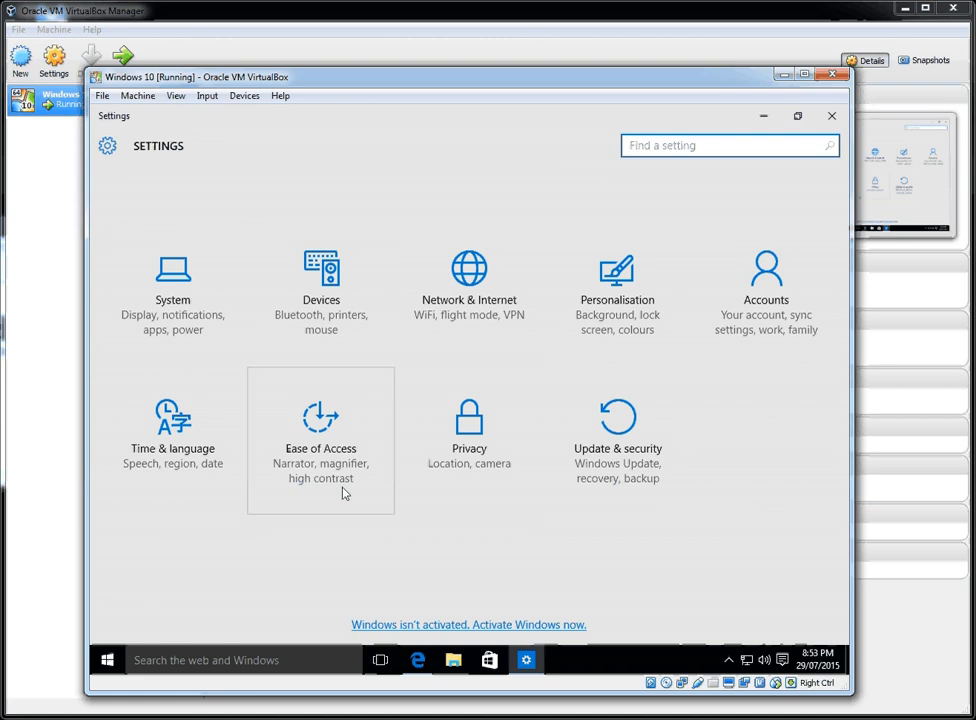
mouse_move(347, 428)
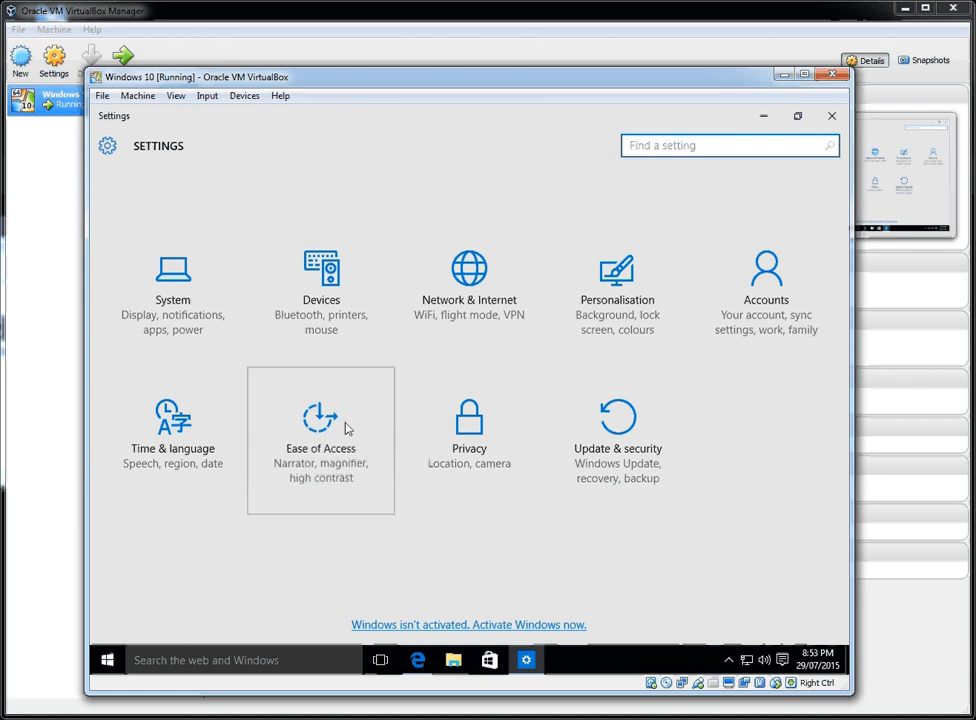
View the Ease of Access and Privacy pages, then open Update & security.
click(320, 415)
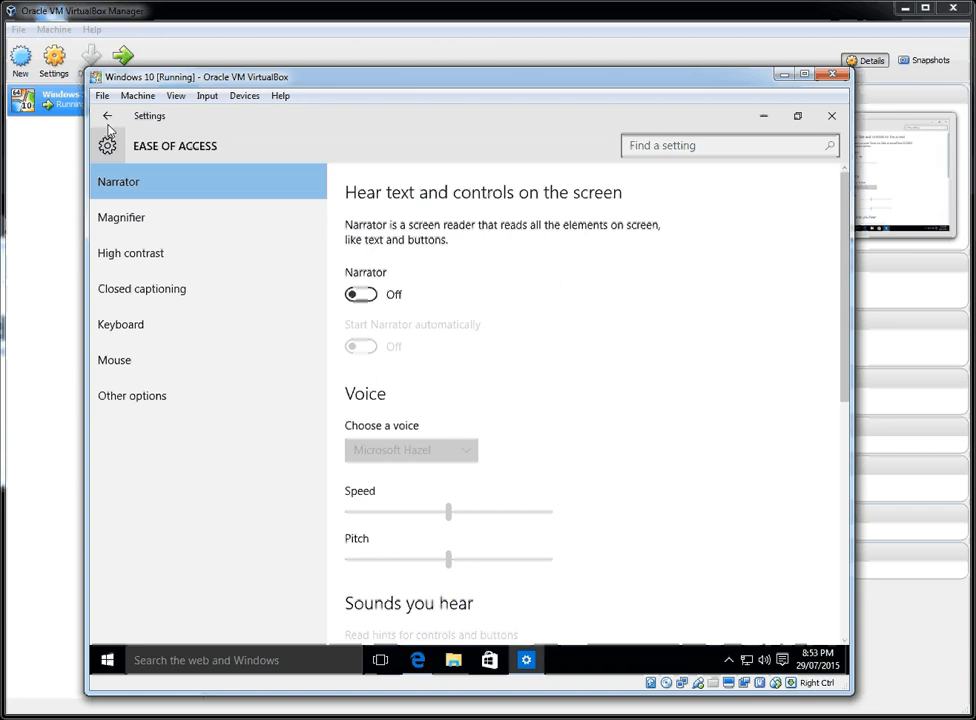
click(113, 117)
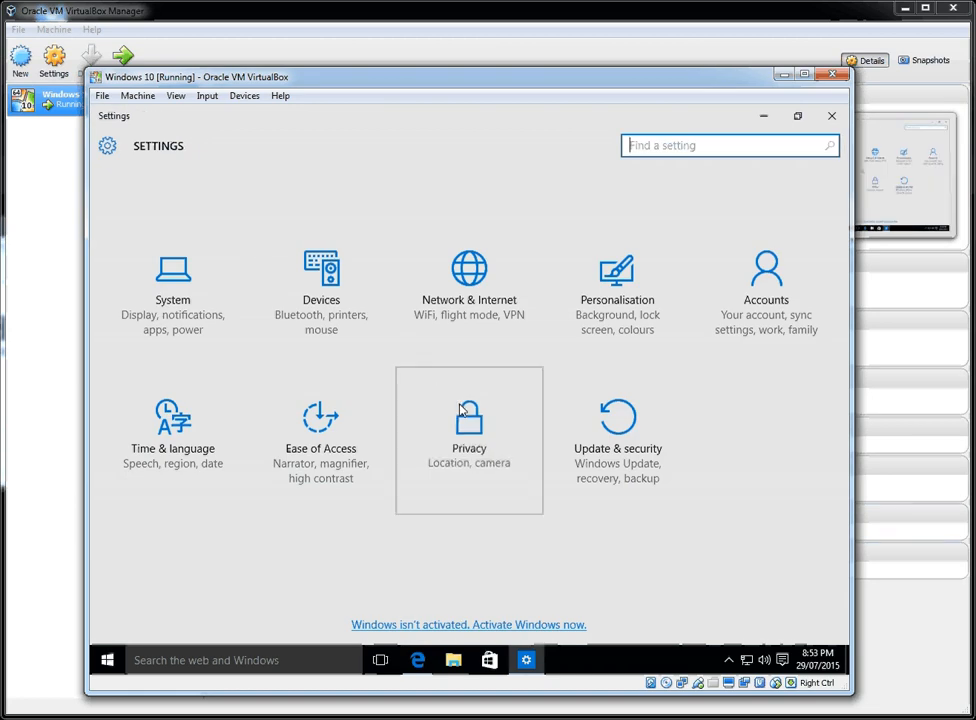
click(468, 415)
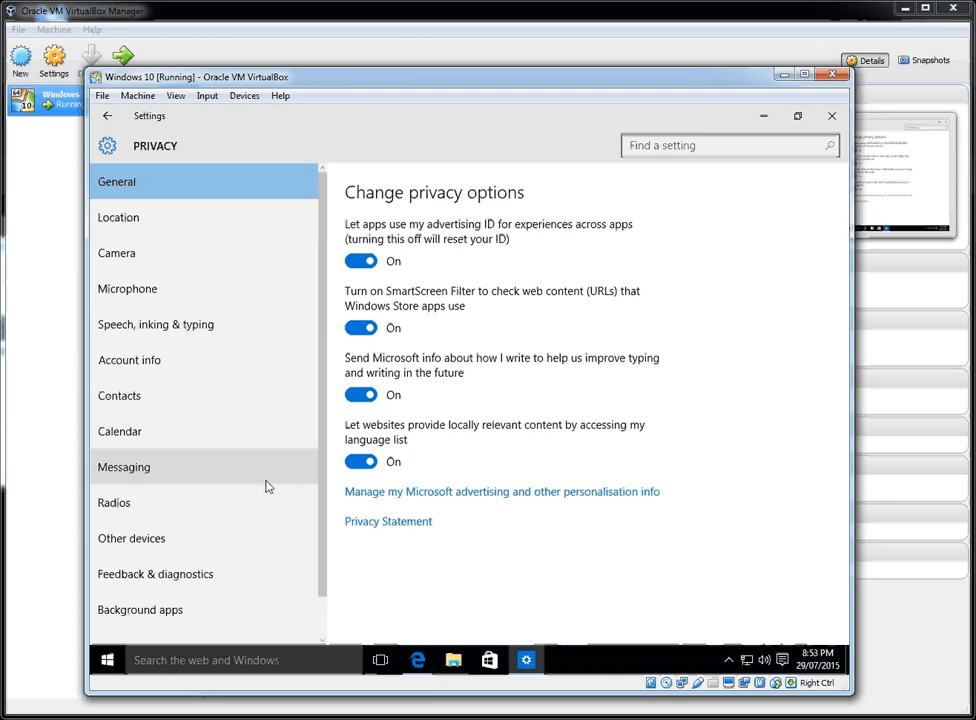
click(107, 120)
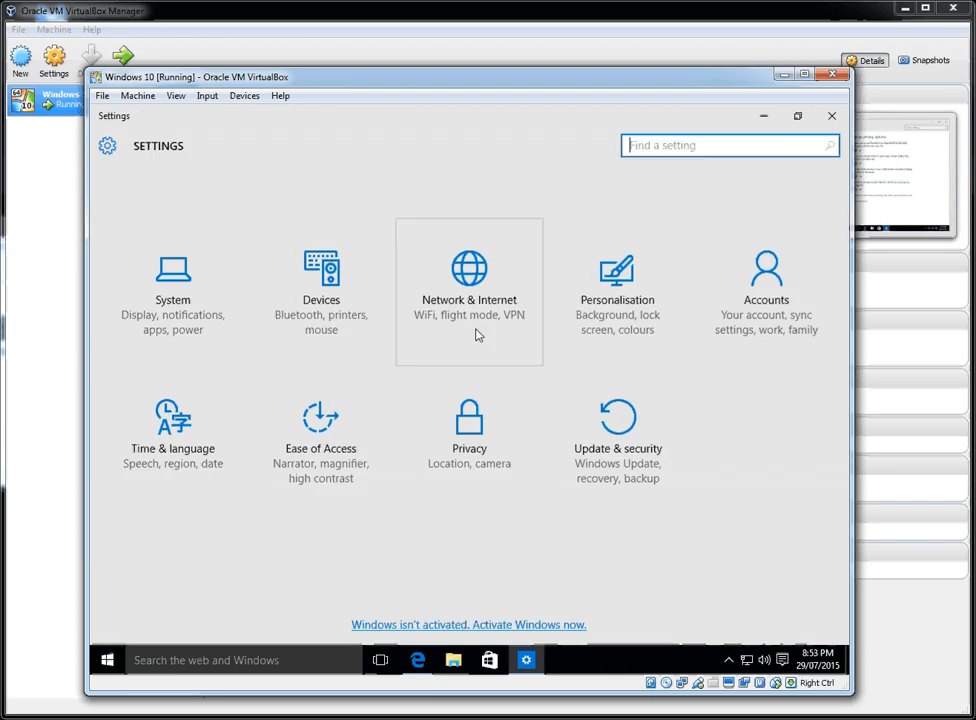
click(618, 420)
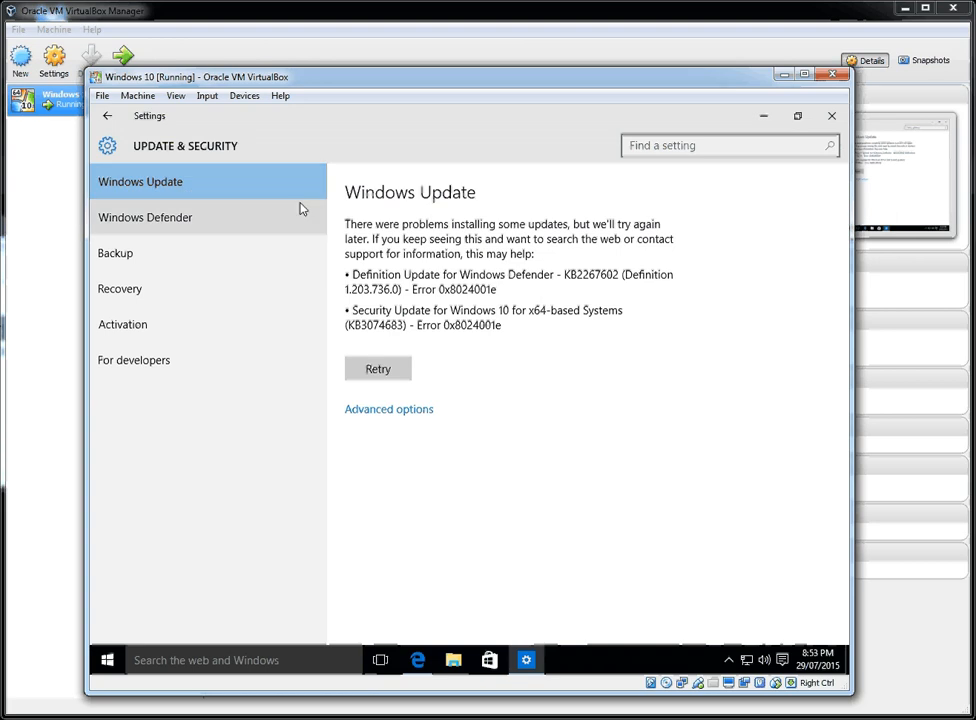
mouse_move(358, 211)
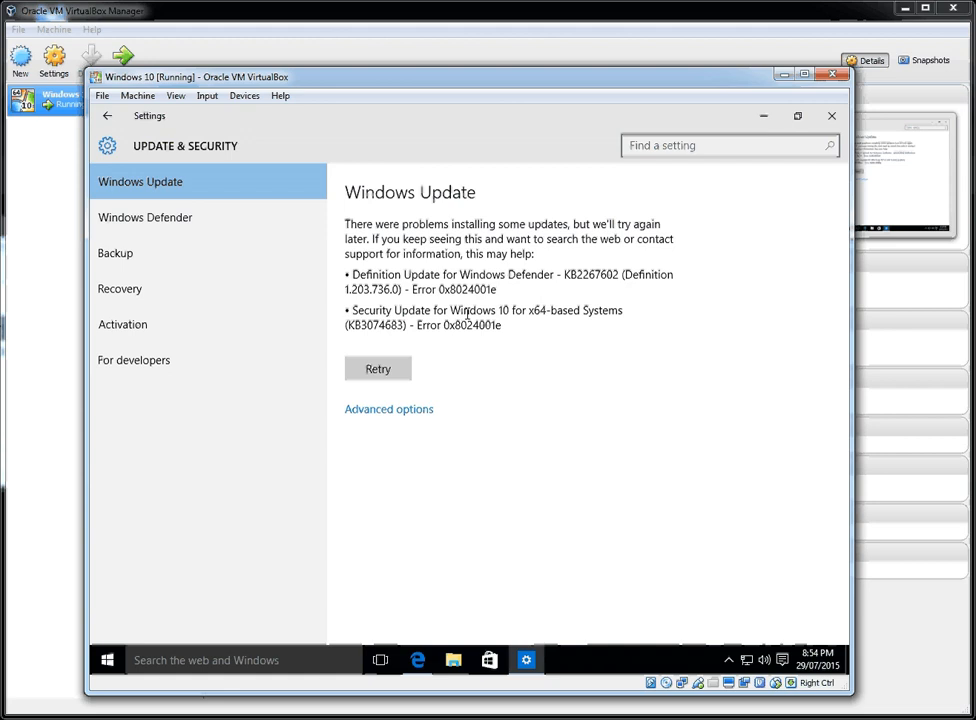
mouse_move(163, 224)
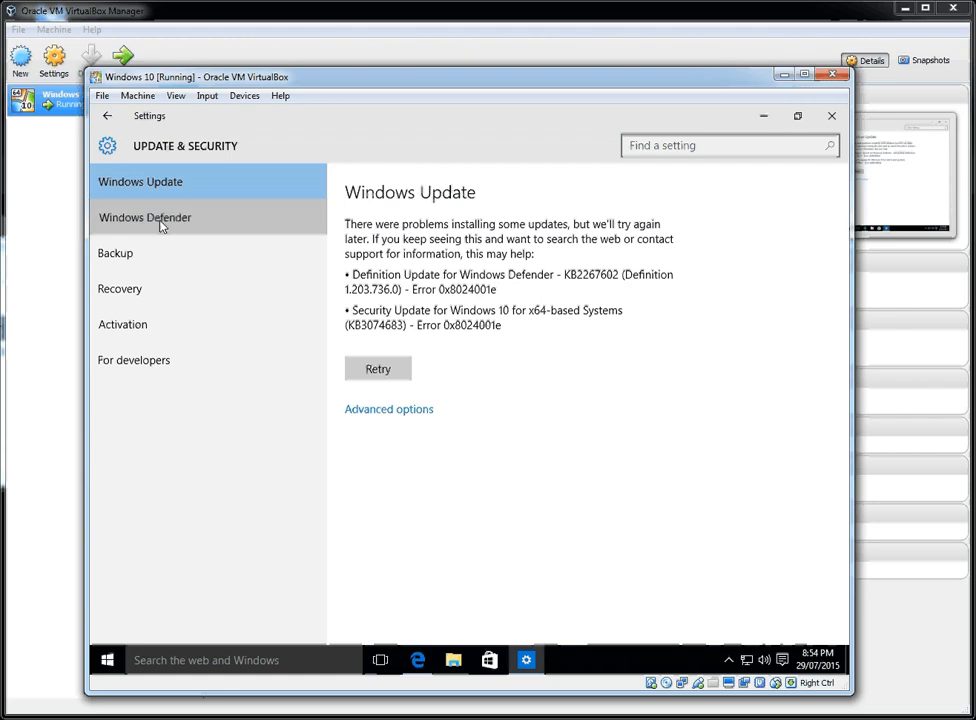
Browse the Windows Defender, Backup and Recovery pages of Update & security.
click(145, 217)
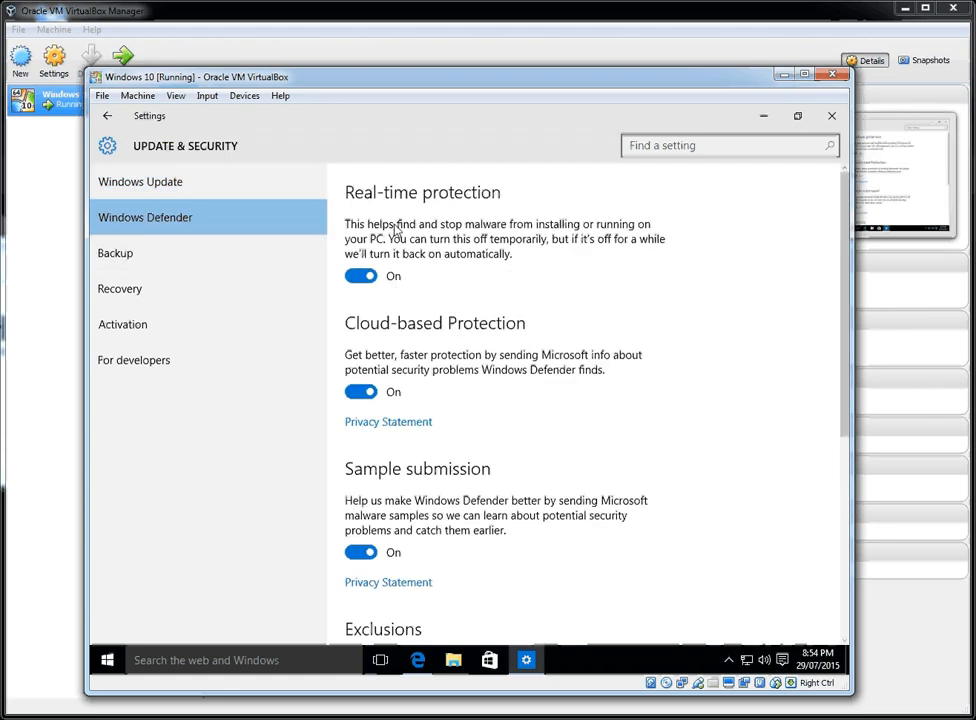
scroll(down, 3)
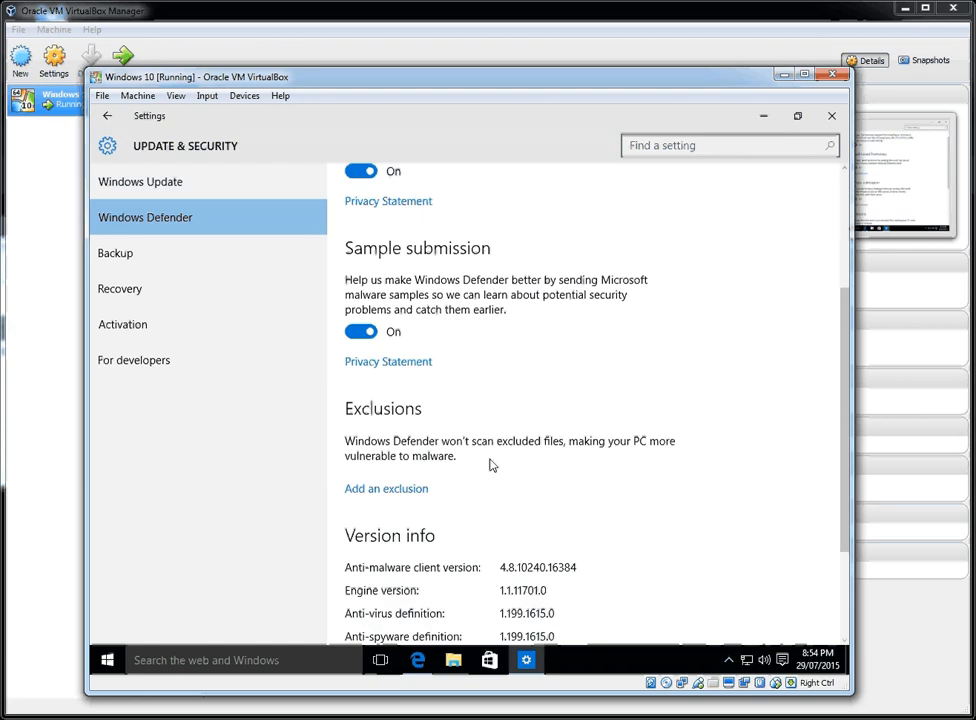
scroll(up, 3)
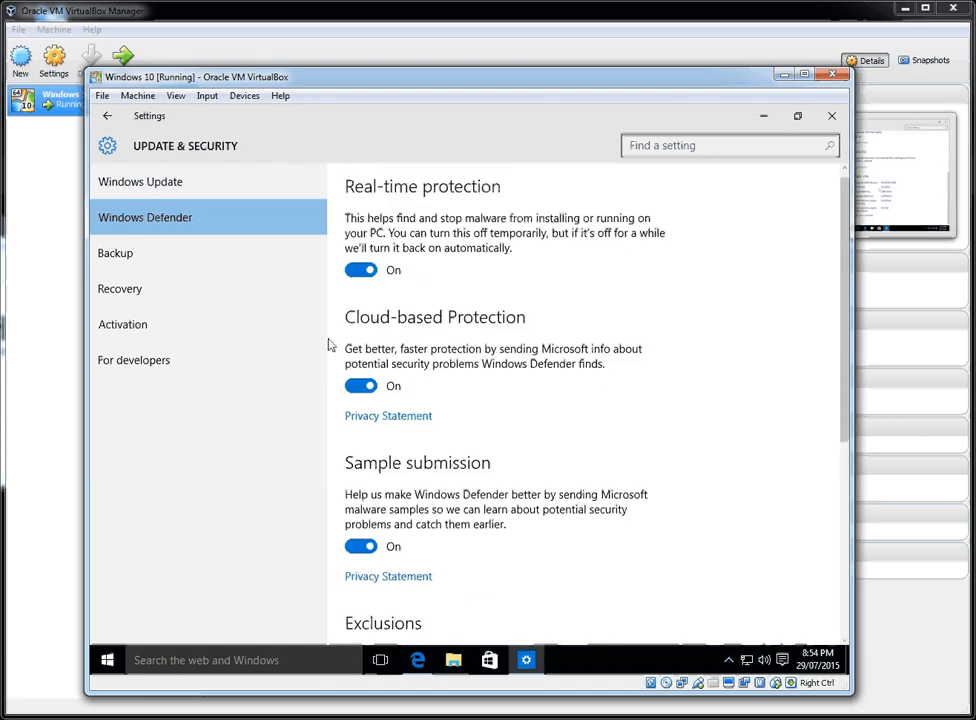
click(114, 253)
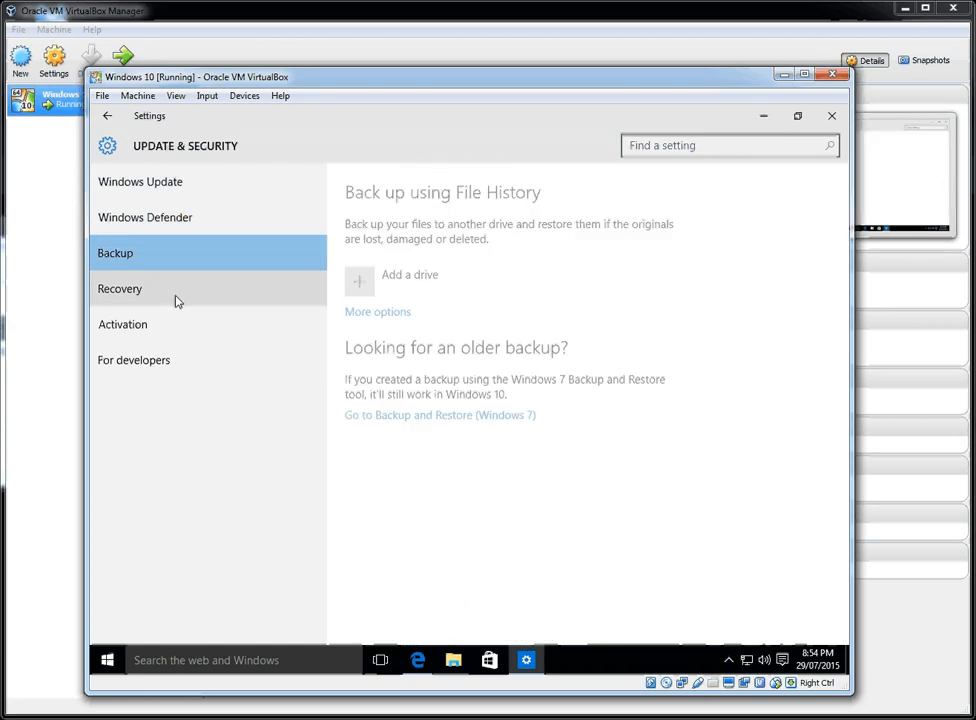
click(120, 288)
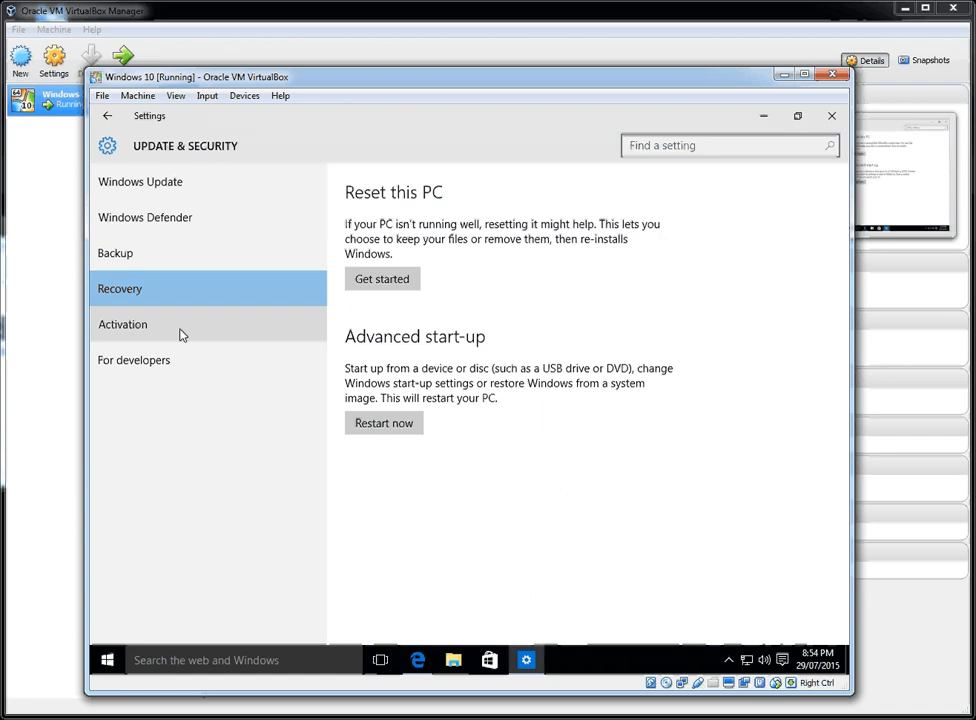
Check Activation and For developers, then open System's Display page.
click(122, 324)
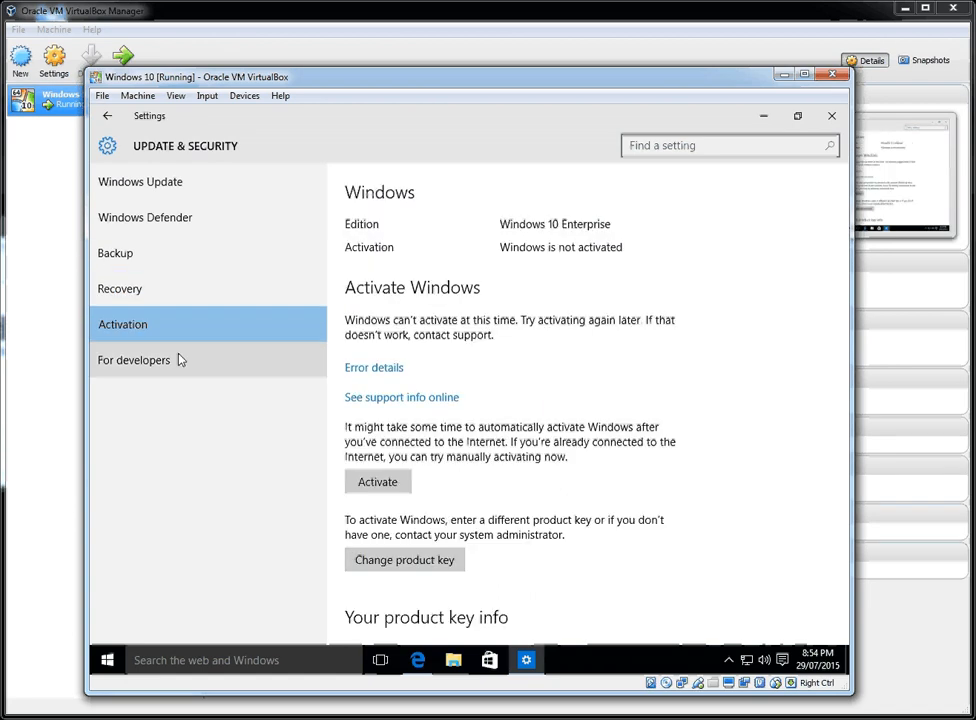
mouse_move(175, 371)
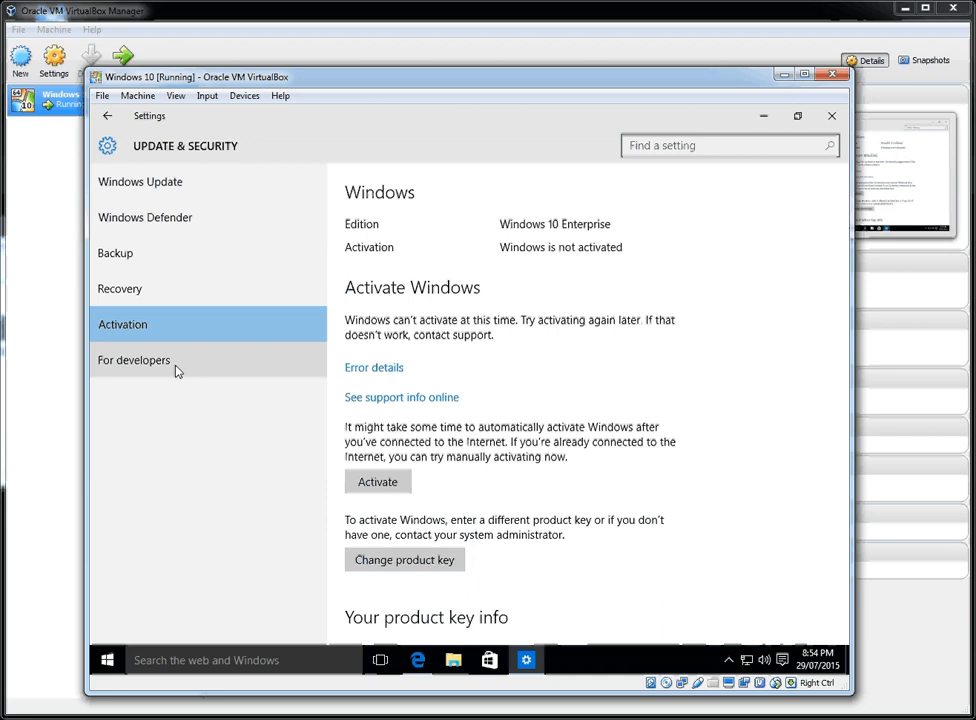
click(134, 360)
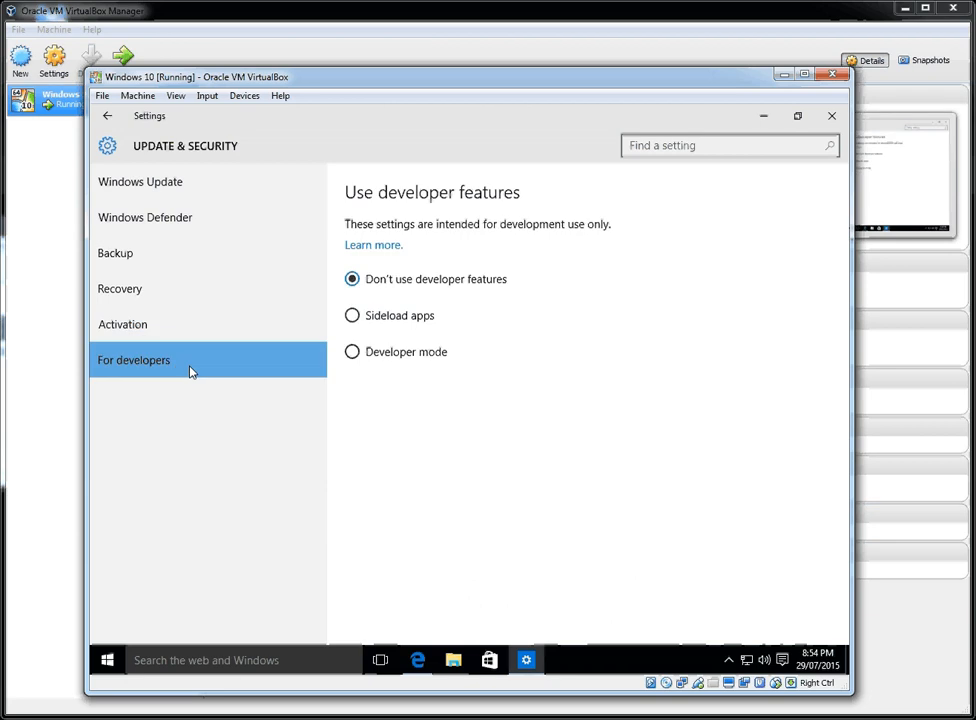
click(108, 120)
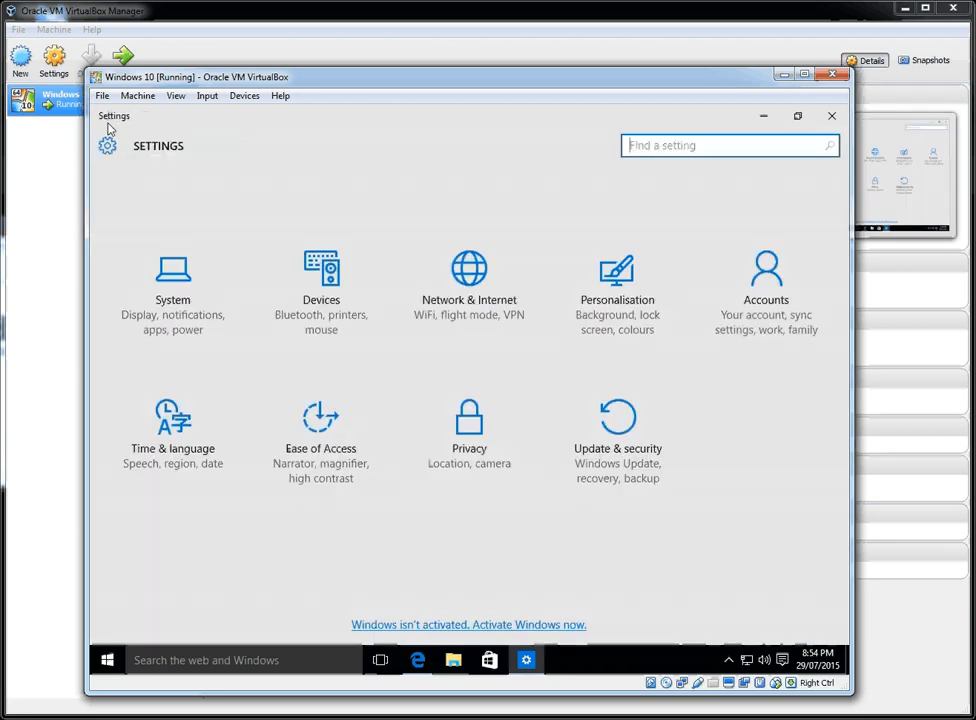
click(172, 280)
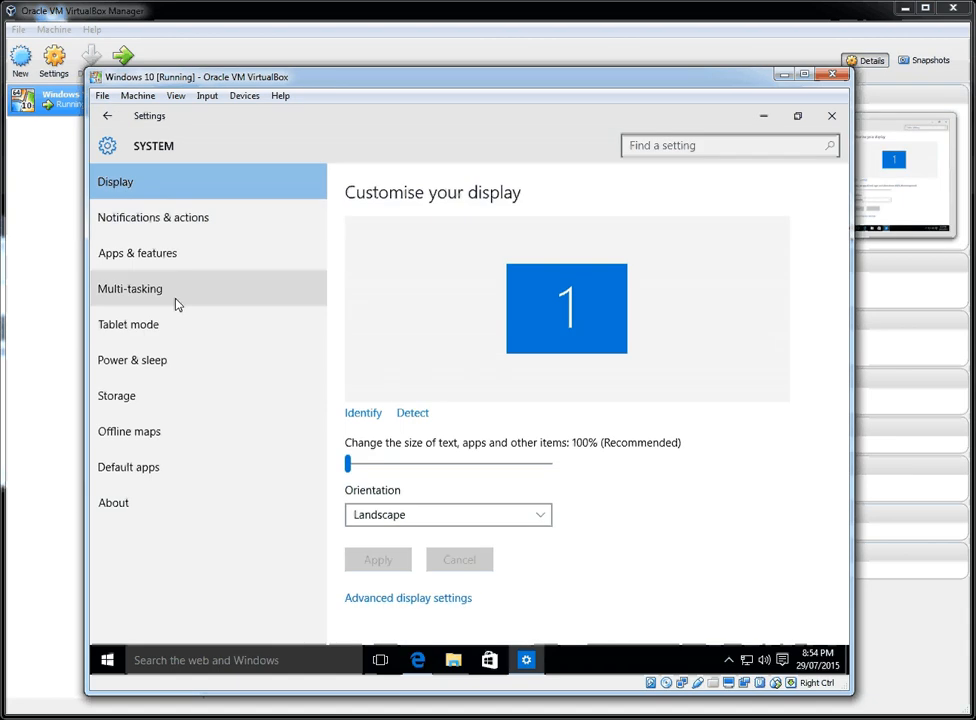
mouse_move(122, 140)
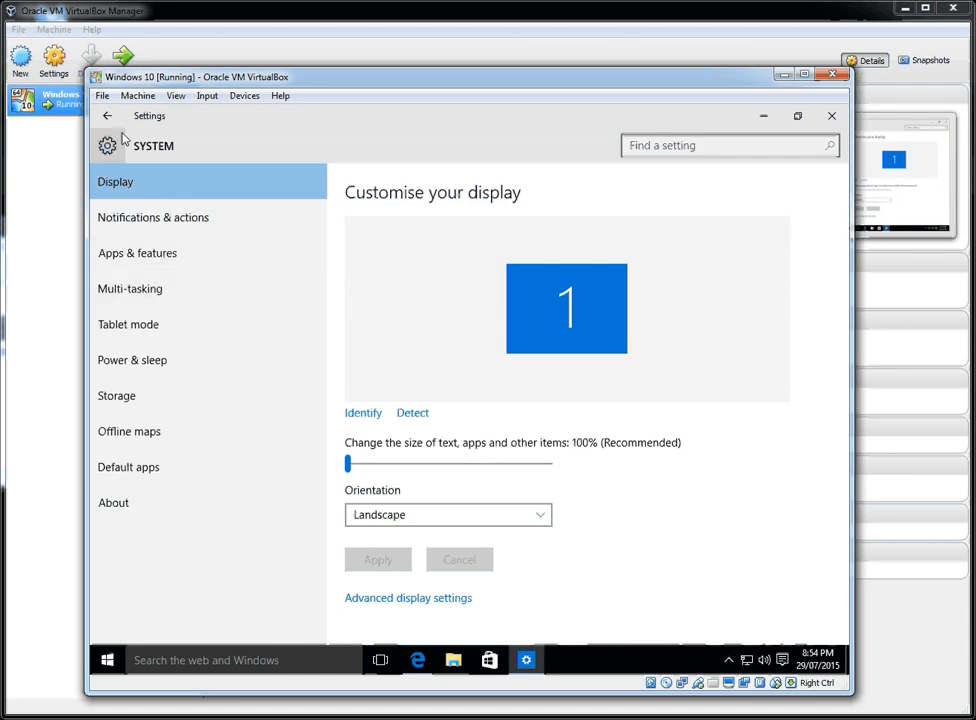
mouse_move(116, 124)
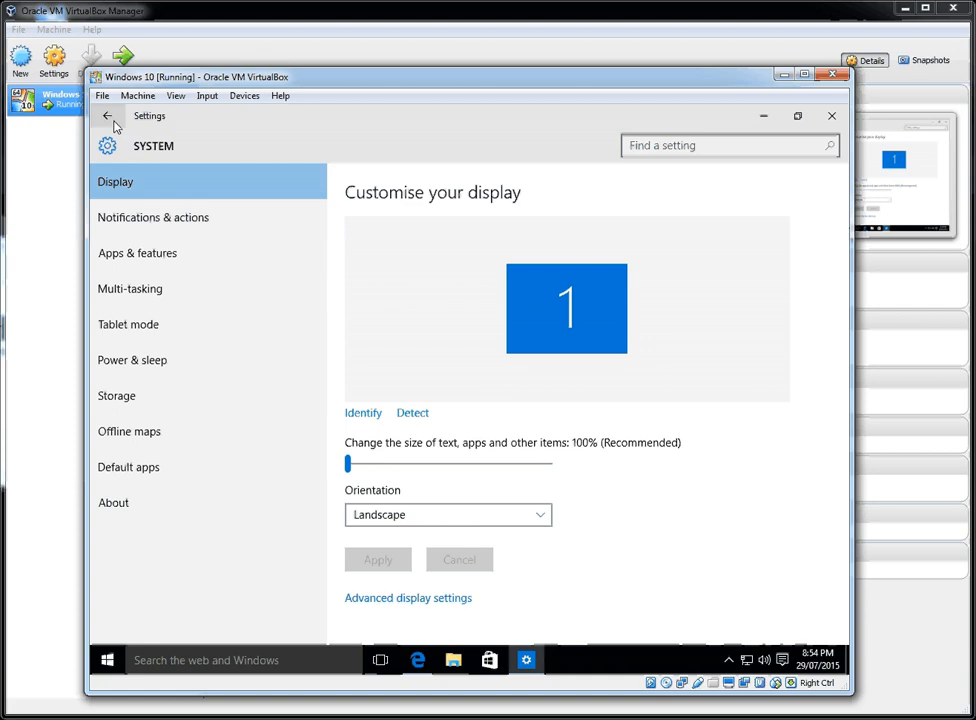
Go back to Settings home, open Devices and list the connected devices.
click(113, 121)
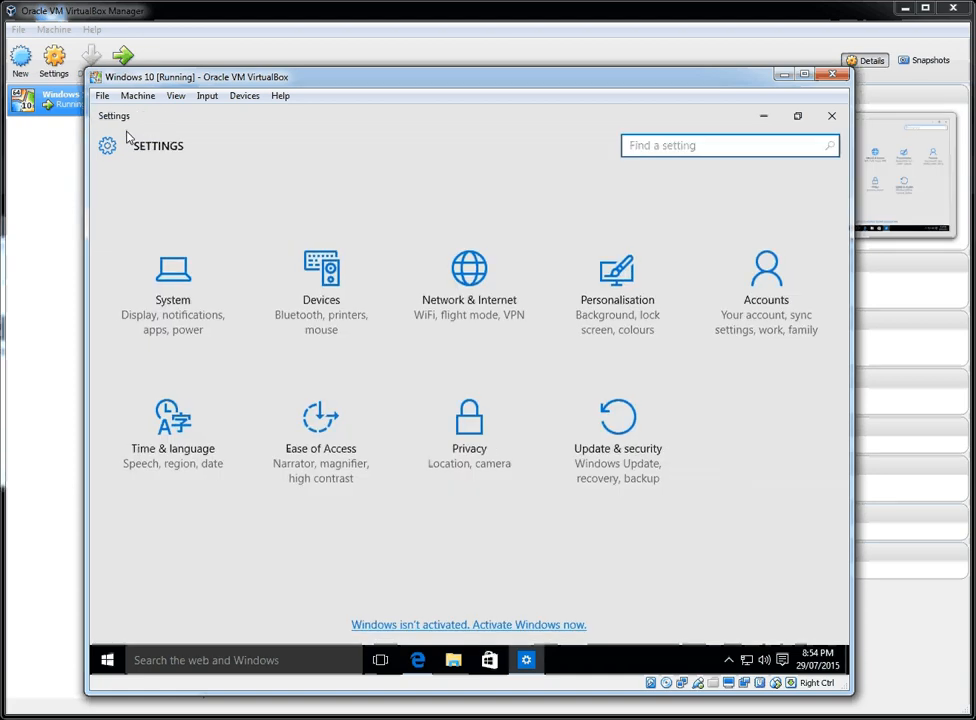
click(321, 275)
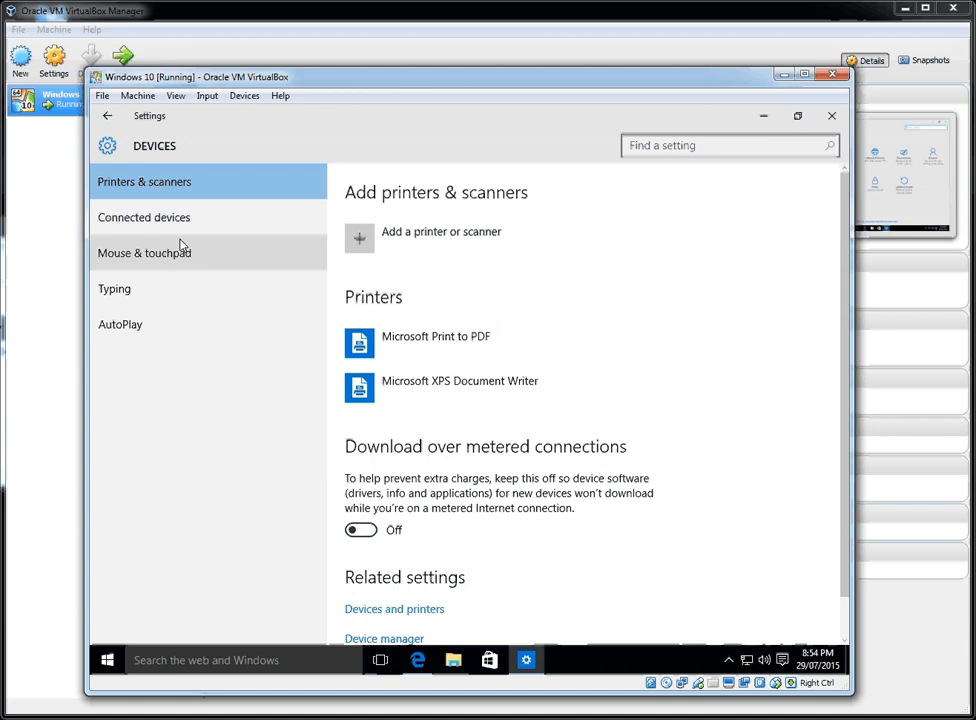
click(144, 217)
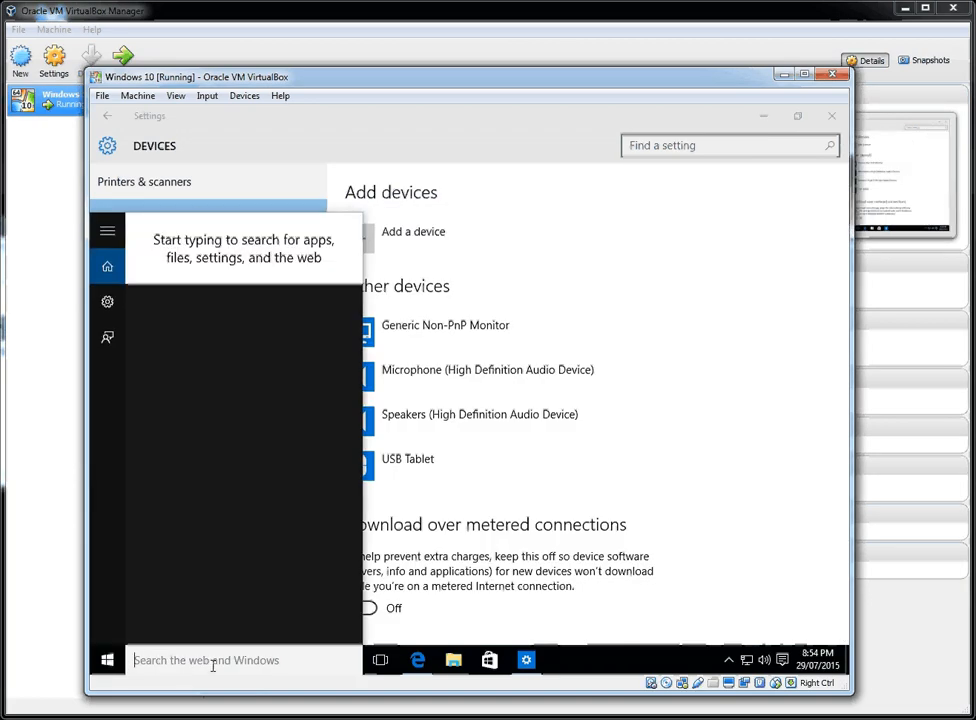
Search for Cortana in the taskbar and open the Cortana & Search settings result.
text(con)
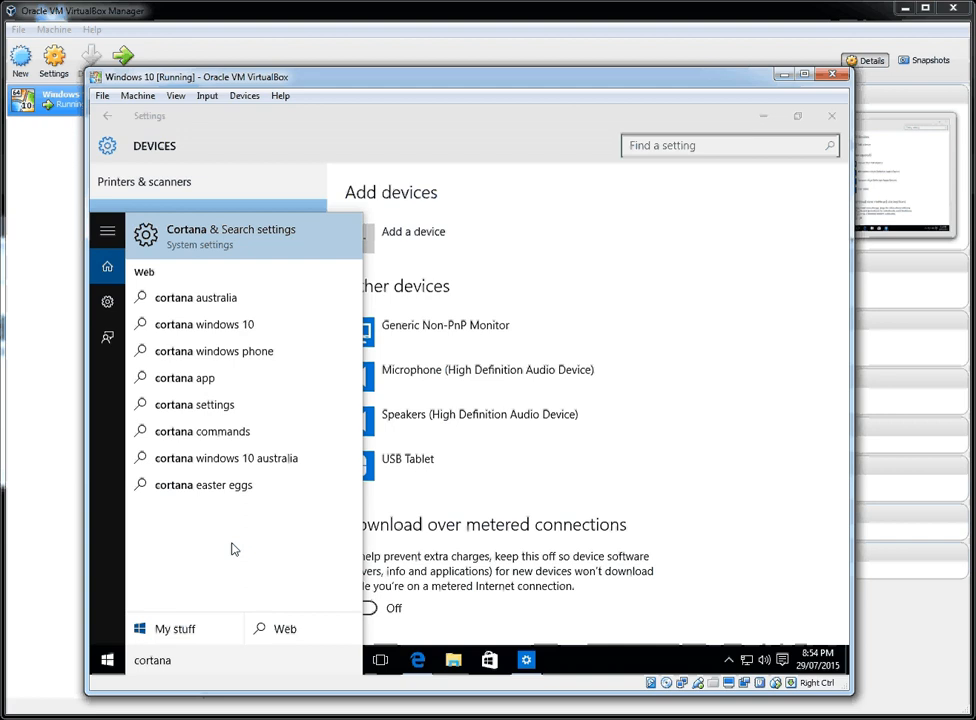
mouse_move(191, 294)
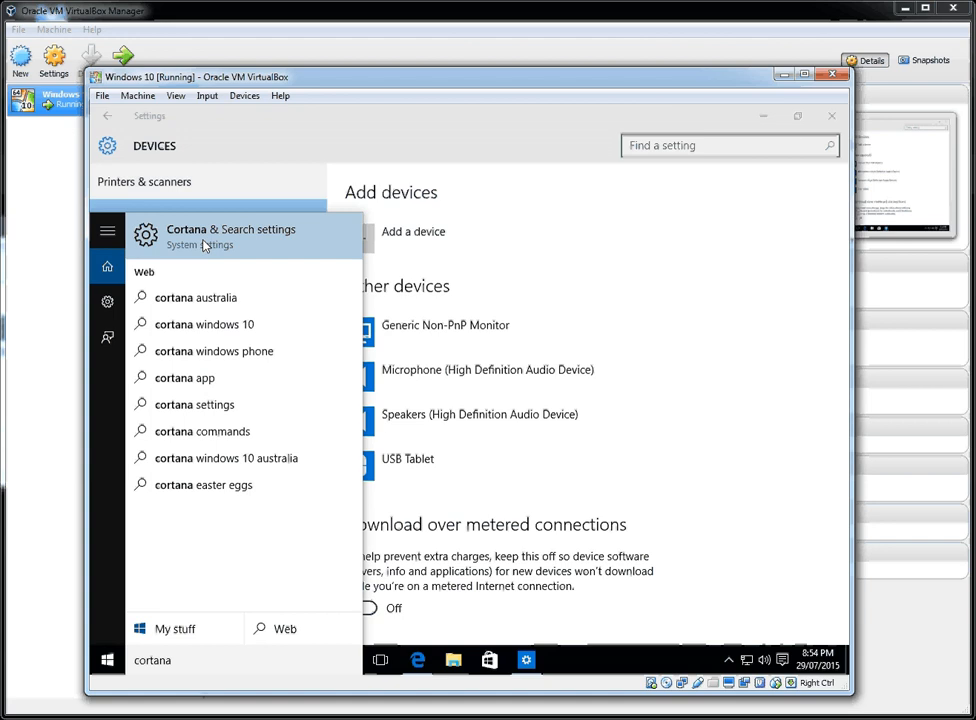
click(230, 236)
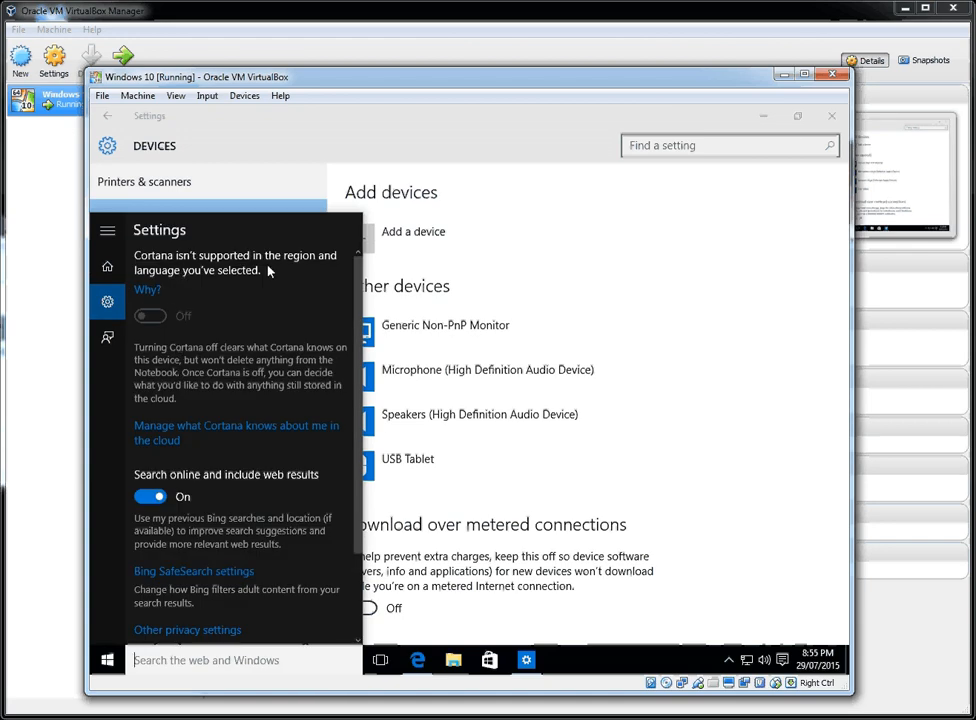
mouse_move(231, 383)
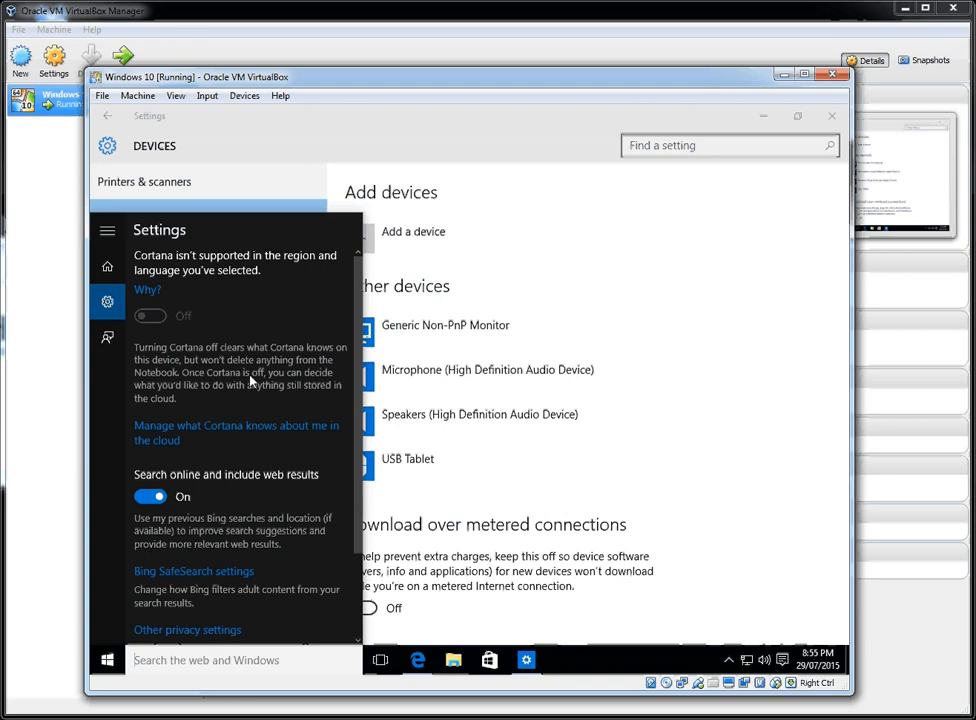
mouse_move(248, 383)
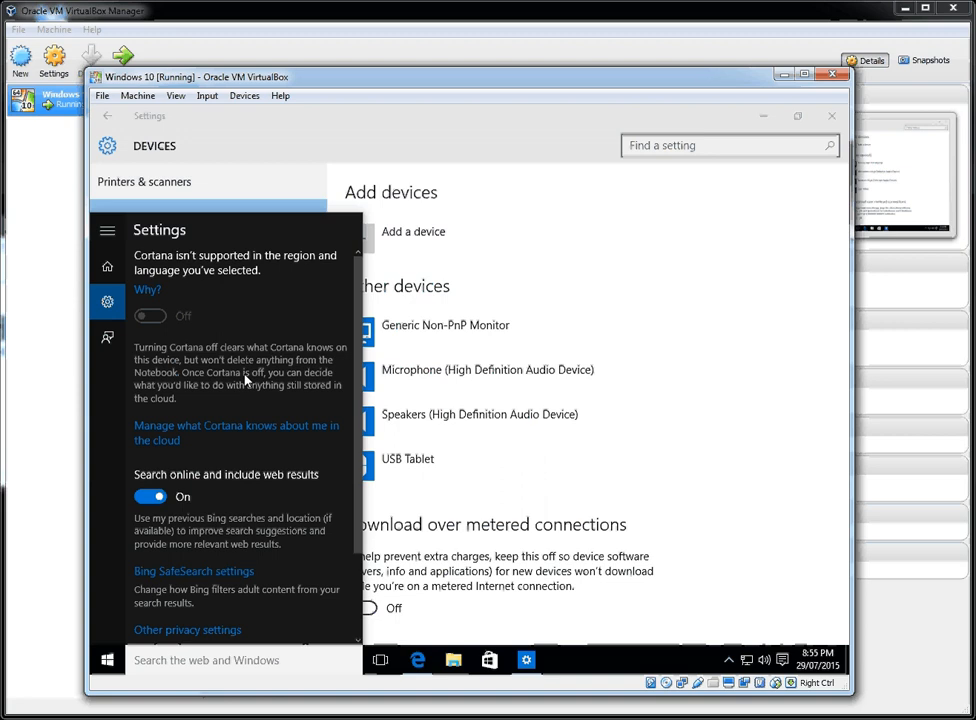
mouse_move(215, 357)
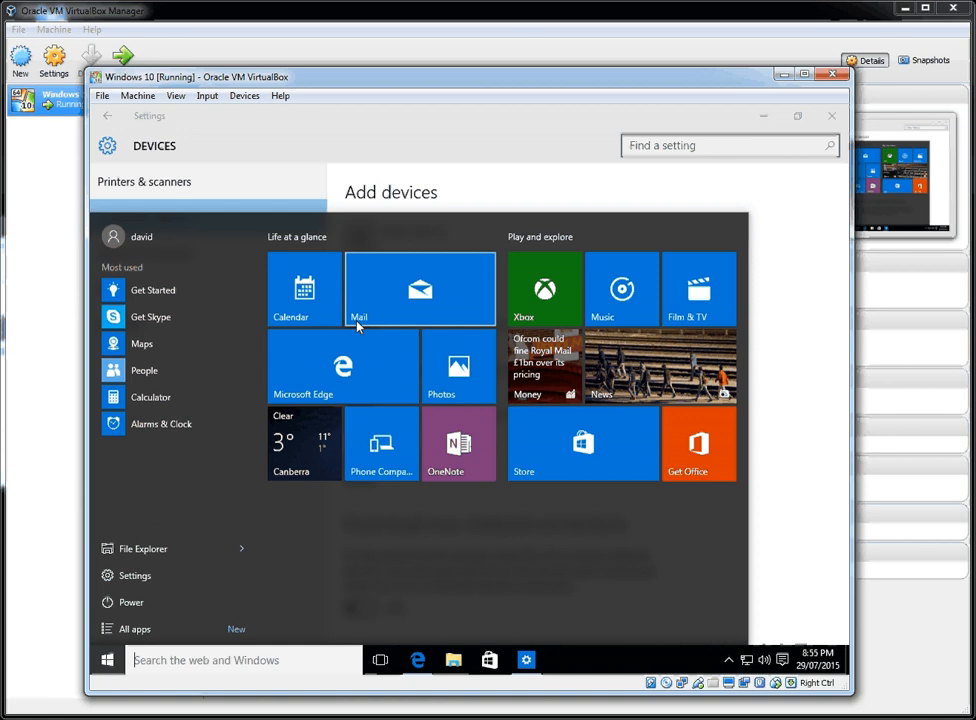
mouse_move(367, 341)
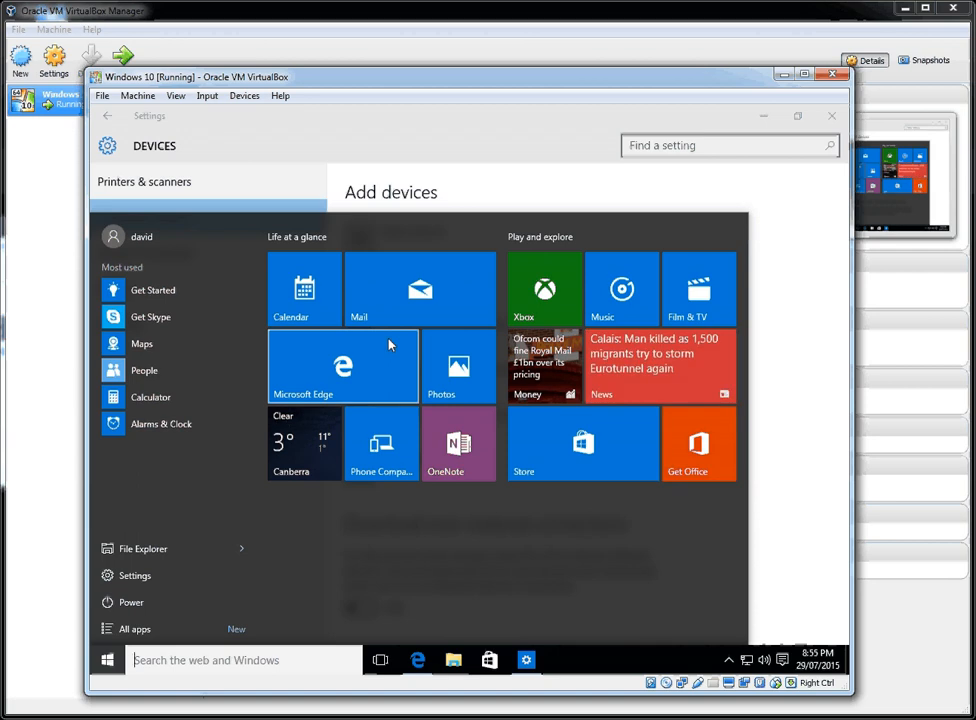
mouse_move(283, 452)
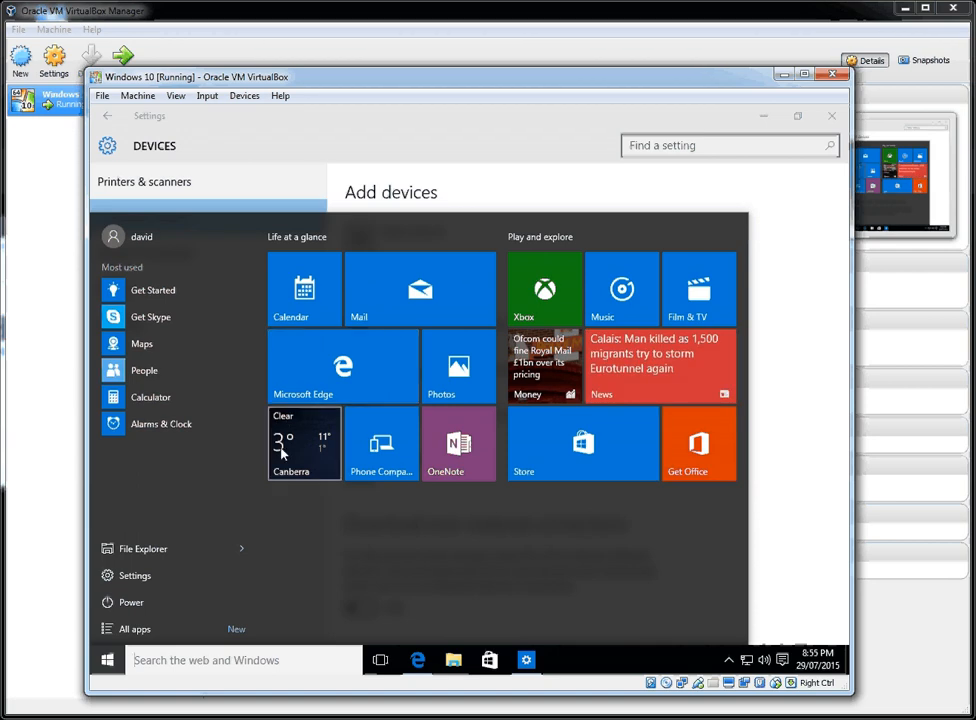
Open the guest's Start menu power options to show Shut down and Restart.
click(128, 602)
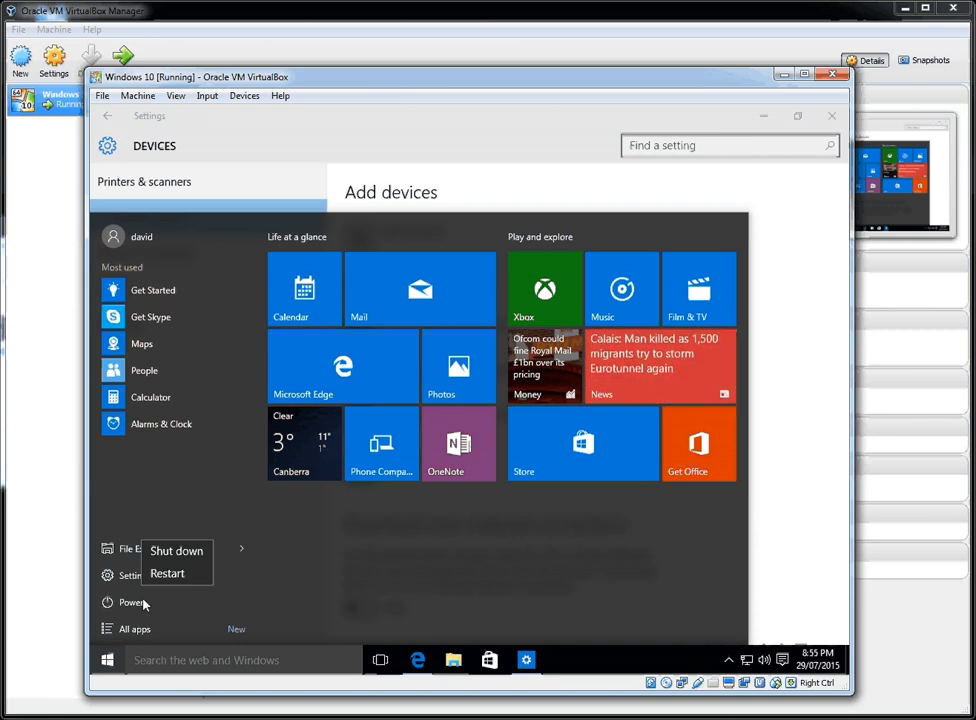
mouse_move(93, 523)
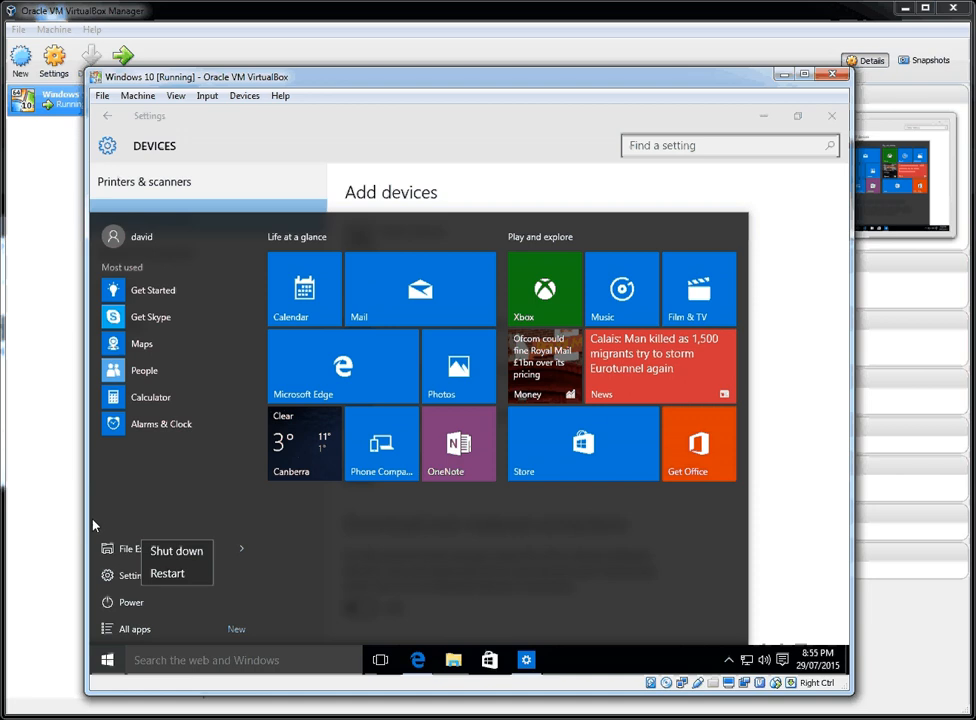